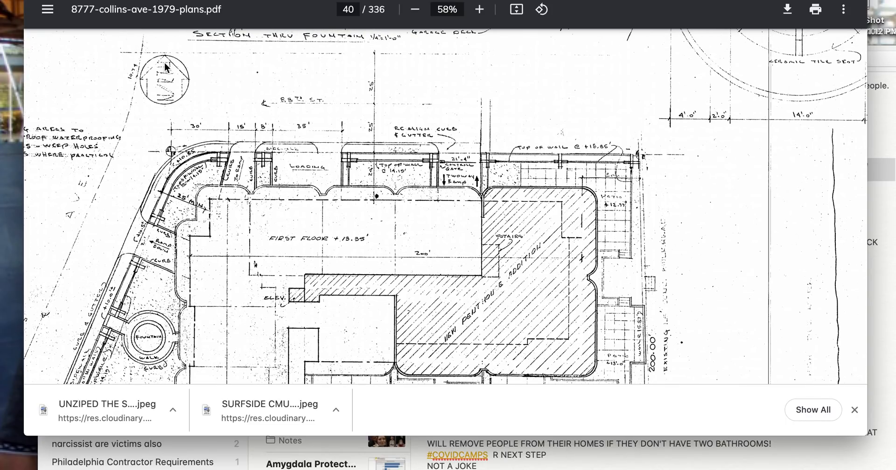
{"action": "mouse_move", "coordinate": [342, 146]}
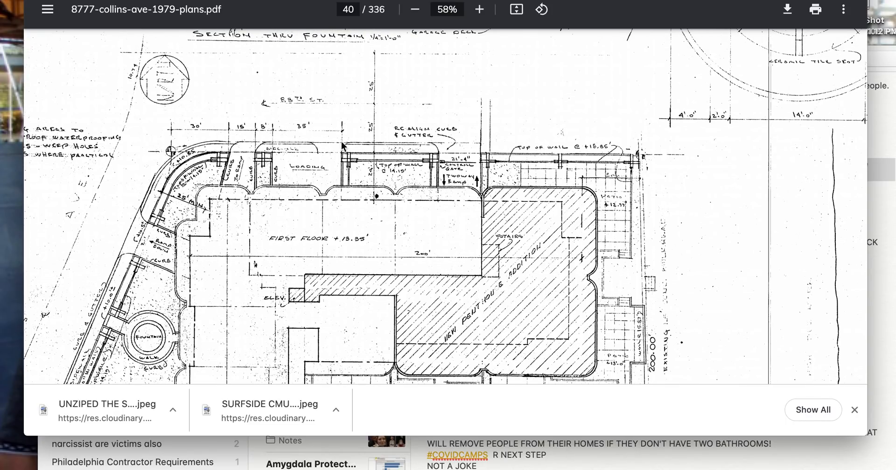
{"action": "mouse_move", "coordinate": [378, 102]}
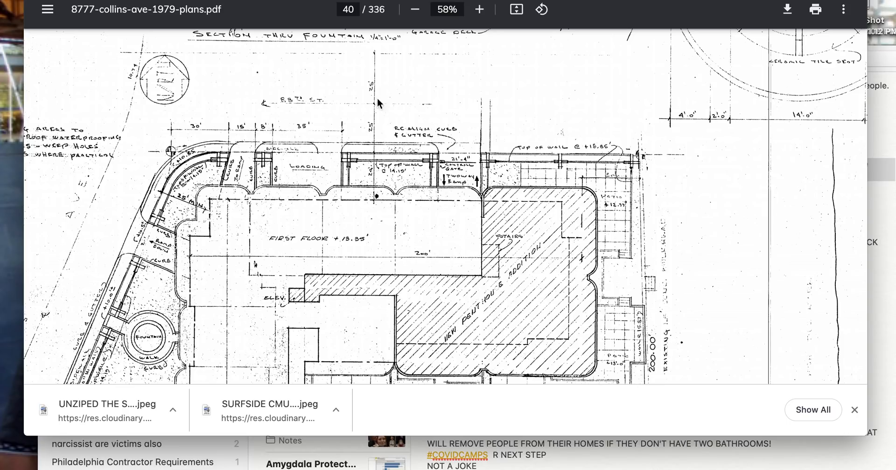
Scroll down page 40's site plan from the fountain corner to the pool deck and location sketch.
{"action": "scroll", "scroll_direction": "down", "scroll_amount": 3}
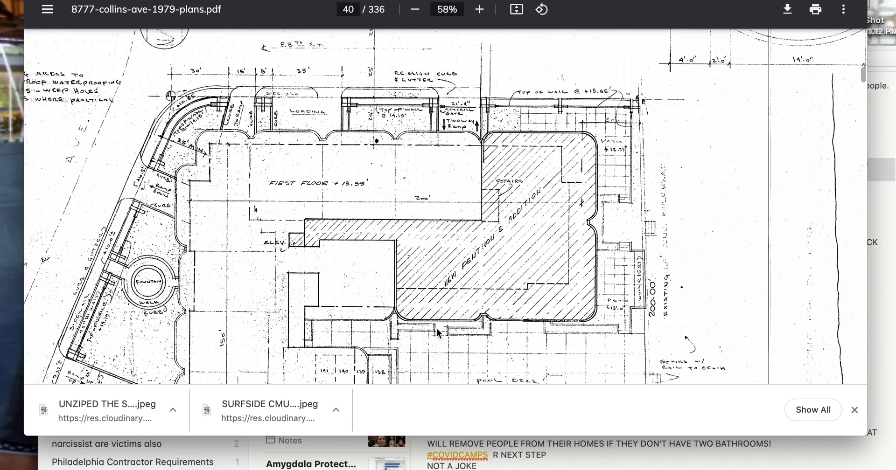
{"action": "scroll", "scroll_direction": "down", "scroll_amount": 3}
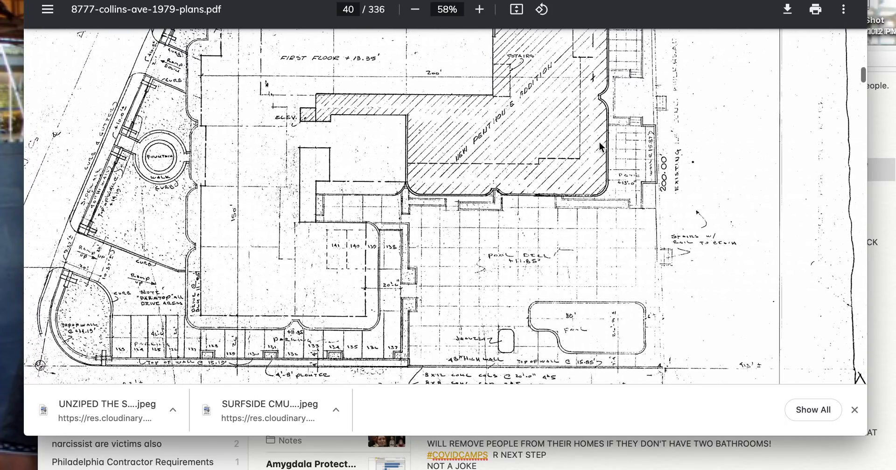
{"action": "scroll", "scroll_direction": "down", "scroll_amount": 3}
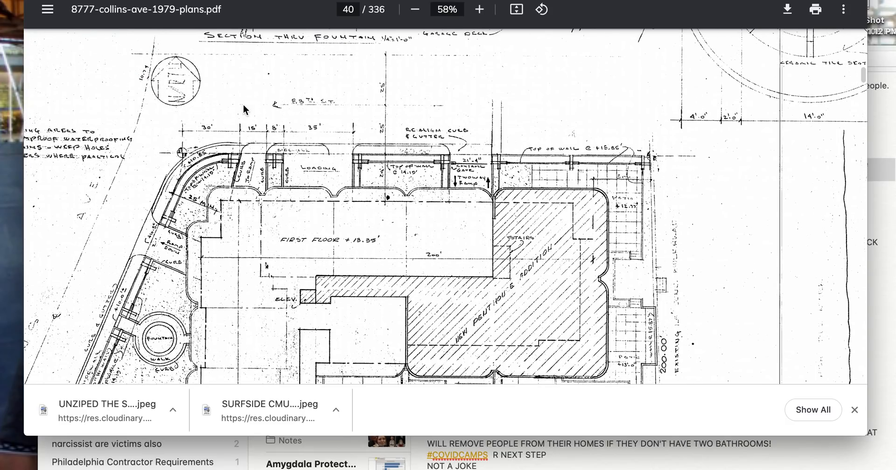
{"action": "mouse_move", "coordinate": [183, 107]}
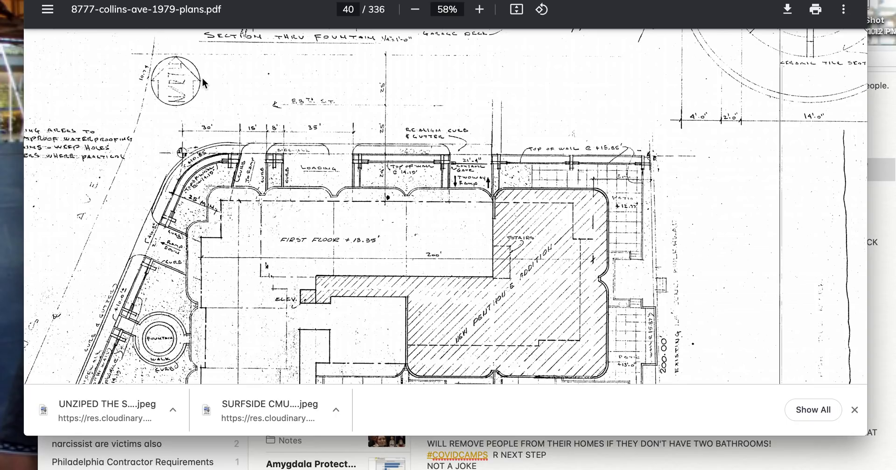
{"action": "scroll", "scroll_direction": "down", "scroll_amount": 3}
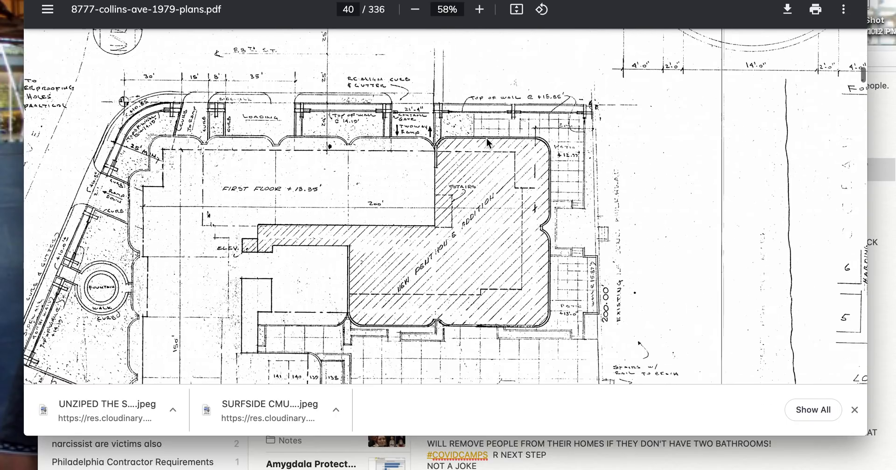
{"action": "scroll", "scroll_direction": "down", "scroll_amount": 3}
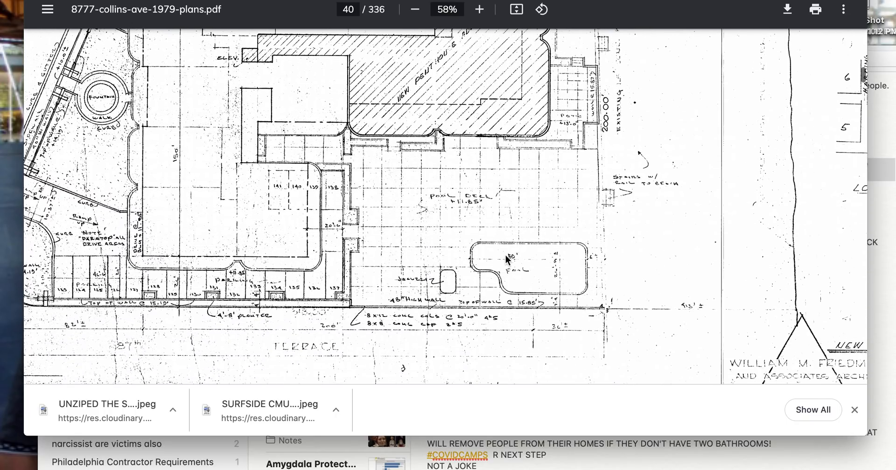
{"action": "mouse_move", "coordinate": [385, 174]}
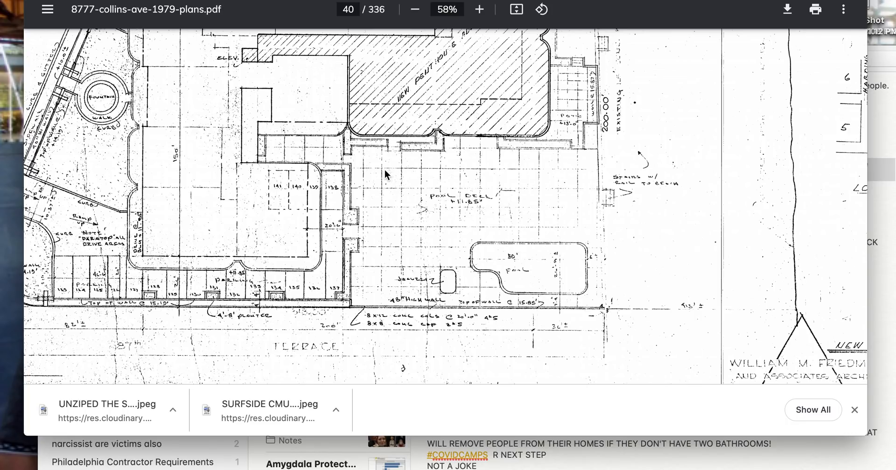
{"action": "mouse_move", "coordinate": [557, 183]}
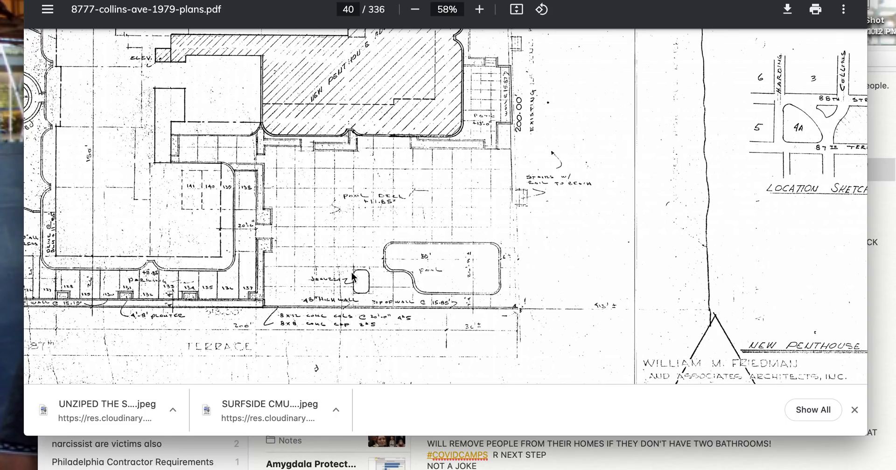
{"action": "mouse_move", "coordinate": [333, 161]}
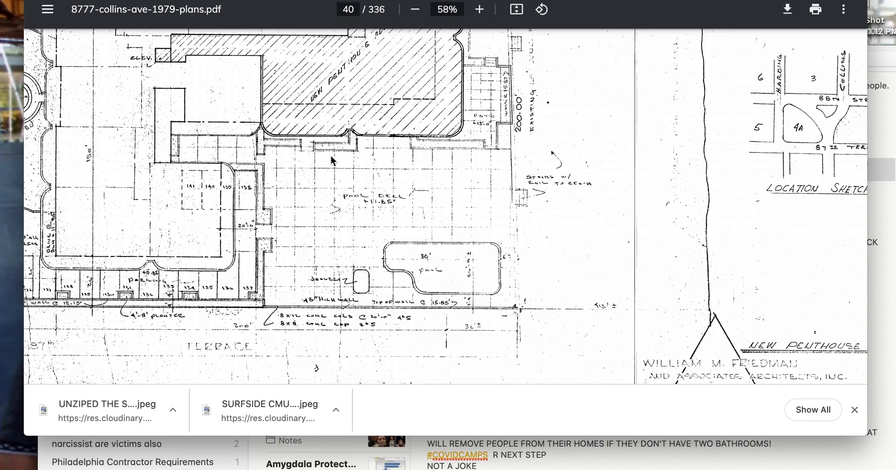
{"action": "scroll", "scroll_direction": "down", "scroll_amount": 3}
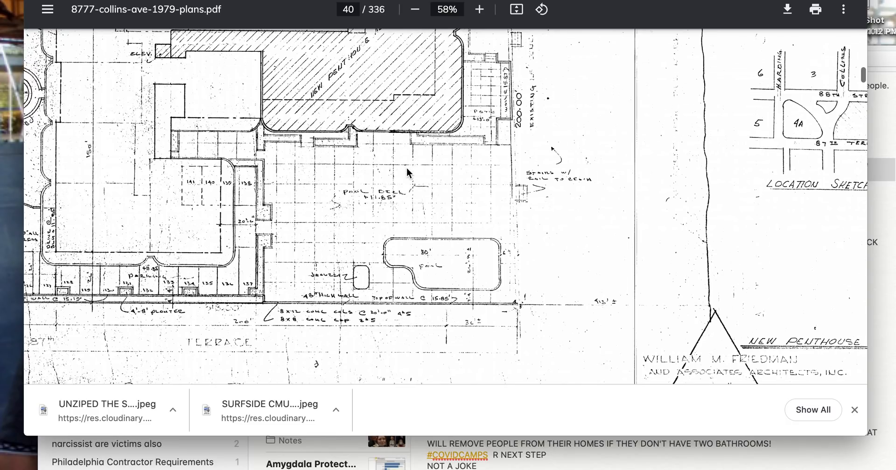
Page through sheets 41–44, ending on page 43's roof plan with parapet and columns H and C.
{"action": "scroll", "scroll_direction": "down", "scroll_amount": 3}
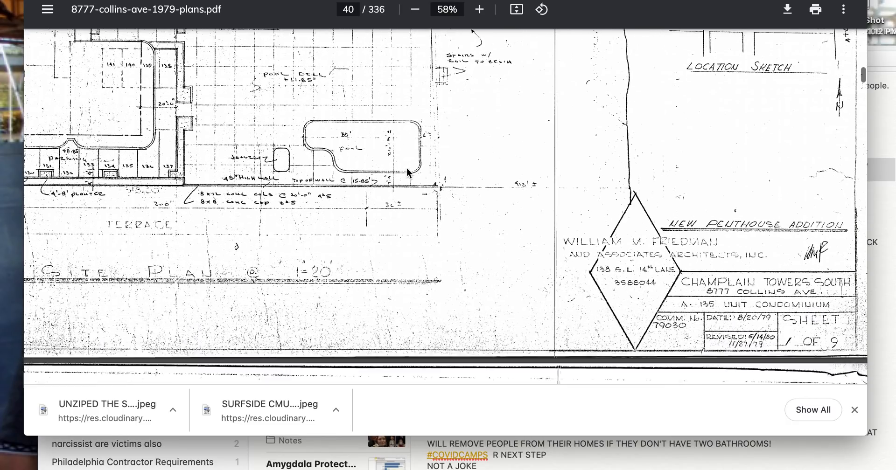
{"action": "scroll", "scroll_direction": "down", "scroll_amount": 3}
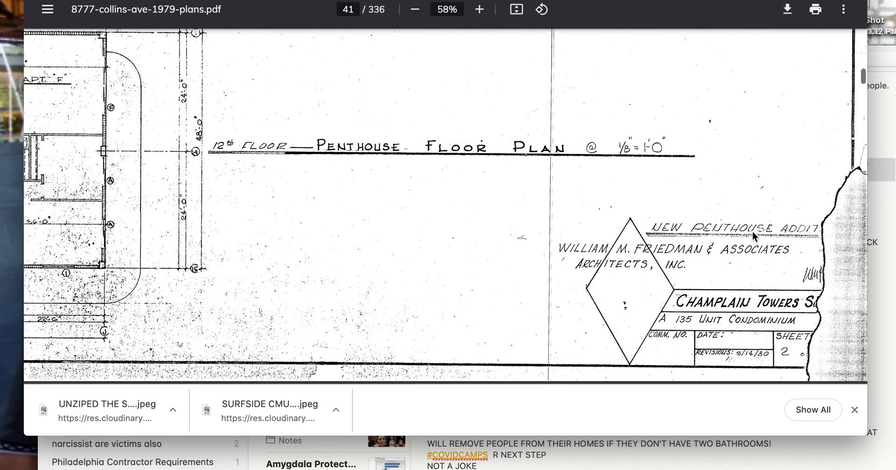
{"action": "scroll", "scroll_direction": "down", "scroll_amount": 3}
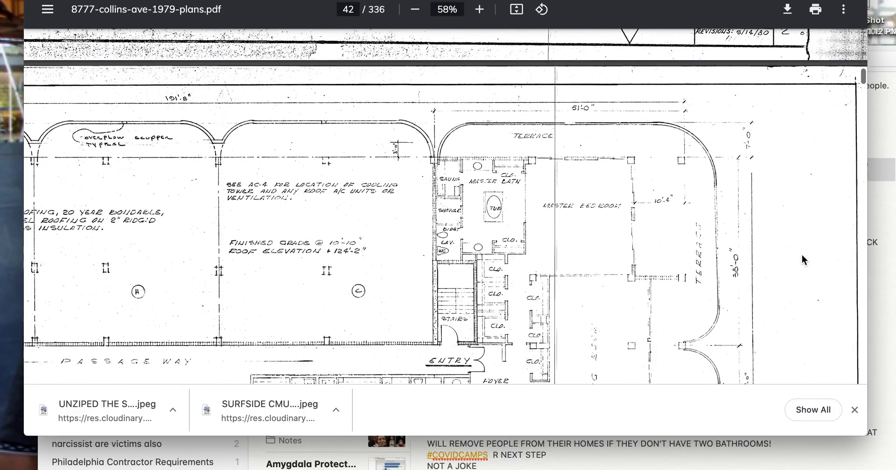
{"action": "scroll", "scroll_direction": "down", "scroll_amount": 3}
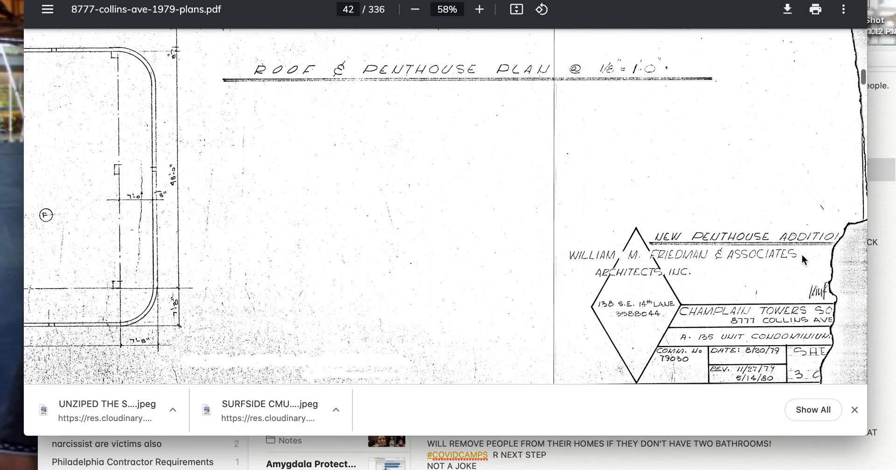
{"action": "scroll", "scroll_direction": "down", "scroll_amount": 3}
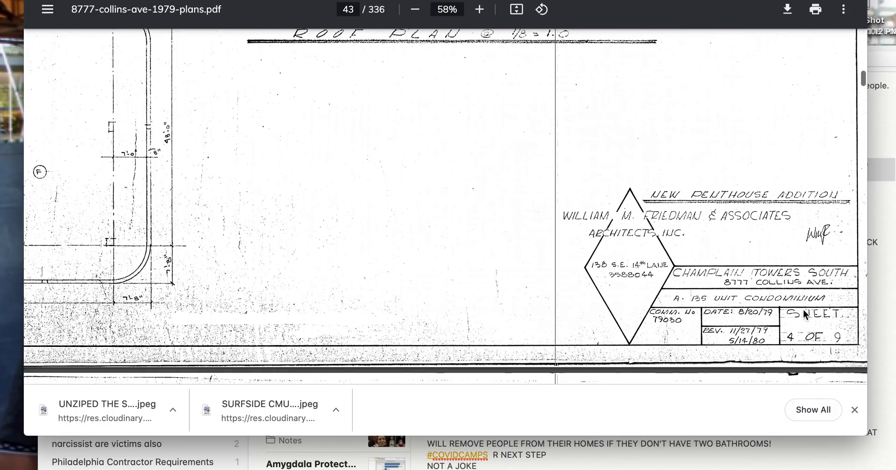
{"action": "scroll", "scroll_direction": "down", "scroll_amount": 3}
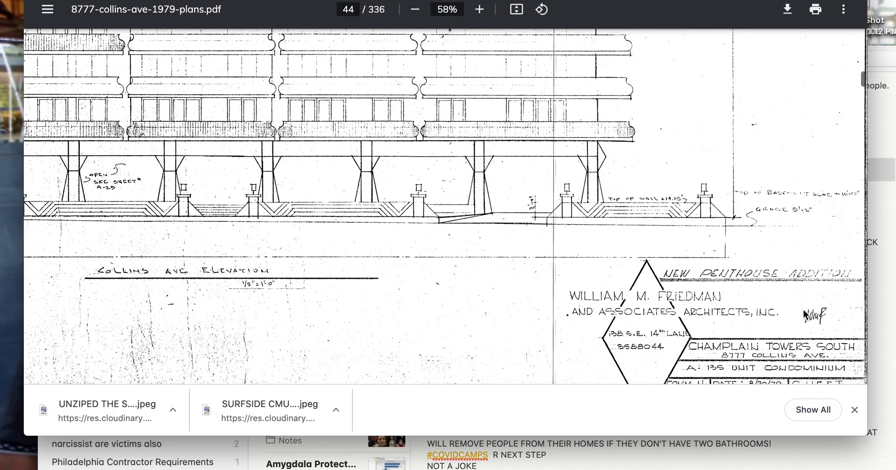
{"action": "mouse_move", "coordinate": [685, 324]}
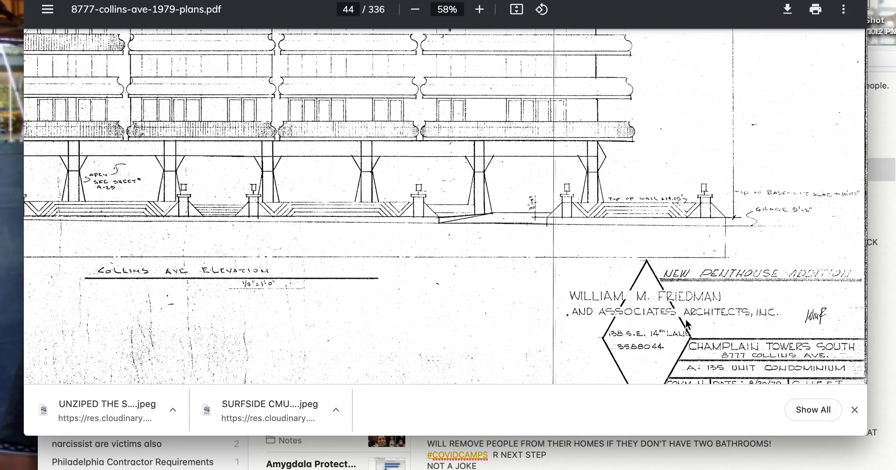
{"action": "scroll", "scroll_direction": "down", "scroll_amount": 3}
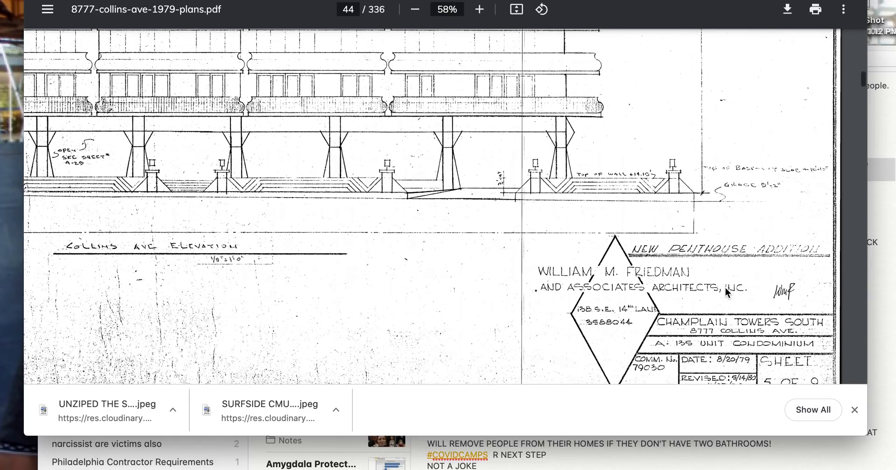
{"action": "scroll", "scroll_direction": "down", "scroll_amount": 3}
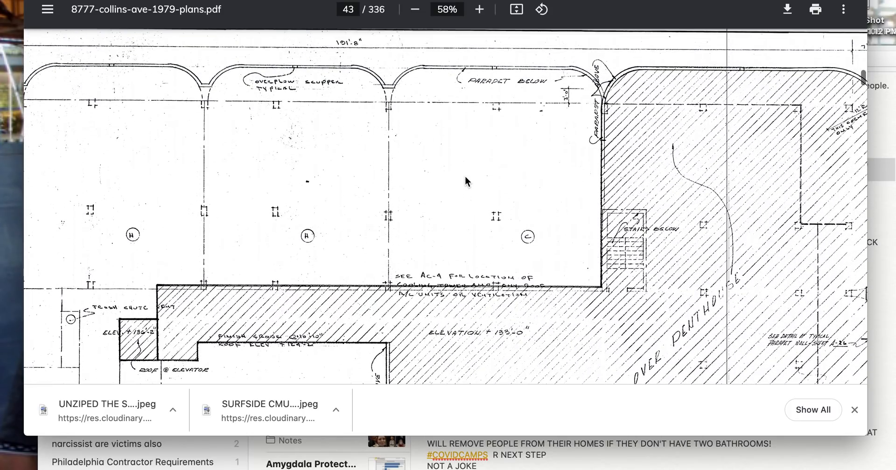
Scroll page 44 past the sheet 4 of 9 title block to the Collins Ave penthouse elevation.
{"action": "scroll", "scroll_direction": "down", "scroll_amount": 3}
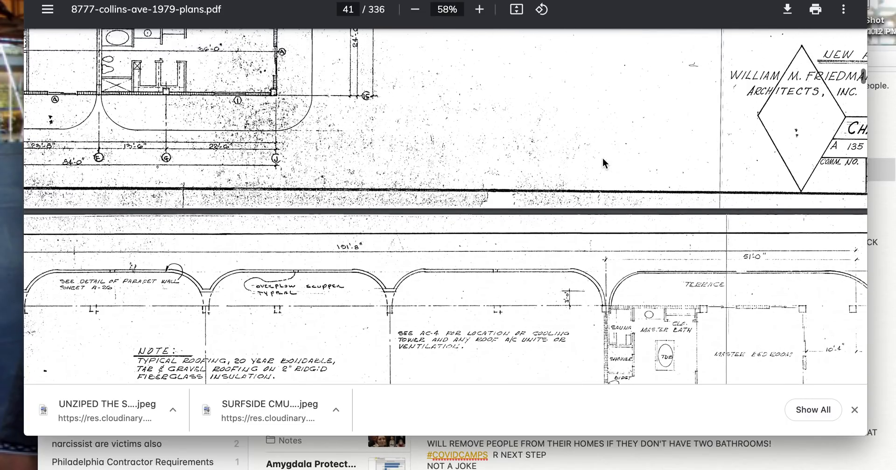
{"action": "scroll", "scroll_direction": "down", "scroll_amount": 3}
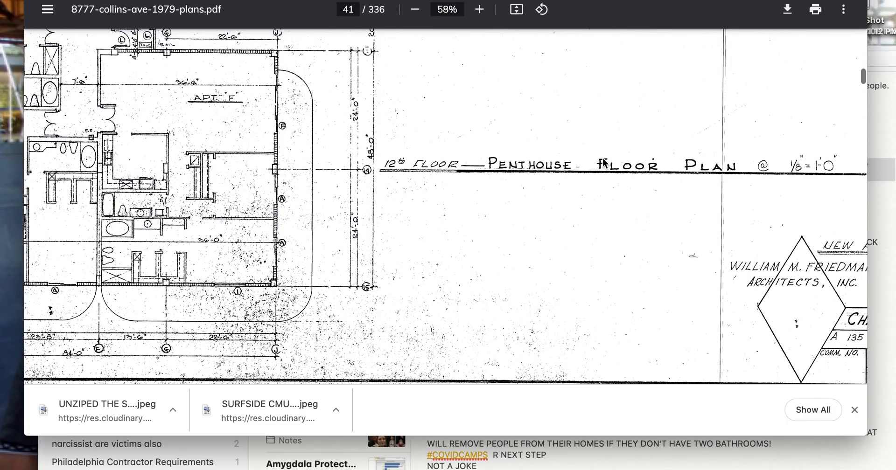
{"action": "scroll", "scroll_direction": "down", "scroll_amount": 3}
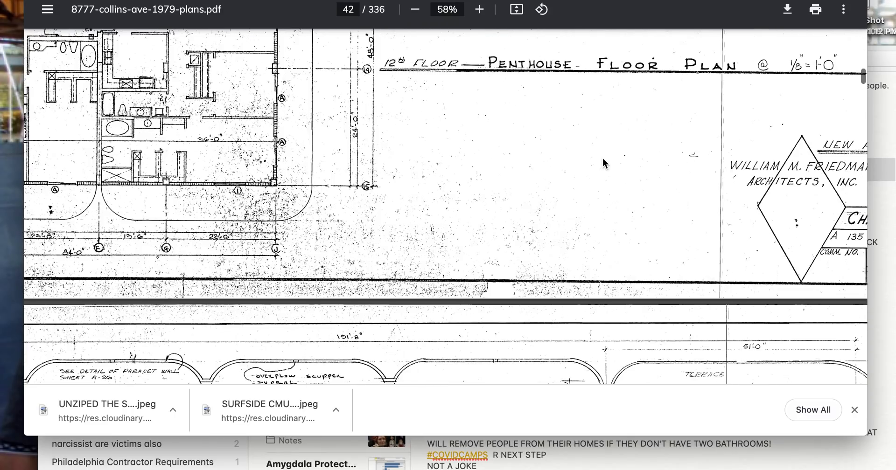
{"action": "scroll", "scroll_direction": "down", "scroll_amount": 3}
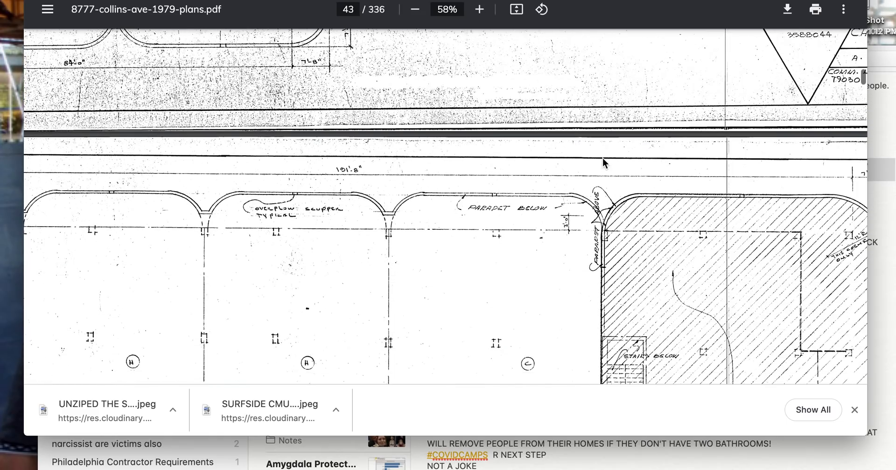
{"action": "scroll", "scroll_direction": "down", "scroll_amount": 3}
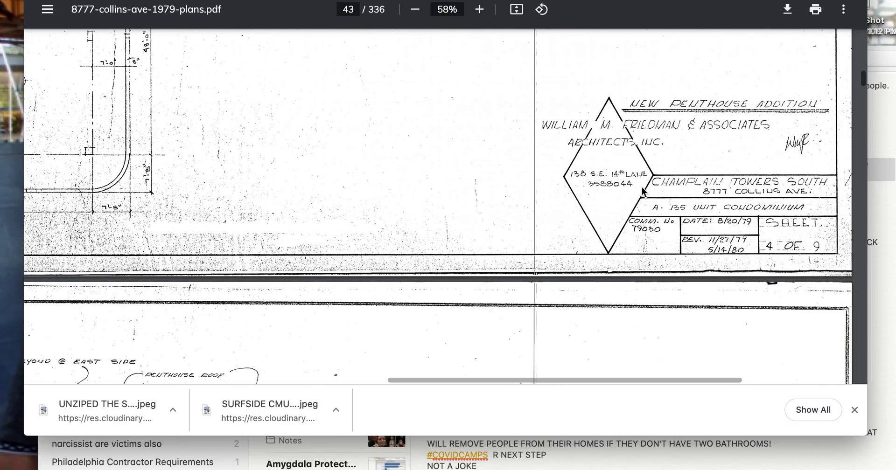
{"action": "scroll", "scroll_direction": "down", "scroll_amount": 3}
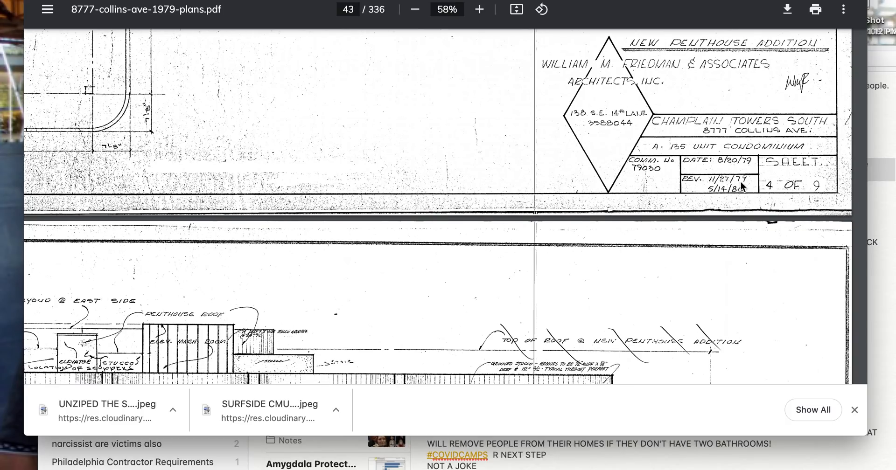
{"action": "scroll", "scroll_direction": "down", "scroll_amount": 3}
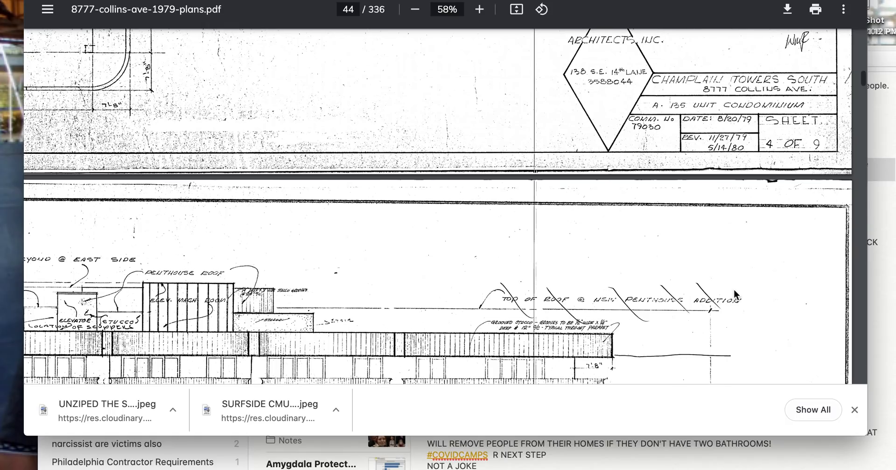
{"action": "mouse_move", "coordinate": [729, 127]}
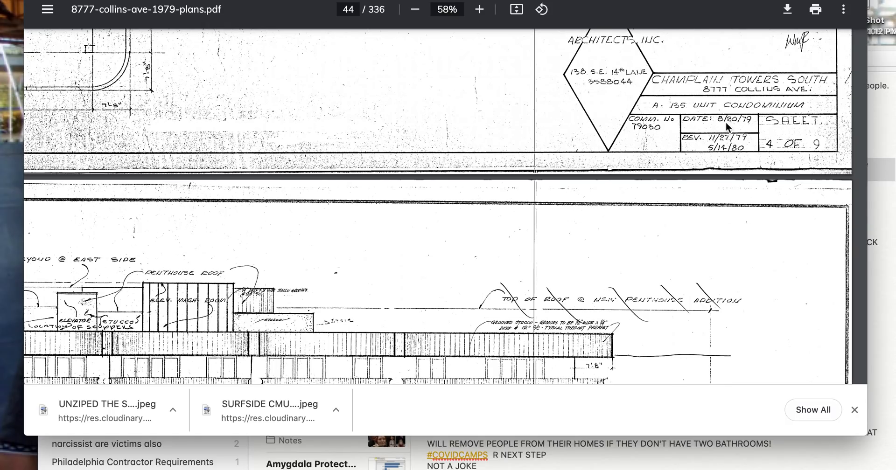
{"action": "mouse_move", "coordinate": [730, 112]}
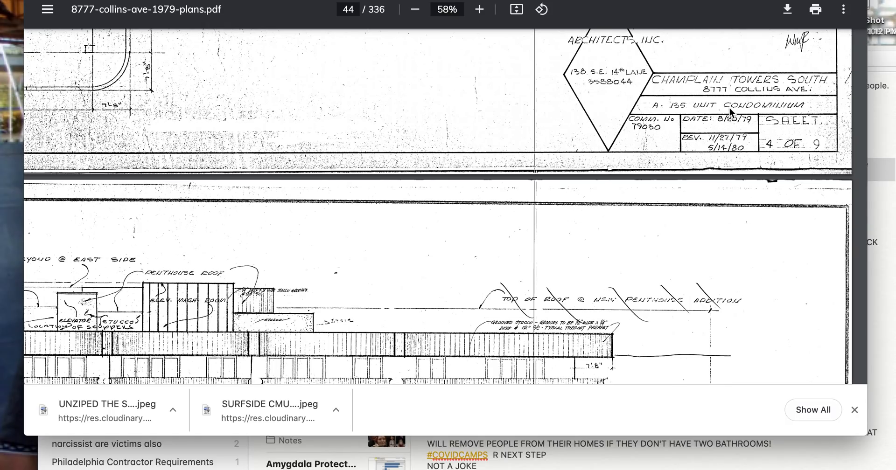
{"action": "mouse_move", "coordinate": [749, 130]}
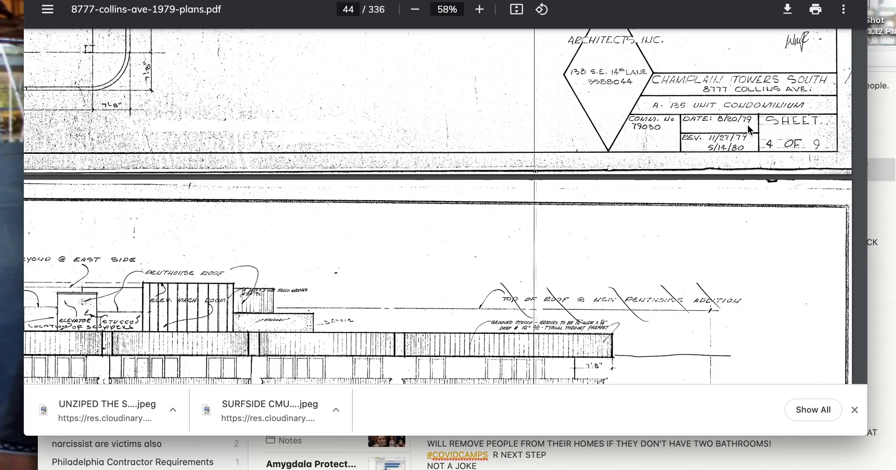
{"action": "mouse_move", "coordinate": [740, 148]}
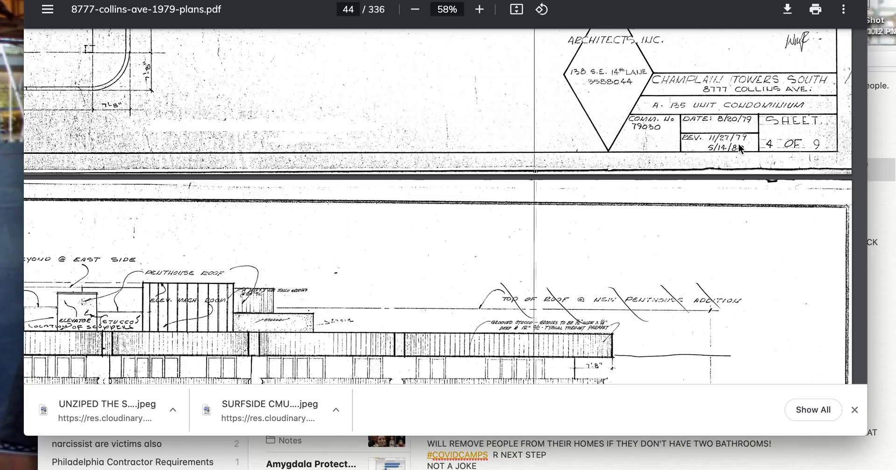
{"action": "scroll", "scroll_direction": "down", "scroll_amount": 3}
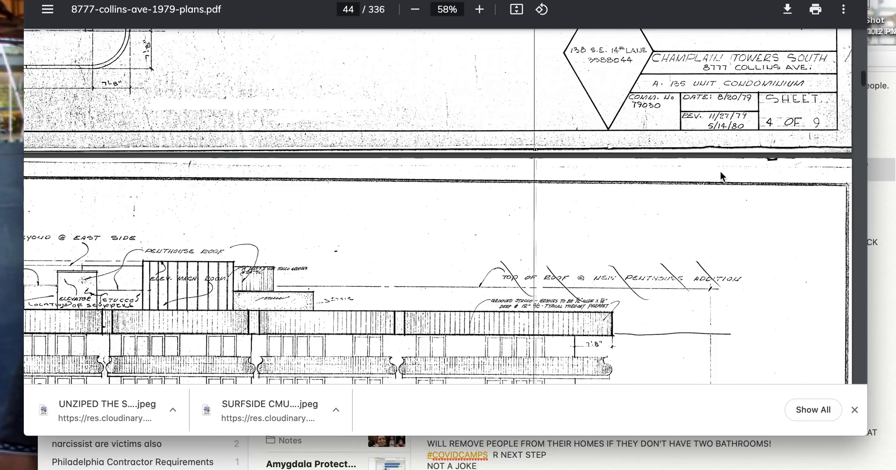
{"action": "mouse_move", "coordinate": [738, 257]}
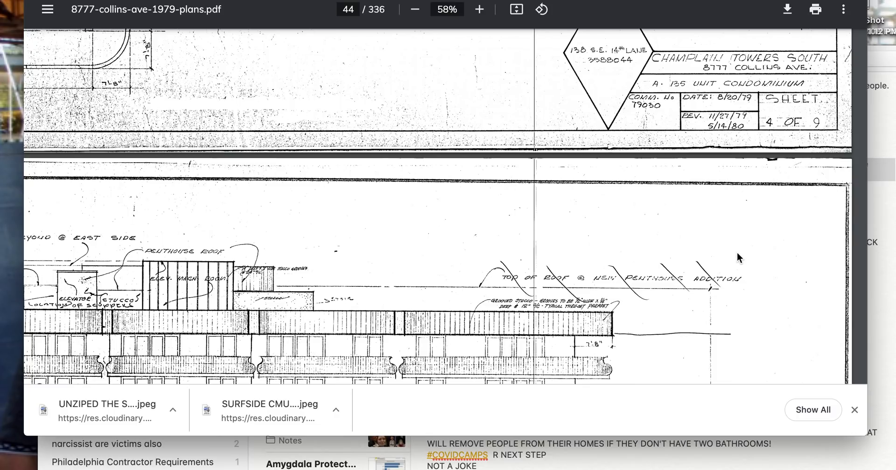
{"action": "scroll", "scroll_direction": "down", "scroll_amount": 3}
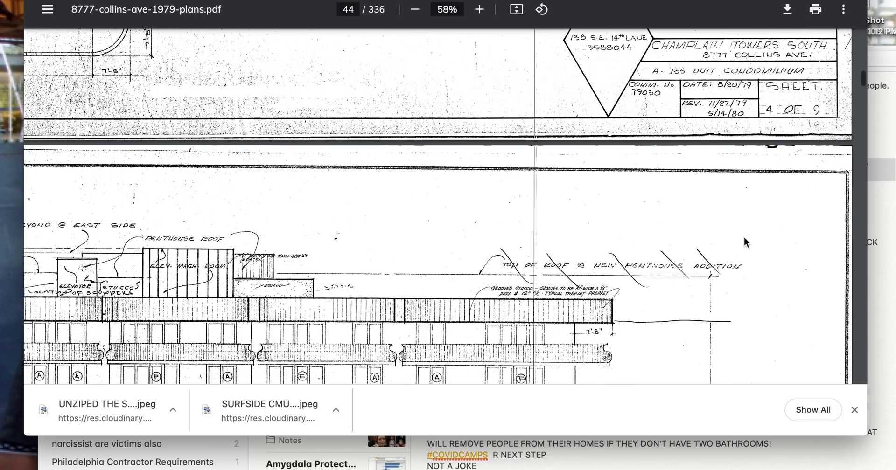
Scroll past the sheet 5 title block into page 45's elevation with floor-level heights.
{"action": "scroll", "scroll_direction": "down", "scroll_amount": 3}
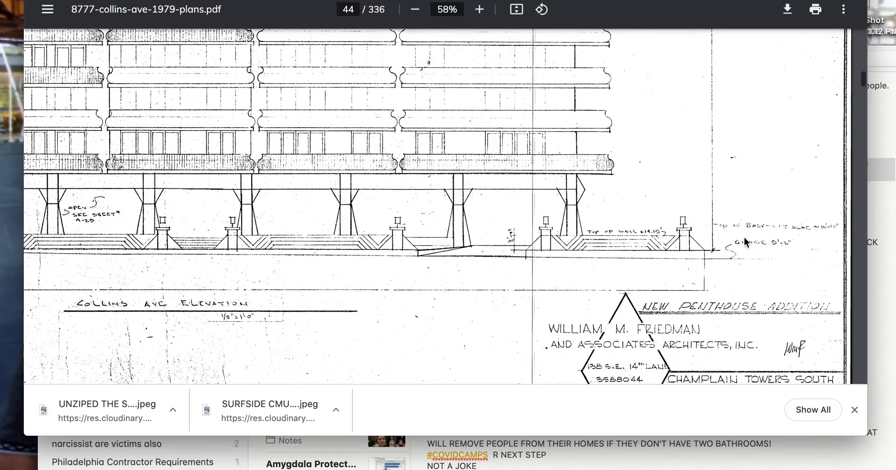
{"action": "scroll", "scroll_direction": "down", "scroll_amount": 3}
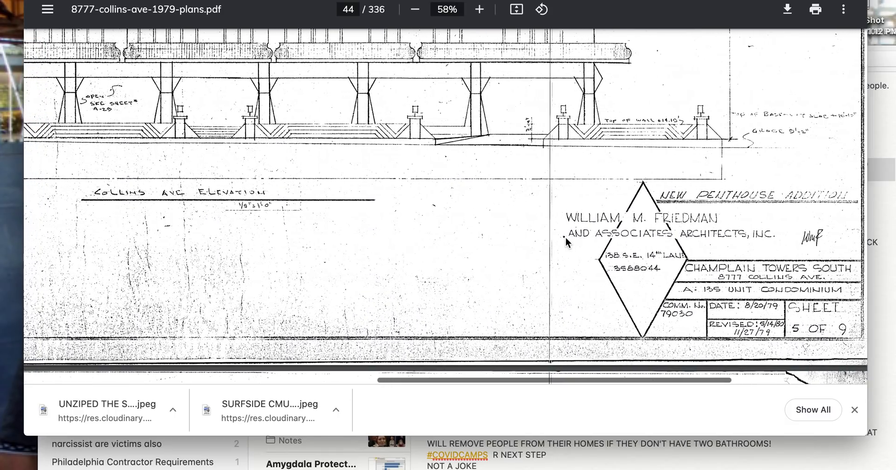
{"action": "scroll", "scroll_direction": "down", "scroll_amount": 3}
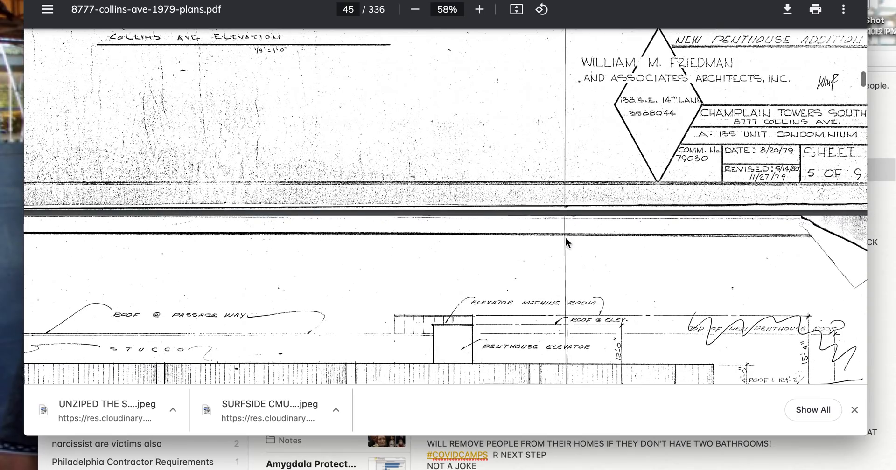
{"action": "scroll", "scroll_direction": "down", "scroll_amount": 3}
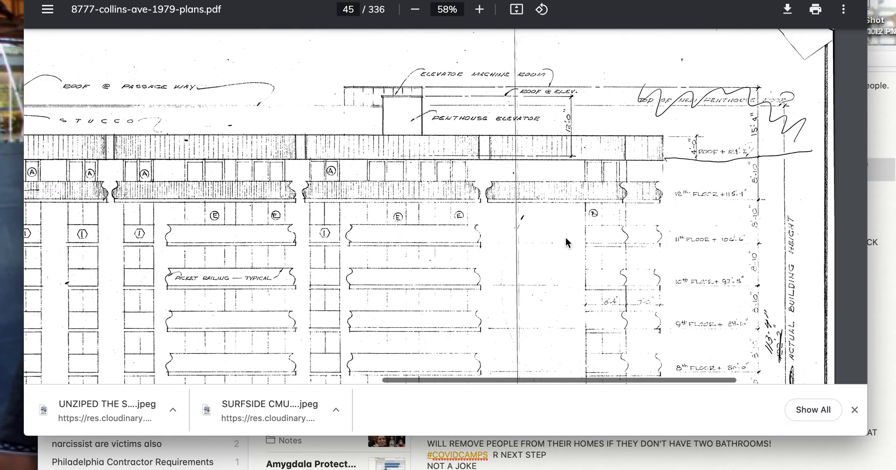
{"action": "scroll", "scroll_direction": "down", "scroll_amount": 3}
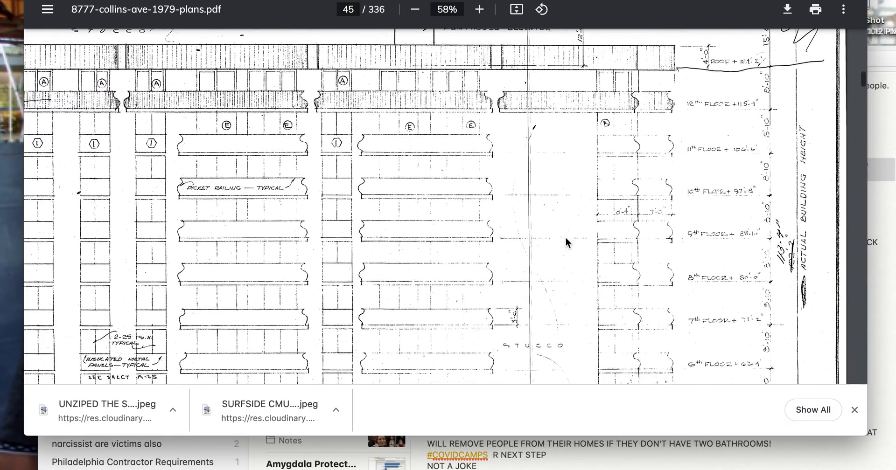
{"action": "scroll", "scroll_direction": "down", "scroll_amount": 3}
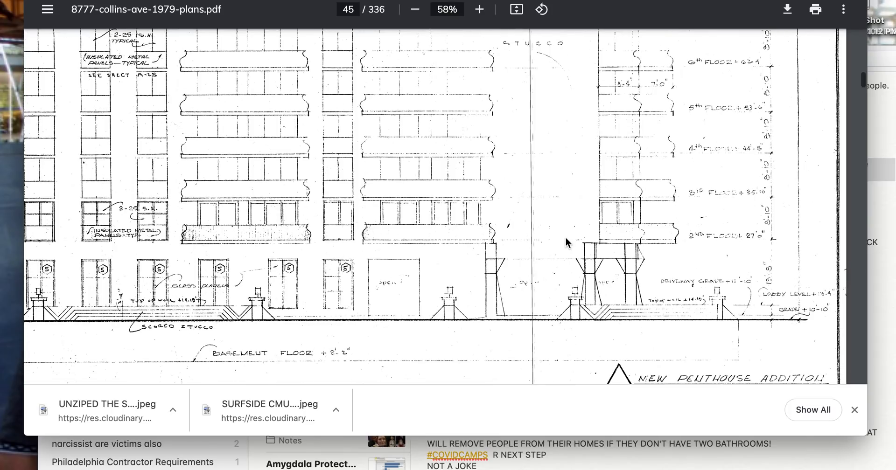
{"action": "scroll", "scroll_direction": "down", "scroll_amount": 3}
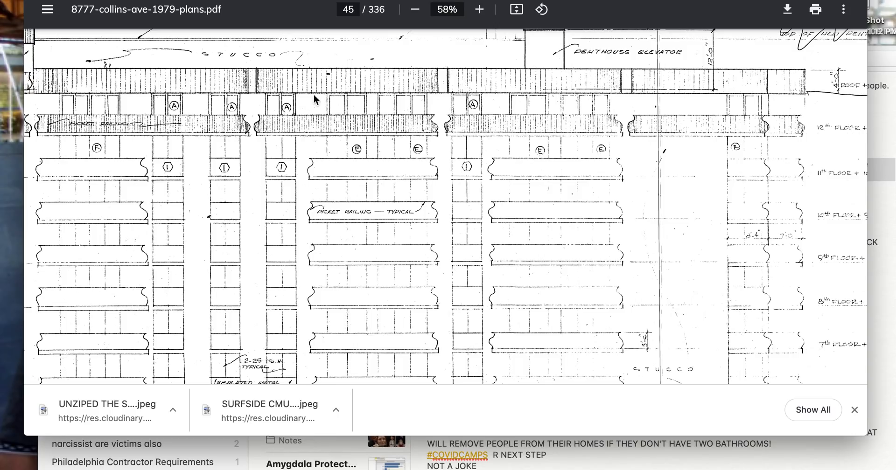
{"action": "mouse_move", "coordinate": [369, 132]}
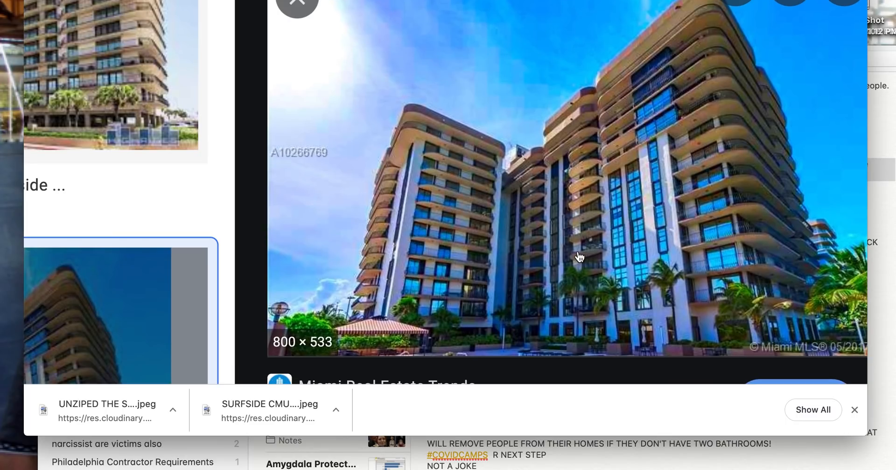
{"action": "mouse_move", "coordinate": [773, 171]}
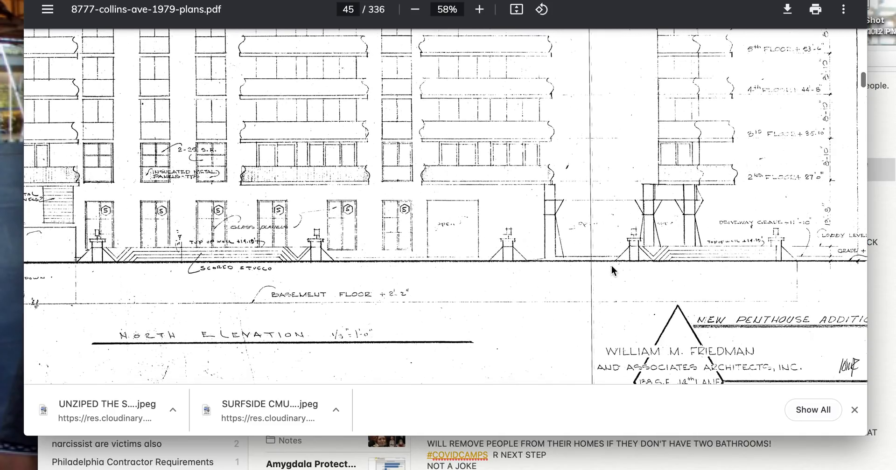
Scroll onto page 46's elevation showing upper floors, penthouse roof and elevator machine room.
{"action": "scroll", "scroll_direction": "down", "scroll_amount": 3}
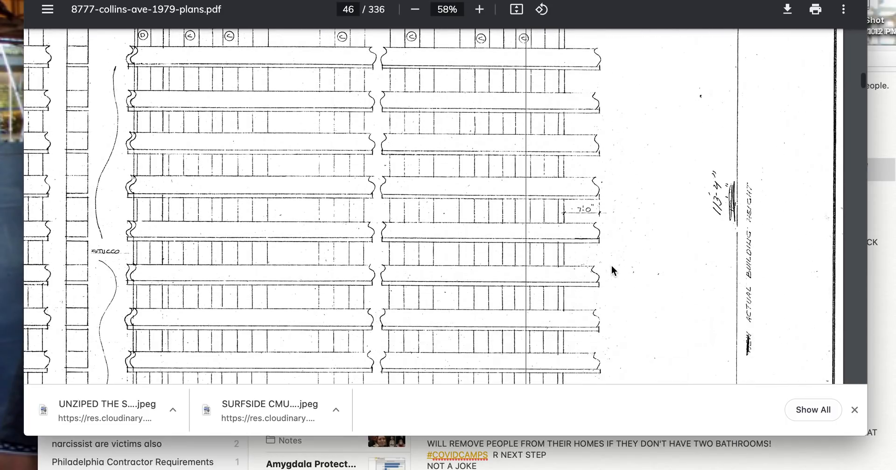
{"action": "scroll", "scroll_direction": "down", "scroll_amount": 3}
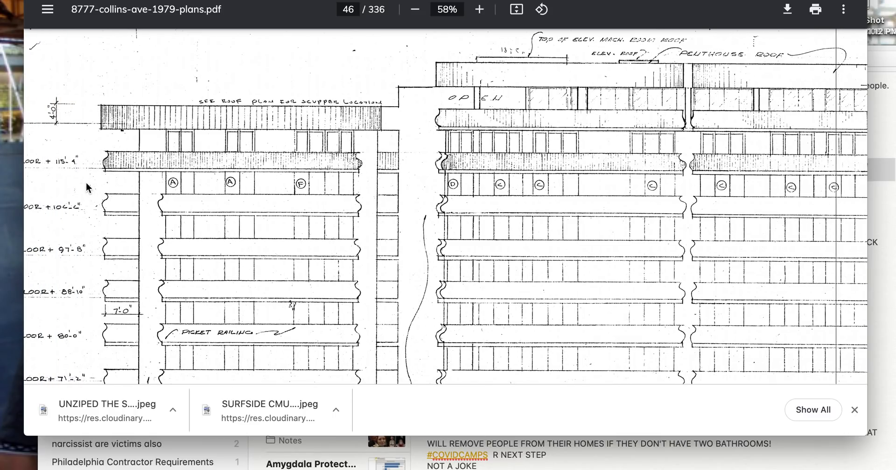
{"action": "mouse_move", "coordinate": [429, 176]}
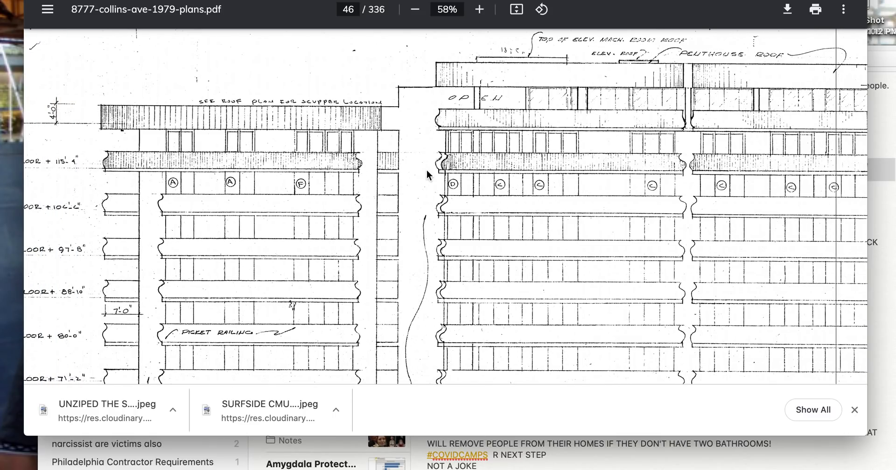
{"action": "mouse_move", "coordinate": [257, 162]}
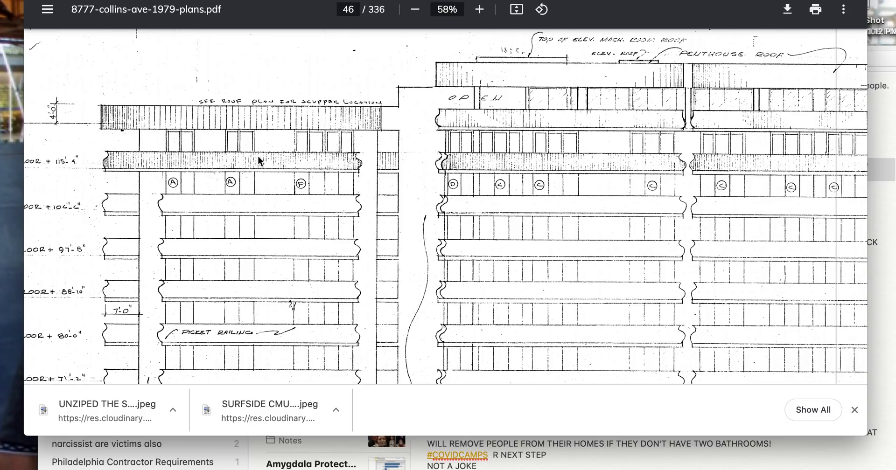
{"action": "mouse_move", "coordinate": [250, 163]}
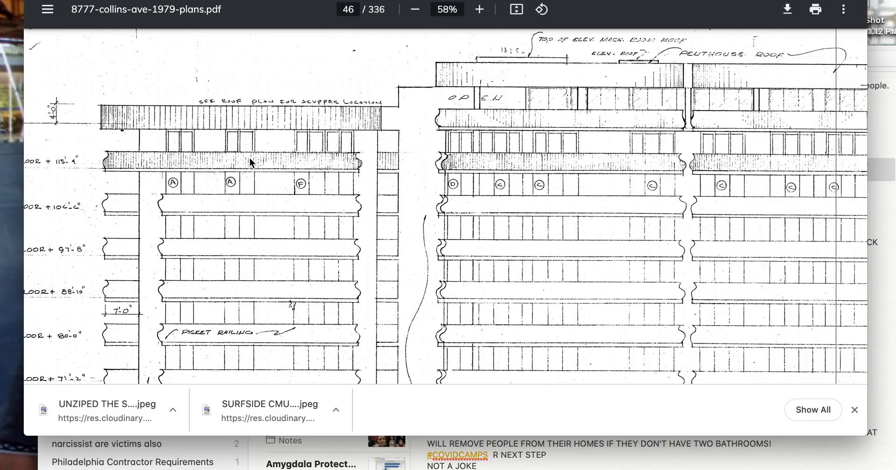
{"action": "mouse_move", "coordinate": [159, 204]}
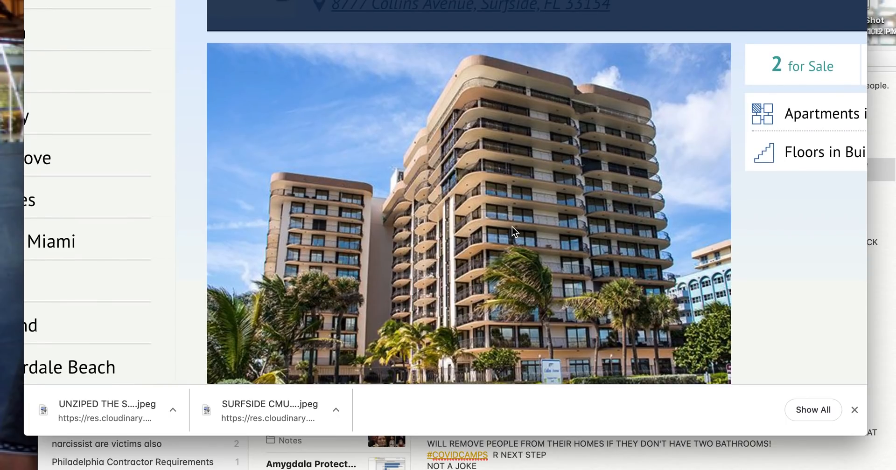
Scroll the 8777 Collins Avenue listing to view the tower photo.
{"action": "scroll", "scroll_direction": "down", "scroll_amount": 3}
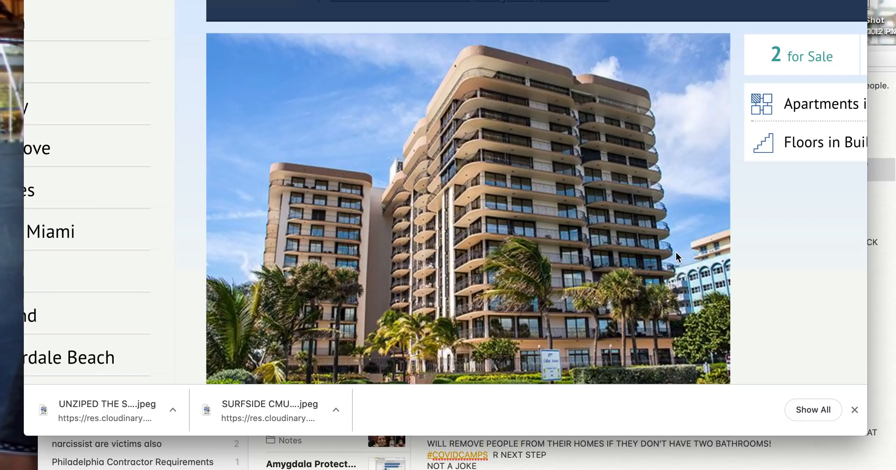
{"action": "mouse_move", "coordinate": [631, 212]}
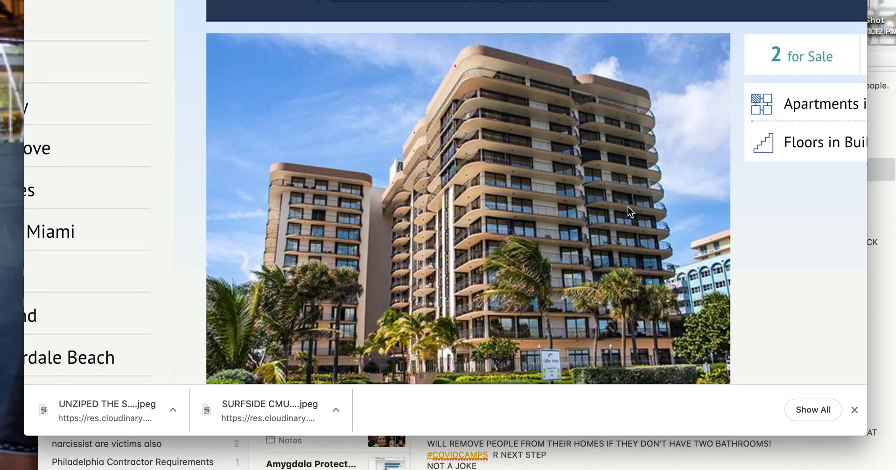
{"action": "mouse_move", "coordinate": [418, 231]}
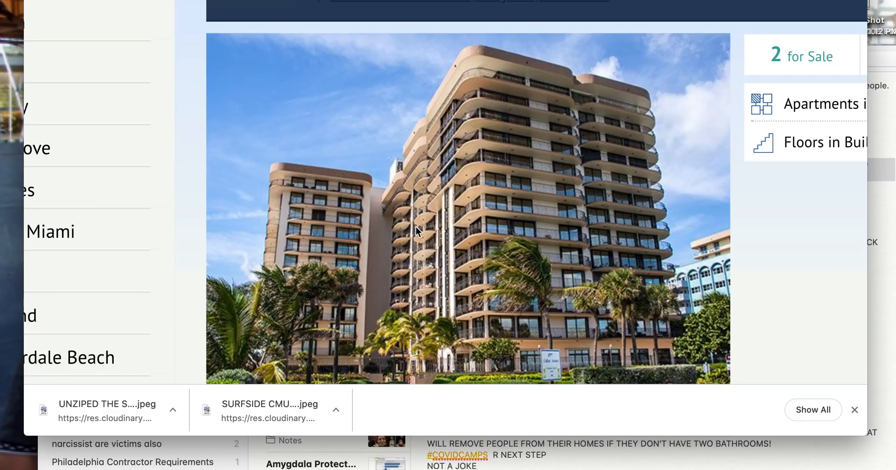
{"action": "mouse_move", "coordinate": [509, 117]}
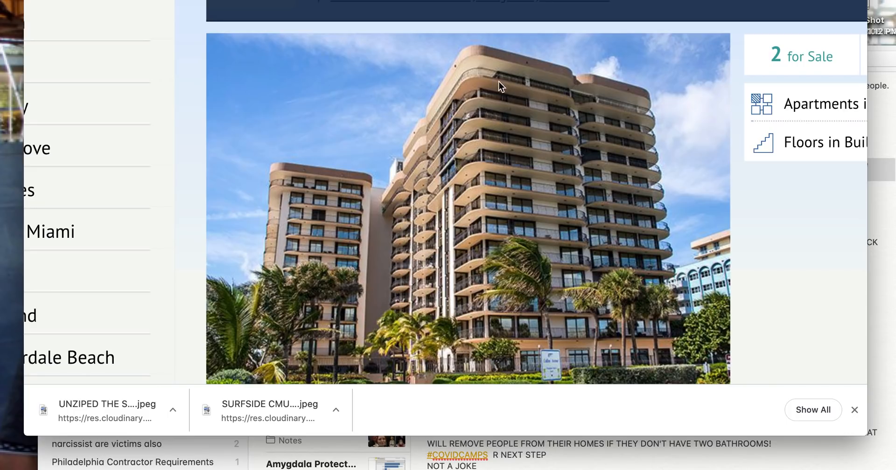
{"action": "mouse_move", "coordinate": [557, 321]}
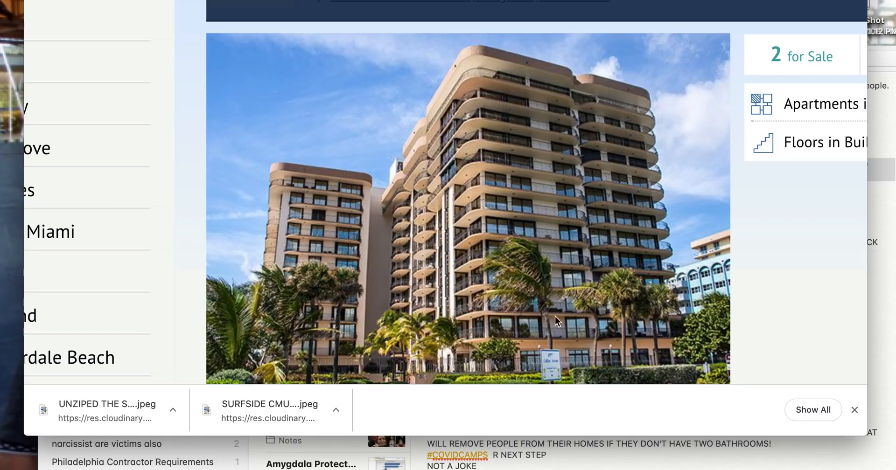
{"action": "mouse_move", "coordinate": [473, 139]}
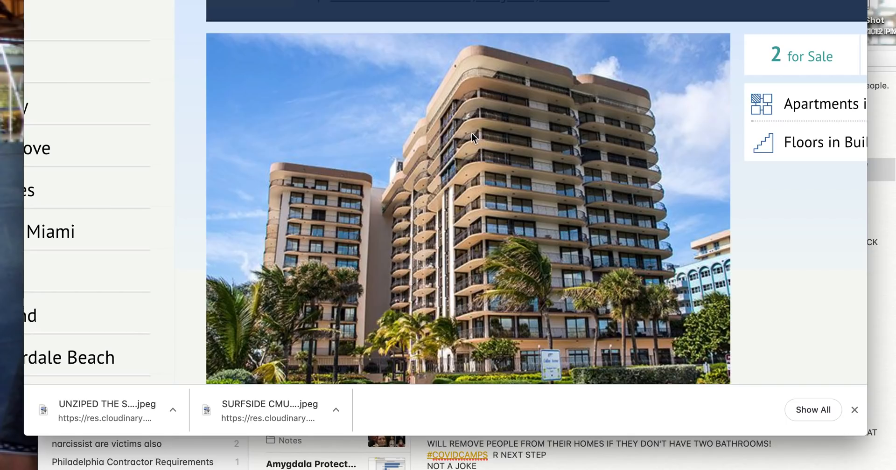
{"action": "mouse_move", "coordinate": [698, 238]}
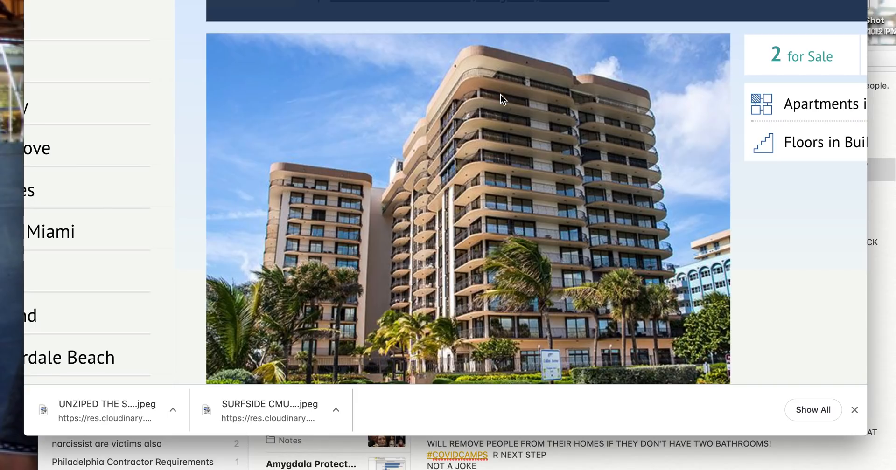
{"action": "mouse_move", "coordinate": [510, 349]}
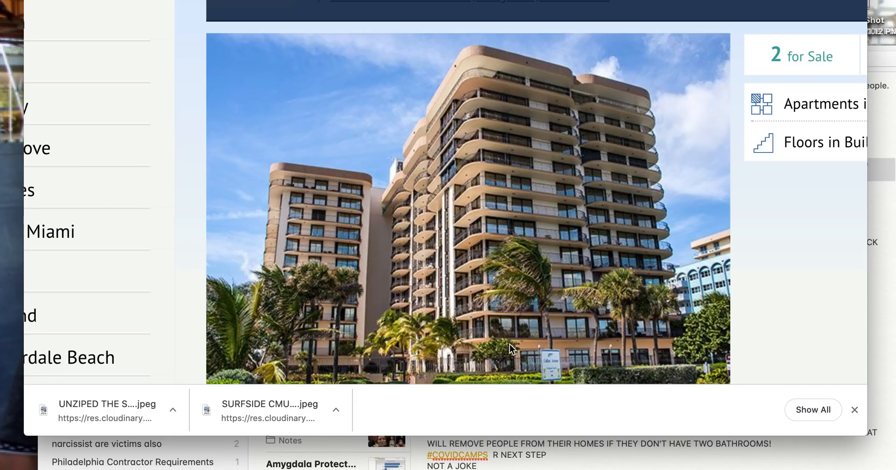
{"action": "mouse_move", "coordinate": [535, 340]}
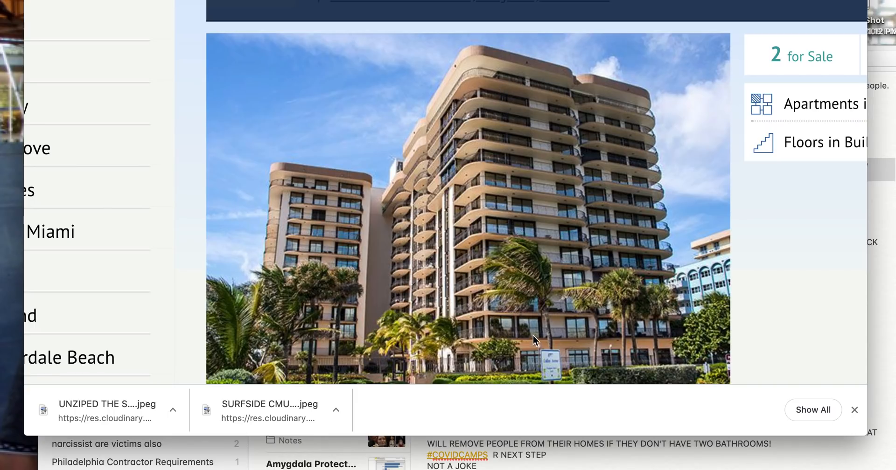
{"action": "mouse_move", "coordinate": [590, 197]}
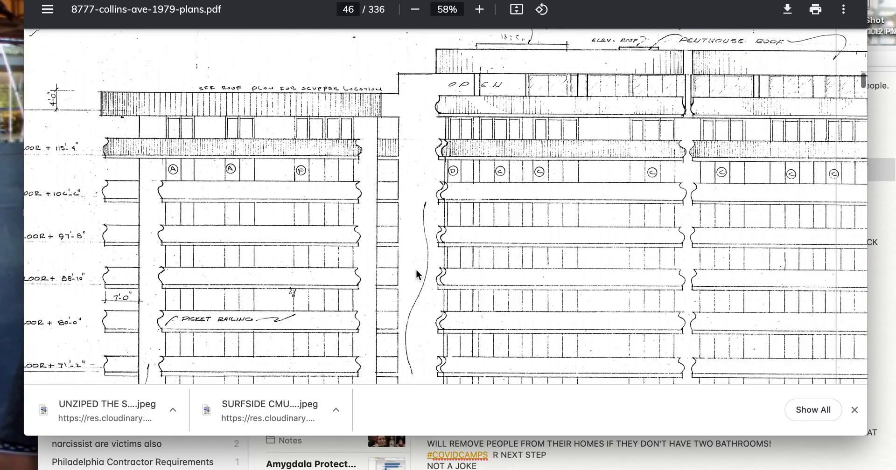
Scroll page 46 to show the roof line, 12th floor, picket railing and stucco notes.
{"action": "scroll", "scroll_direction": "down", "scroll_amount": 3}
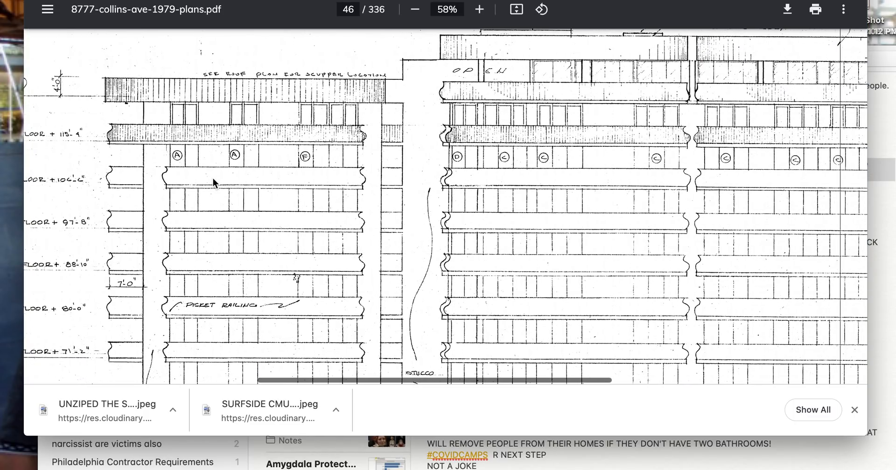
{"action": "scroll", "scroll_direction": "down", "scroll_amount": 3}
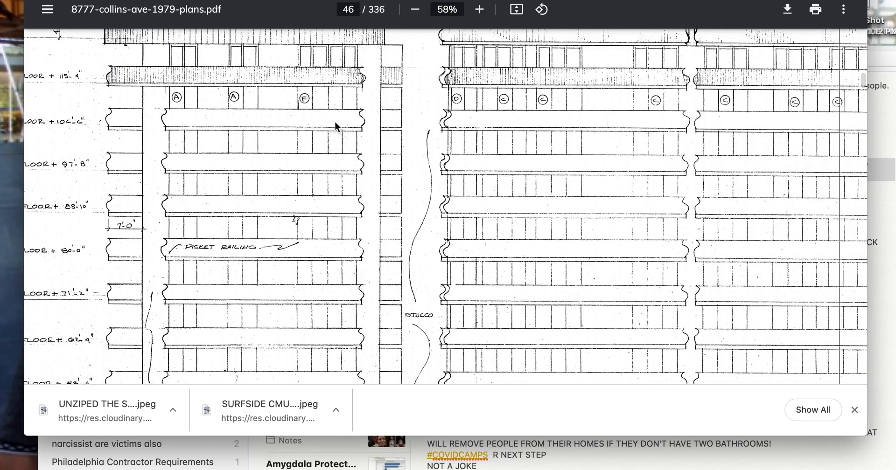
{"action": "scroll", "scroll_direction": "down", "scroll_amount": 3}
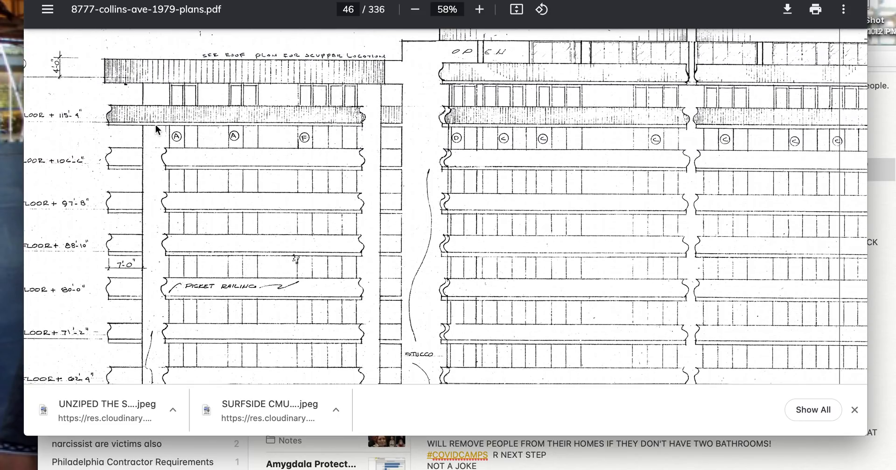
{"action": "mouse_move", "coordinate": [180, 123]}
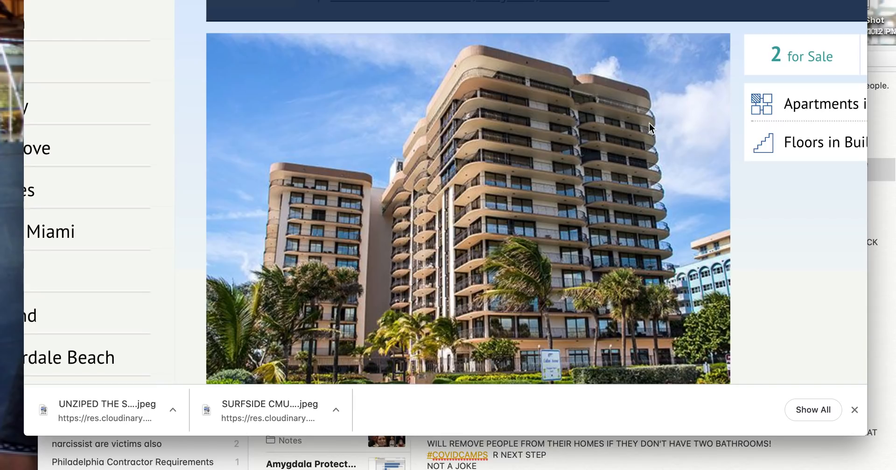
{"action": "mouse_move", "coordinate": [622, 124]}
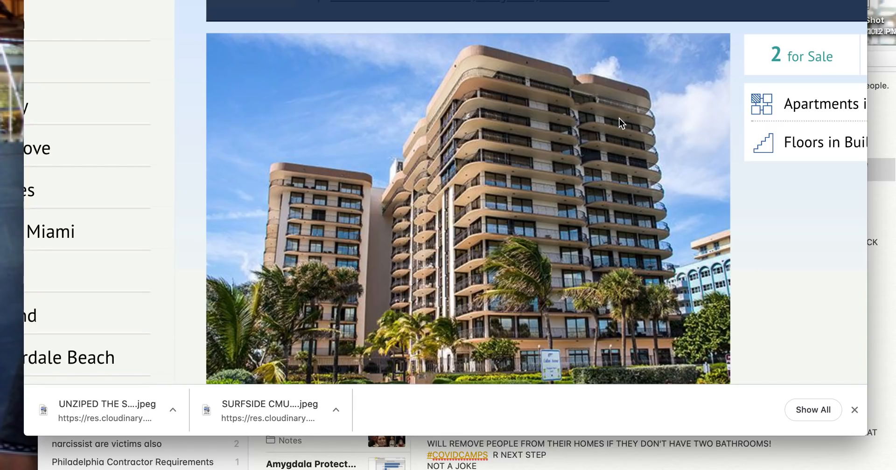
{"action": "mouse_move", "coordinate": [466, 91]}
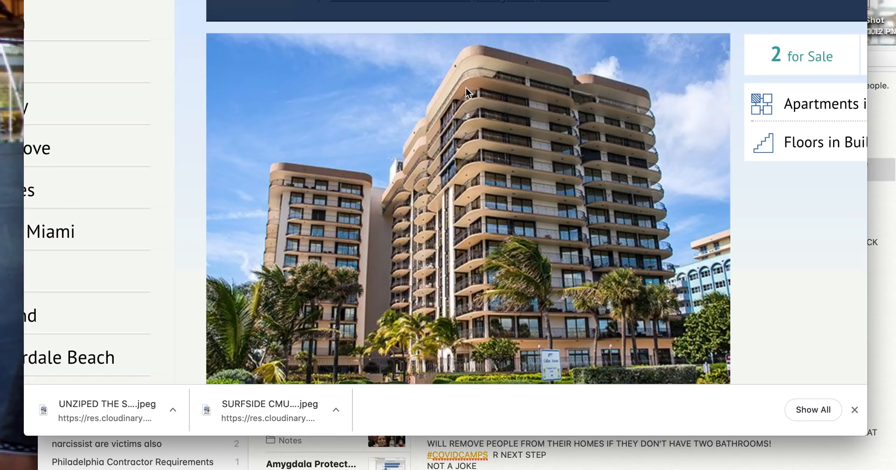
{"action": "mouse_move", "coordinate": [472, 109]}
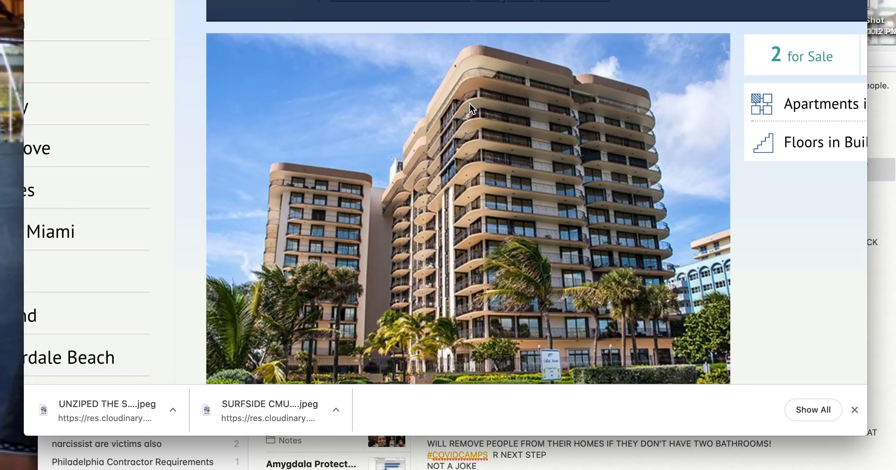
{"action": "mouse_move", "coordinate": [477, 175]}
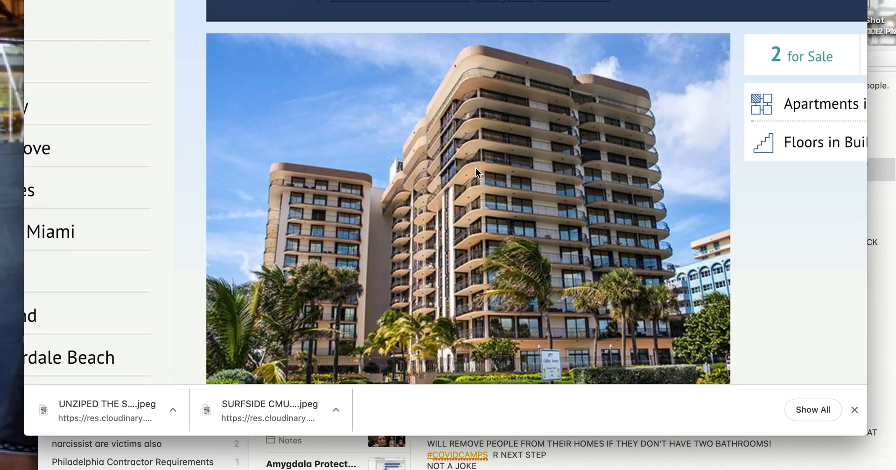
{"action": "mouse_move", "coordinate": [478, 218]}
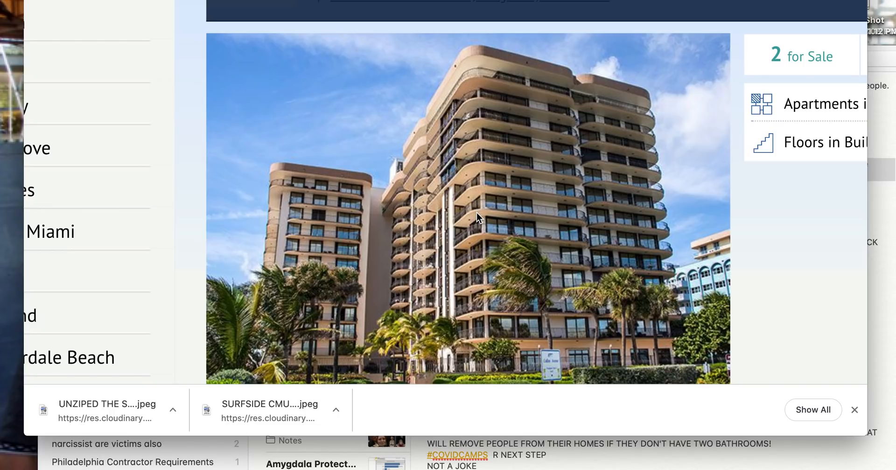
{"action": "mouse_move", "coordinate": [524, 270]}
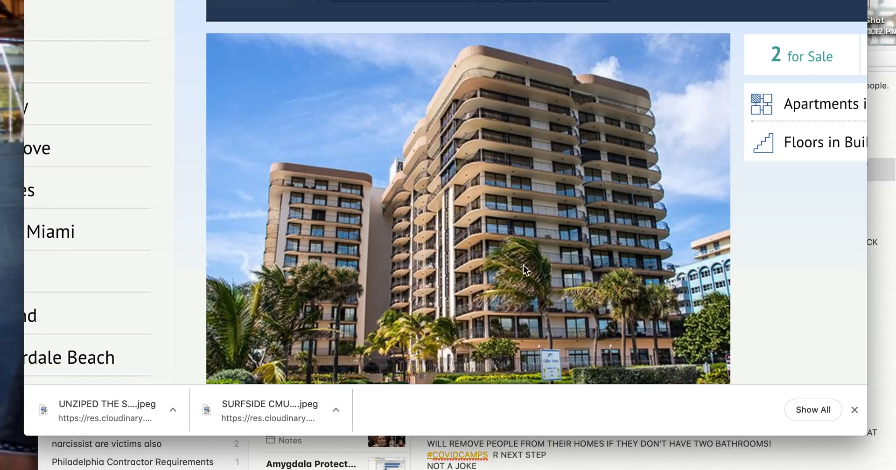
{"action": "mouse_move", "coordinate": [297, 198]}
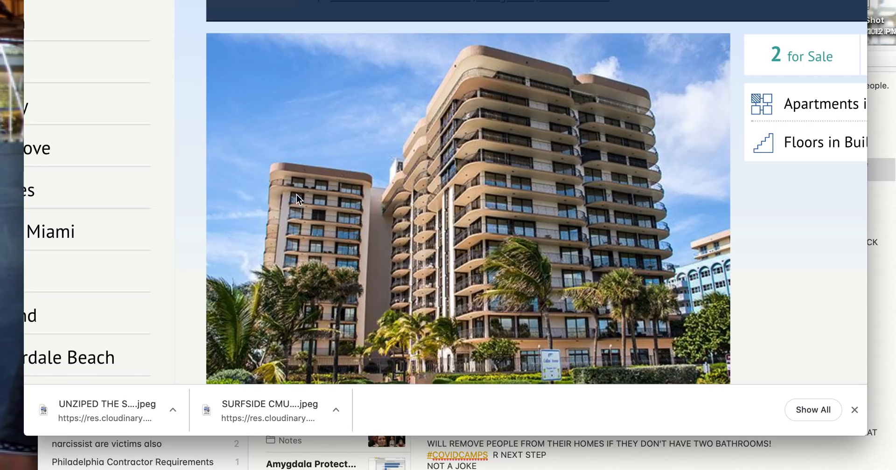
{"action": "mouse_move", "coordinate": [281, 193]}
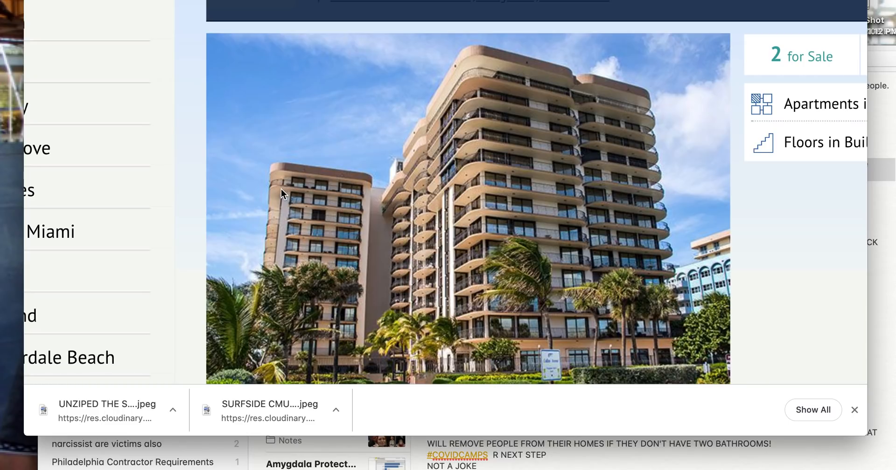
{"action": "mouse_move", "coordinate": [334, 198]}
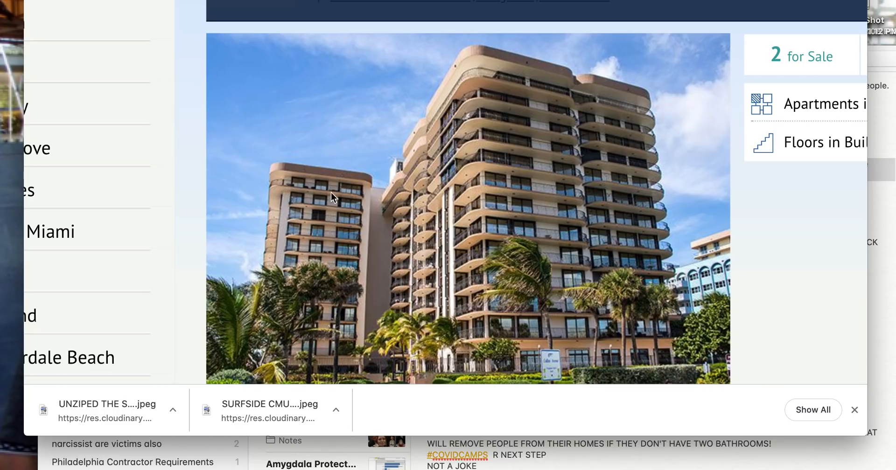
{"action": "mouse_move", "coordinate": [280, 193]}
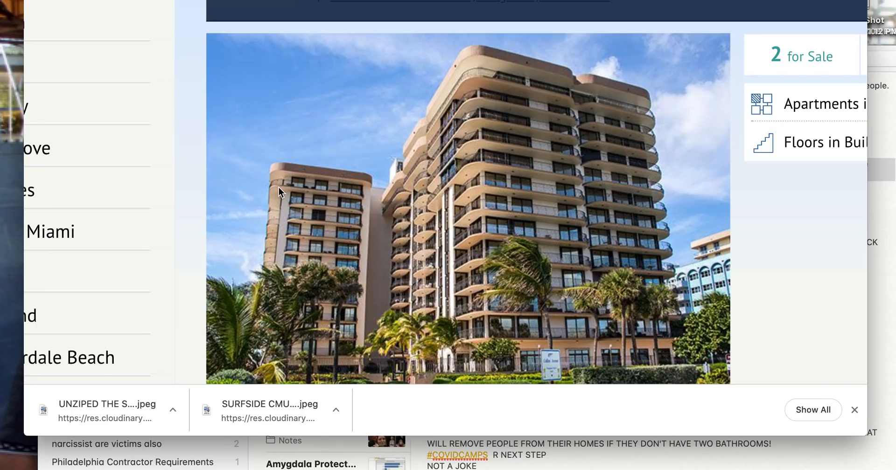
{"action": "mouse_move", "coordinate": [304, 192]}
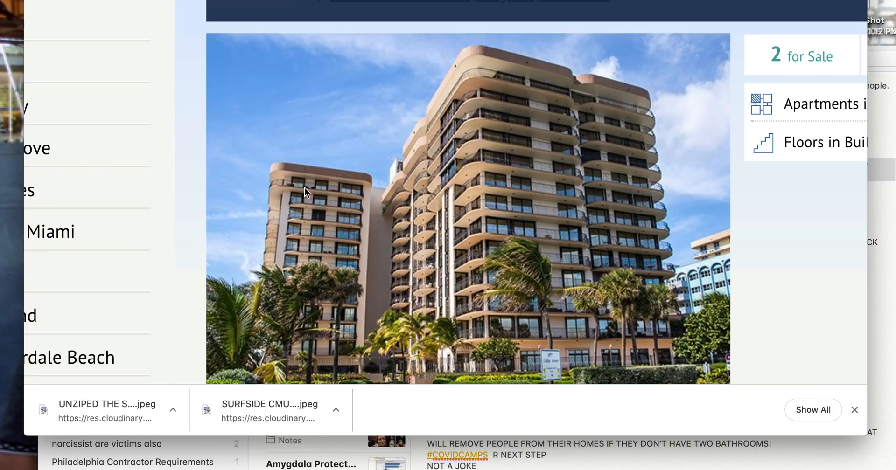
{"action": "mouse_move", "coordinate": [334, 215]}
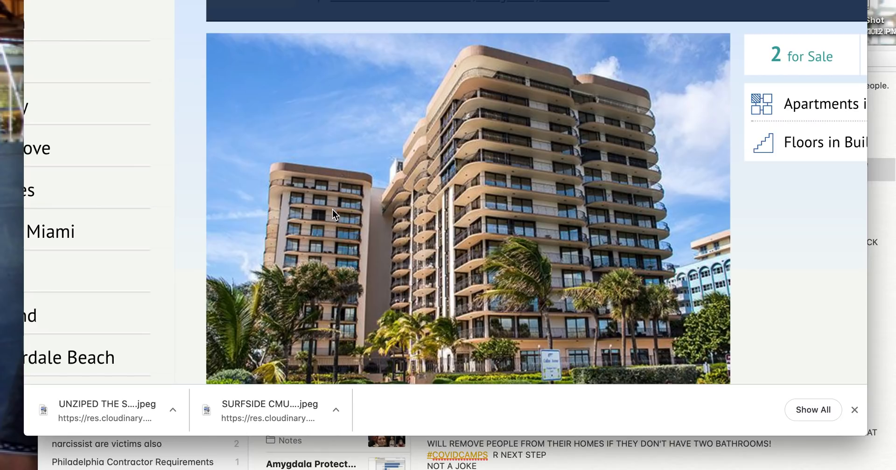
{"action": "mouse_move", "coordinate": [286, 201]}
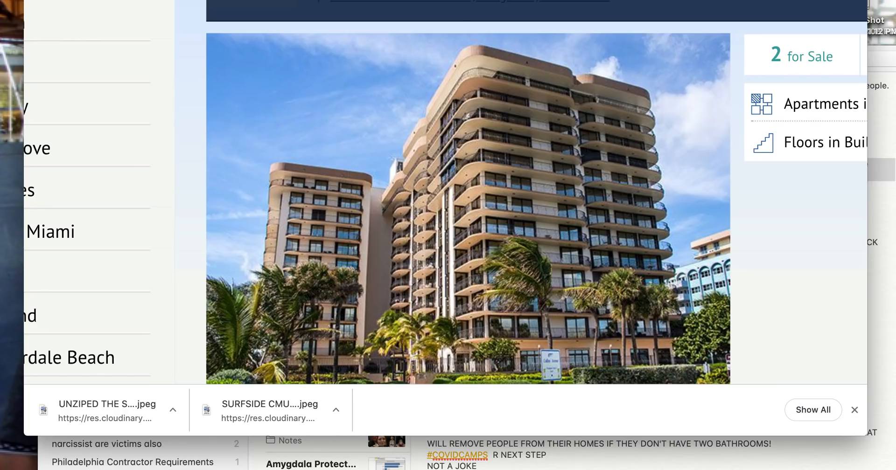
{"action": "mouse_move", "coordinate": [610, 169]}
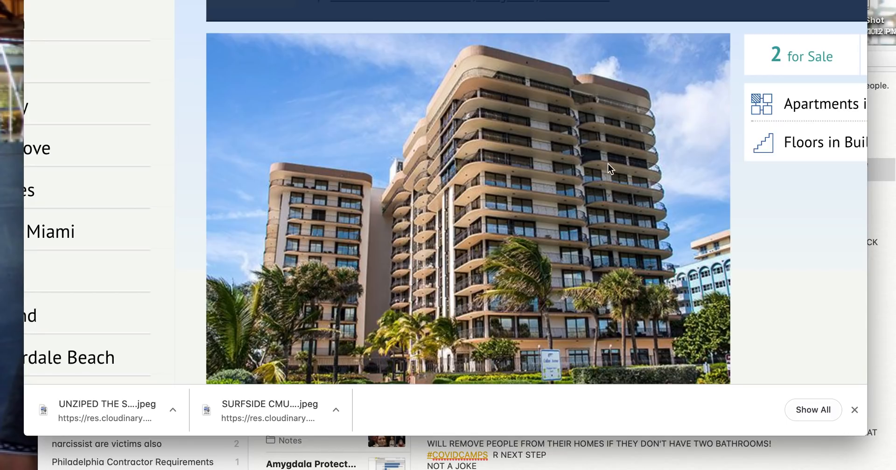
{"action": "mouse_move", "coordinate": [424, 11]}
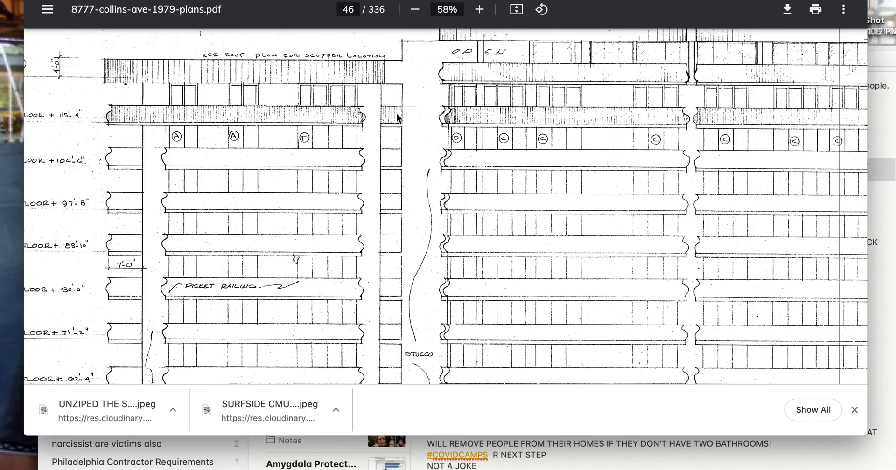
{"action": "mouse_move", "coordinate": [153, 207]}
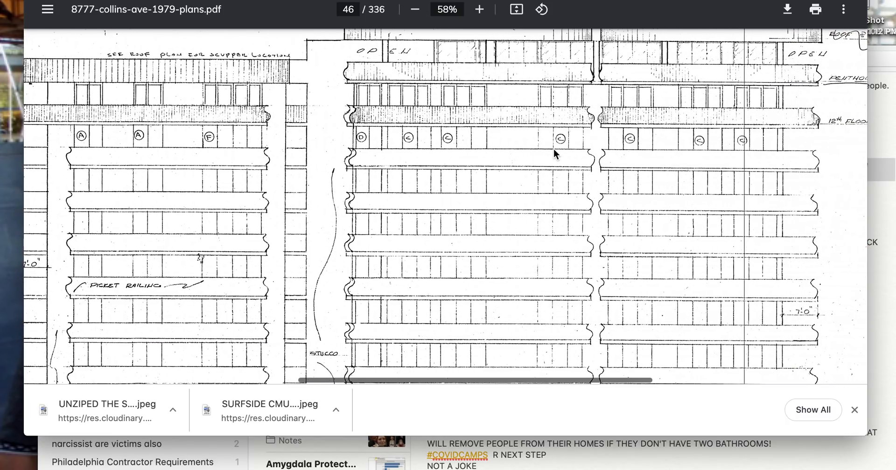
Scroll page 46 to the penthouse roof and elevator machine room labels above the 12th floor.
{"action": "scroll", "scroll_direction": "down", "scroll_amount": 3}
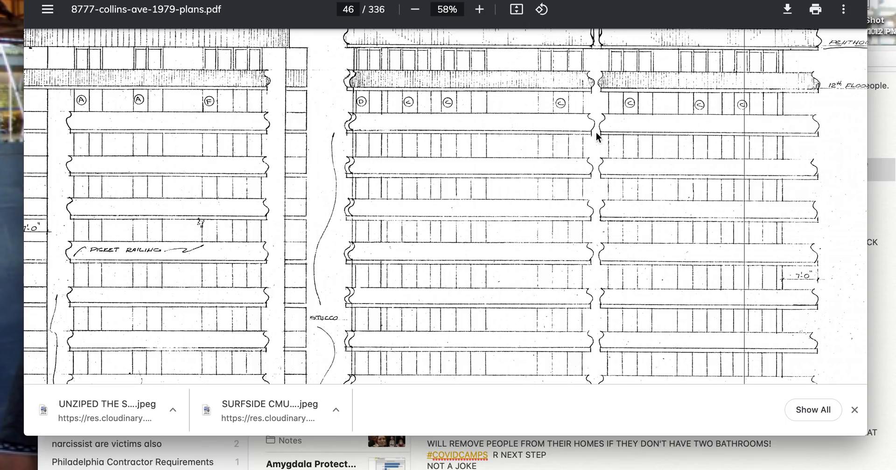
{"action": "scroll", "scroll_direction": "down", "scroll_amount": 3}
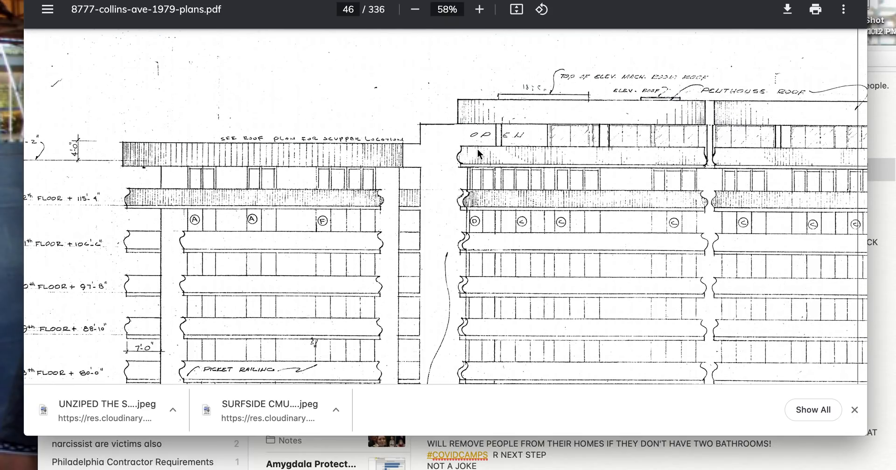
{"action": "mouse_move", "coordinate": [426, 154]}
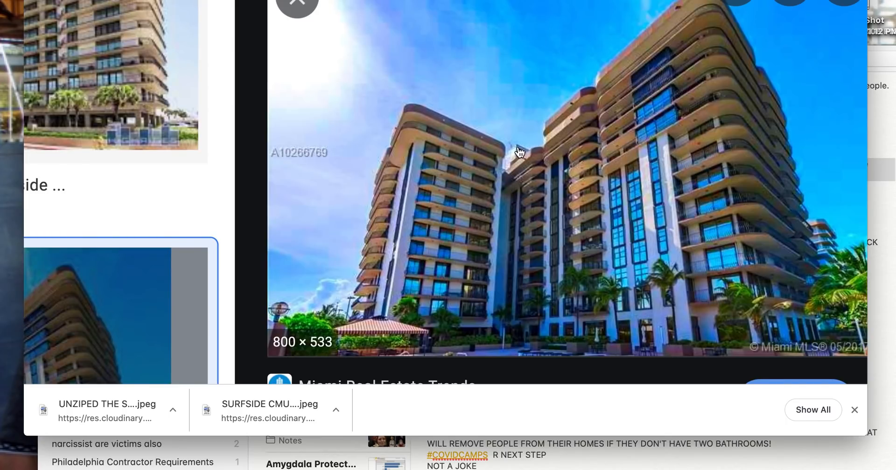
{"action": "mouse_move", "coordinate": [753, 86]}
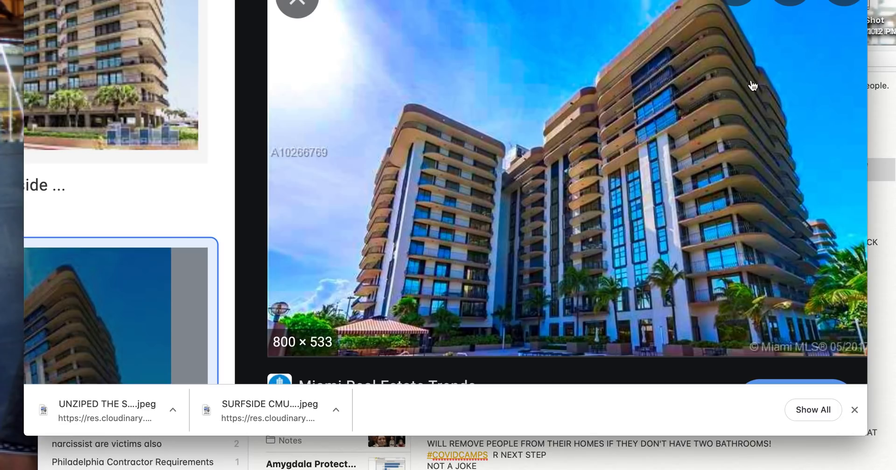
{"action": "mouse_move", "coordinate": [719, 130]}
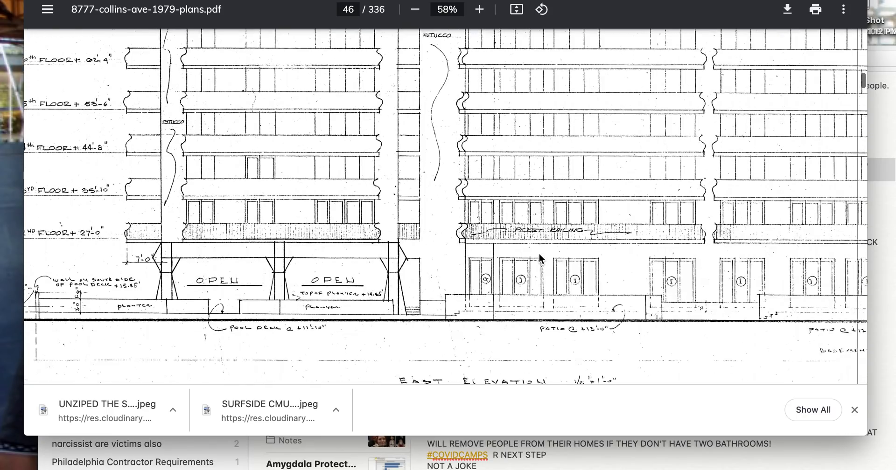
{"action": "scroll", "scroll_direction": "down", "scroll_amount": 3}
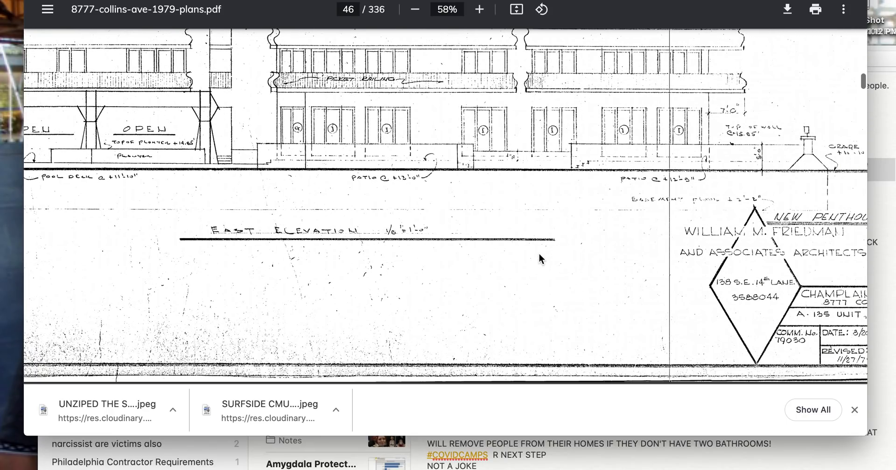
Scroll through page 47's front elevation showing the penthouse roof and floor levels.
{"action": "scroll", "scroll_direction": "down", "scroll_amount": 3}
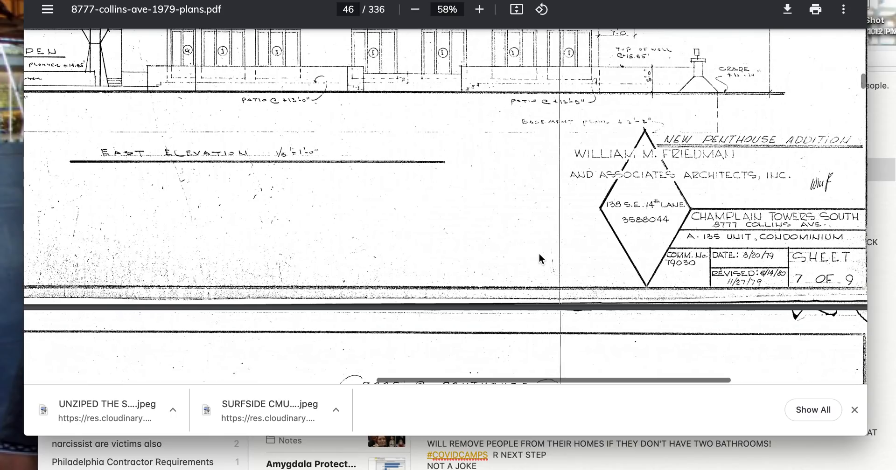
{"action": "scroll", "scroll_direction": "down", "scroll_amount": 3}
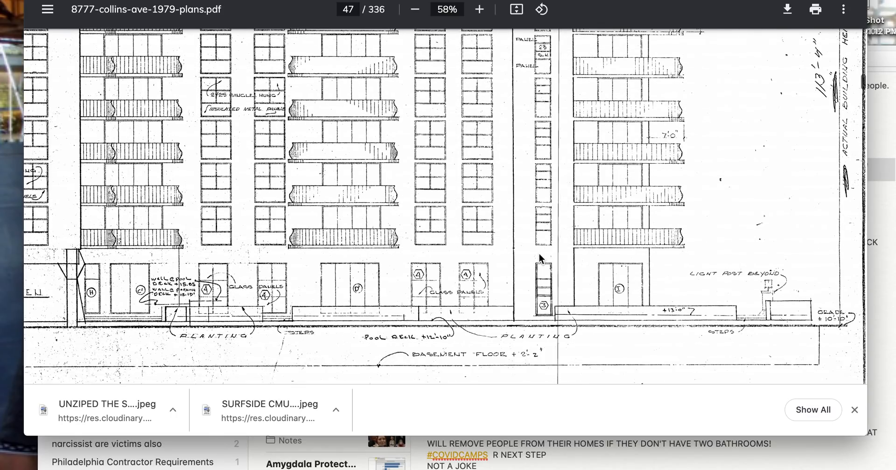
{"action": "scroll", "scroll_direction": "down", "scroll_amount": 3}
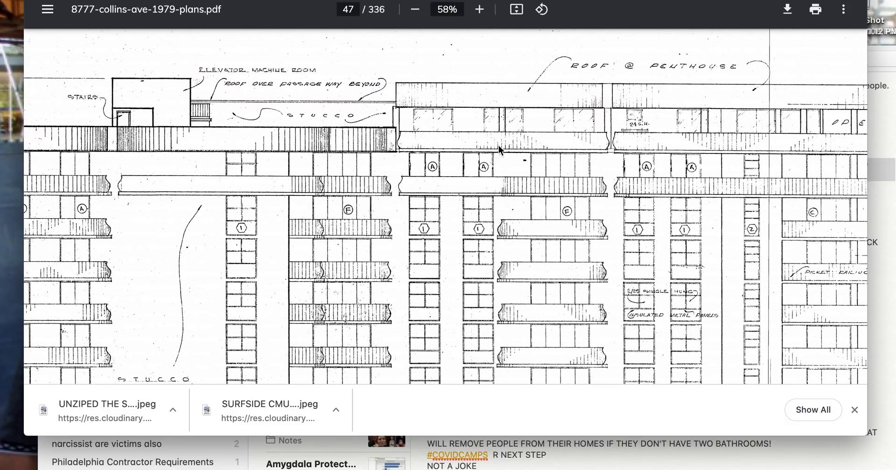
{"action": "mouse_move", "coordinate": [517, 190]}
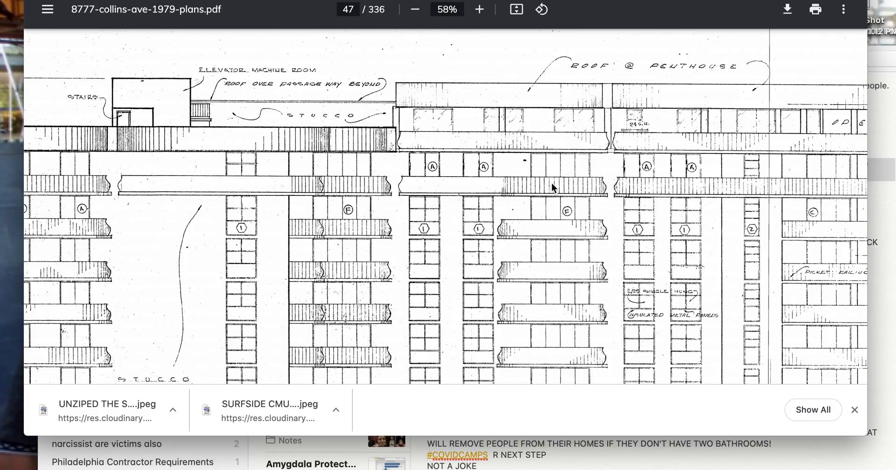
{"action": "mouse_move", "coordinate": [670, 236]}
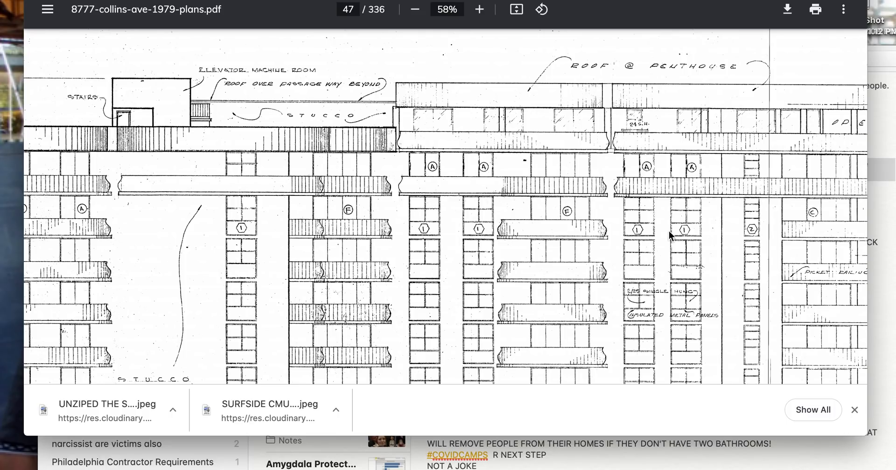
{"action": "scroll", "scroll_direction": "down", "scroll_amount": 3}
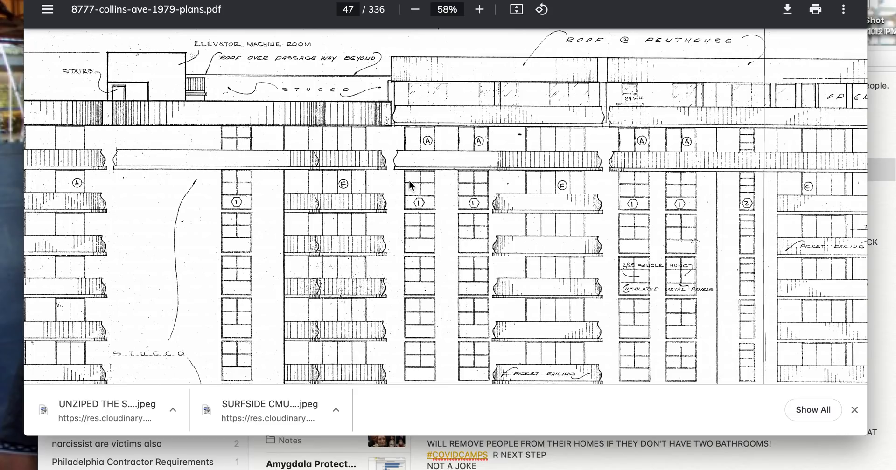
{"action": "mouse_move", "coordinate": [369, 214]}
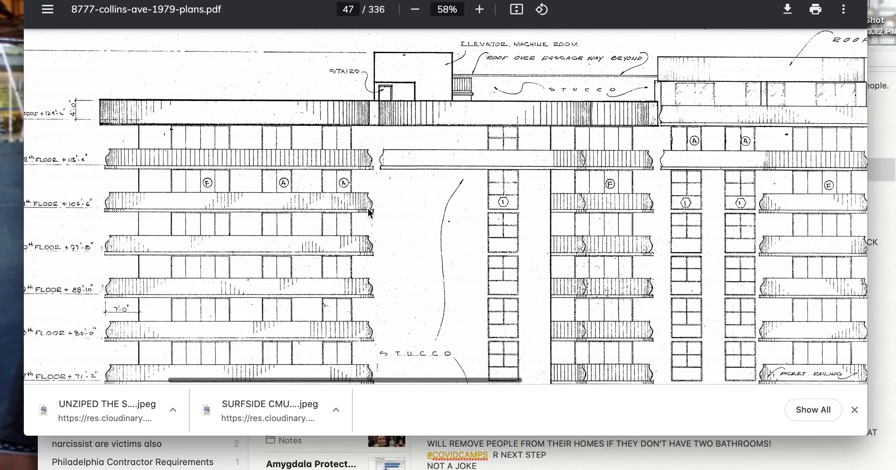
{"action": "scroll", "scroll_direction": "down", "scroll_amount": 3}
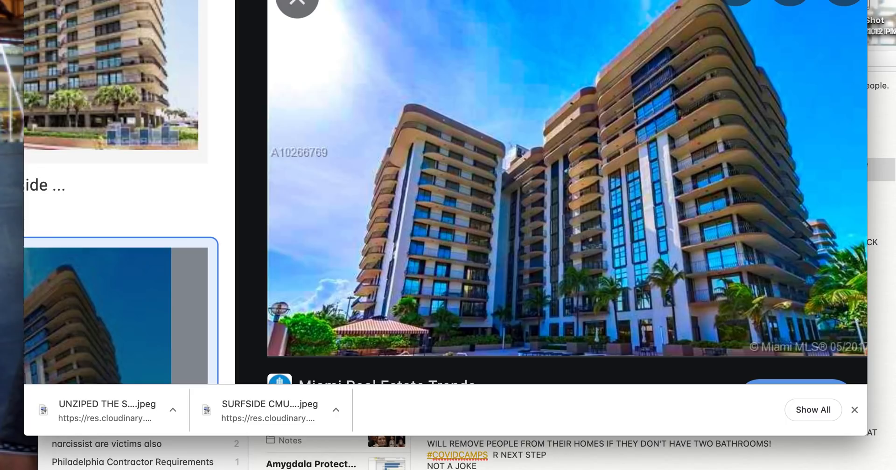
{"action": "mouse_move", "coordinate": [413, 211]}
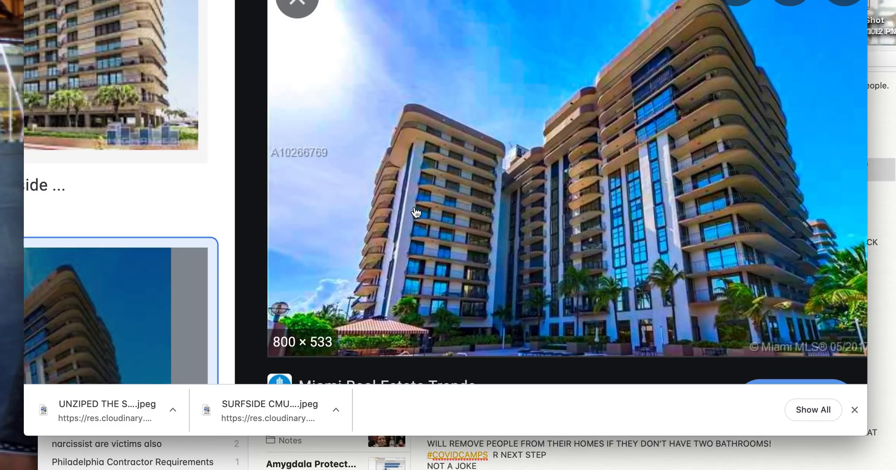
{"action": "mouse_move", "coordinate": [428, 214]}
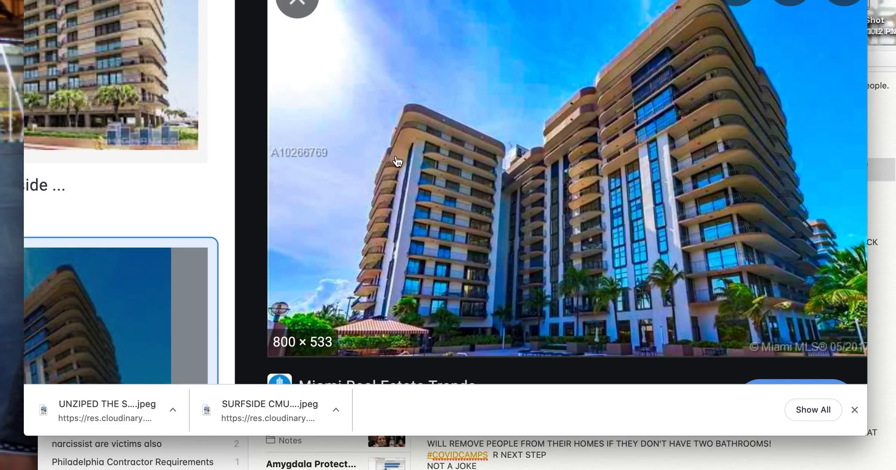
{"action": "mouse_move", "coordinate": [395, 247]}
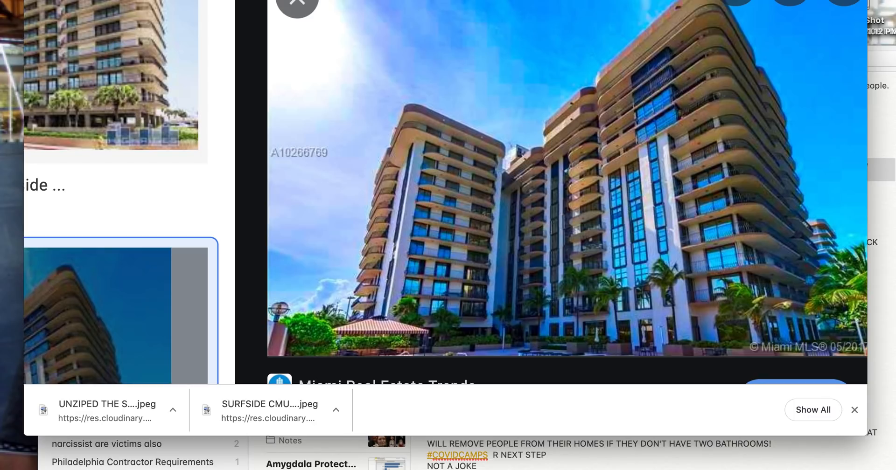
Return from the Champlain Towers photo to page 47 of the 1979 plans, floors 7–12.
{"action": "left_click", "coordinate": [297, 2]}
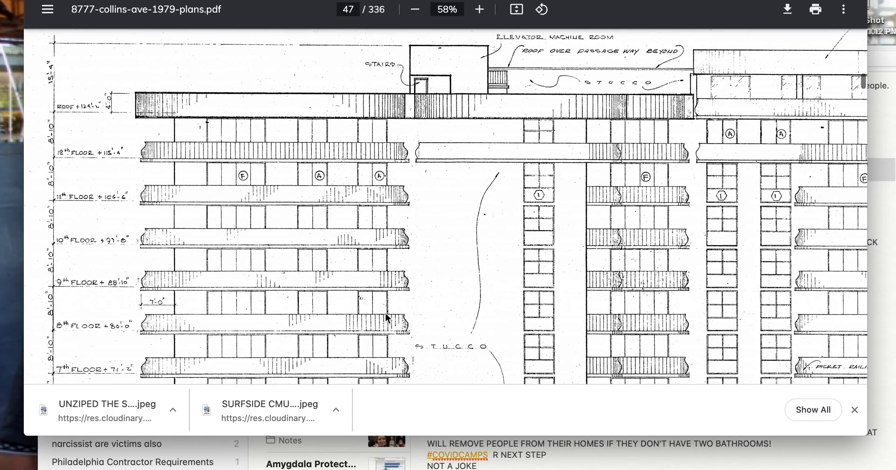
{"action": "mouse_move", "coordinate": [437, 84]}
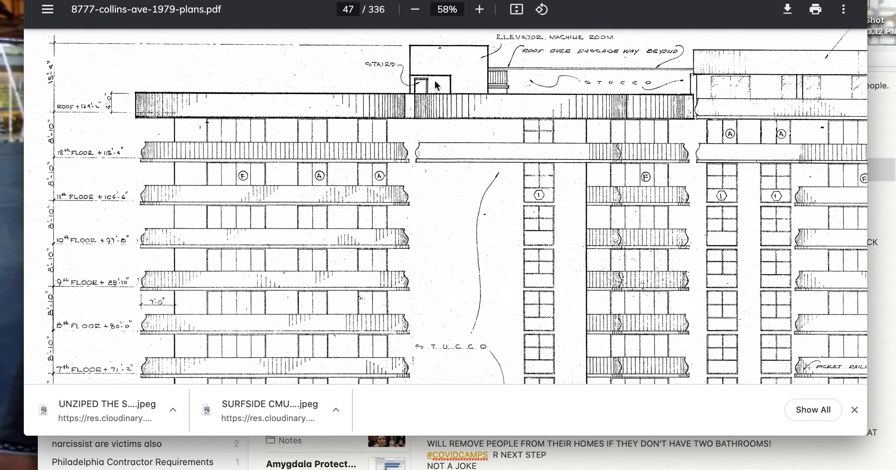
Move page 47 over to the penthouse roof, elevator machine room and picket railing notes.
{"action": "scroll", "scroll_direction": "down", "scroll_amount": 3}
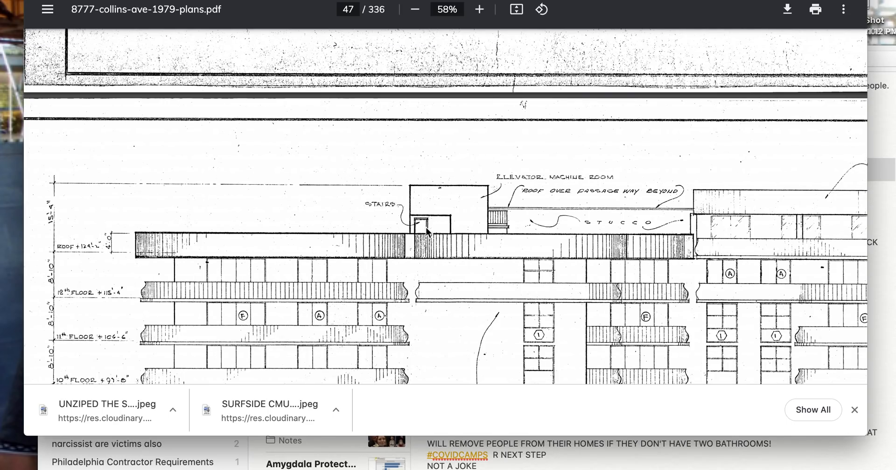
{"action": "scroll", "scroll_direction": "down", "scroll_amount": 3}
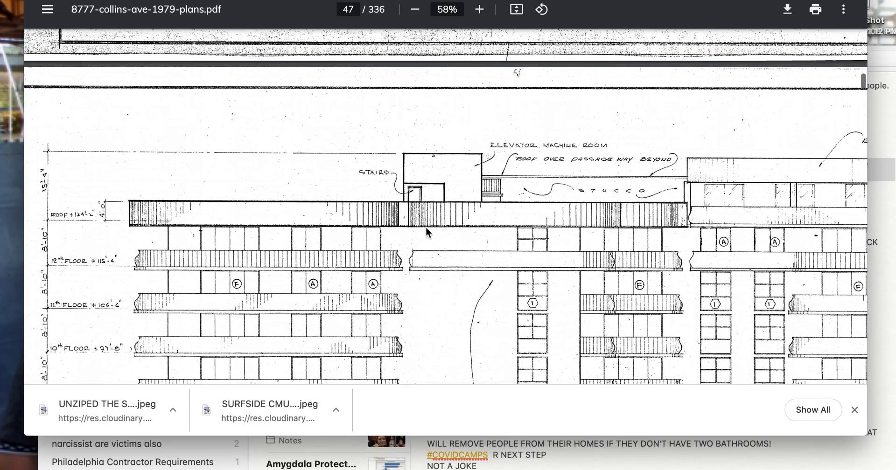
{"action": "scroll", "scroll_direction": "down", "scroll_amount": 3}
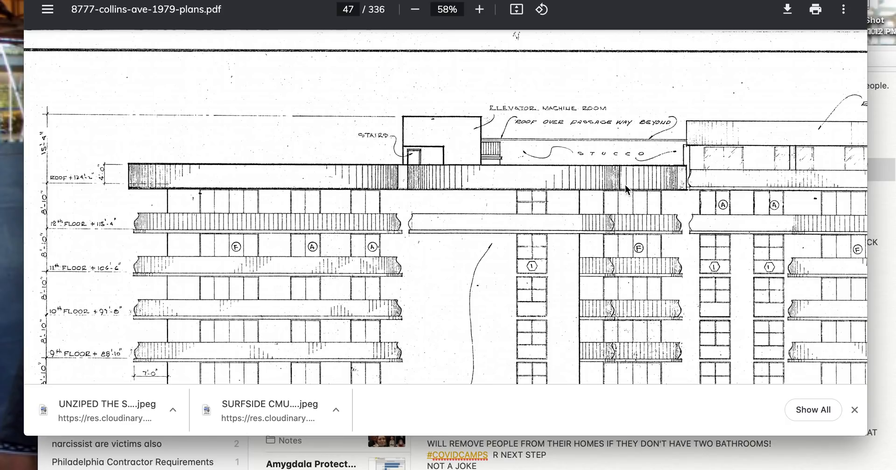
{"action": "scroll", "scroll_direction": "right", "scroll_amount": 3}
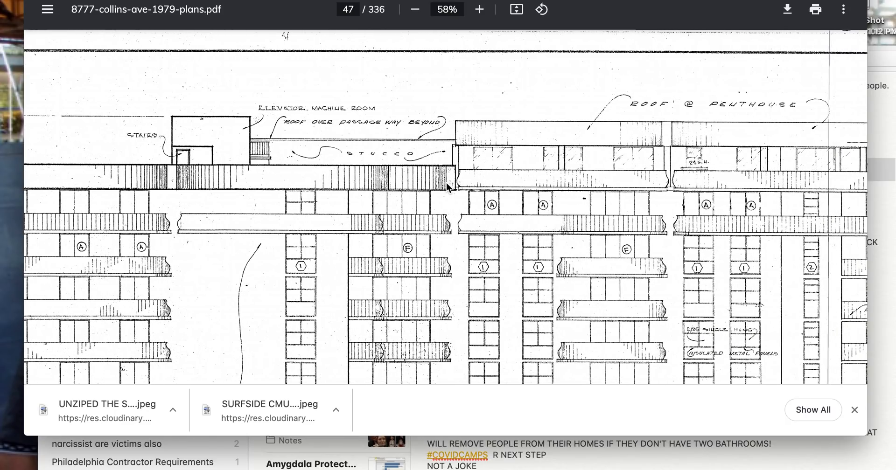
{"action": "scroll", "scroll_direction": "down", "scroll_amount": 3}
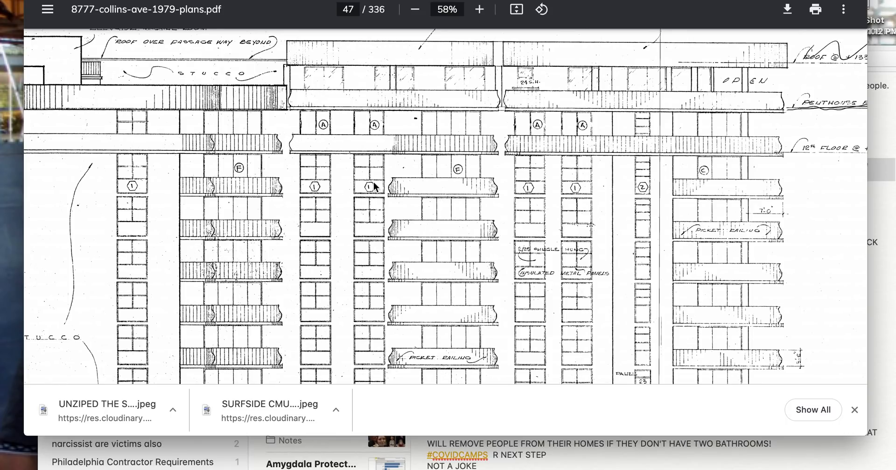
{"action": "mouse_move", "coordinate": [283, 198]}
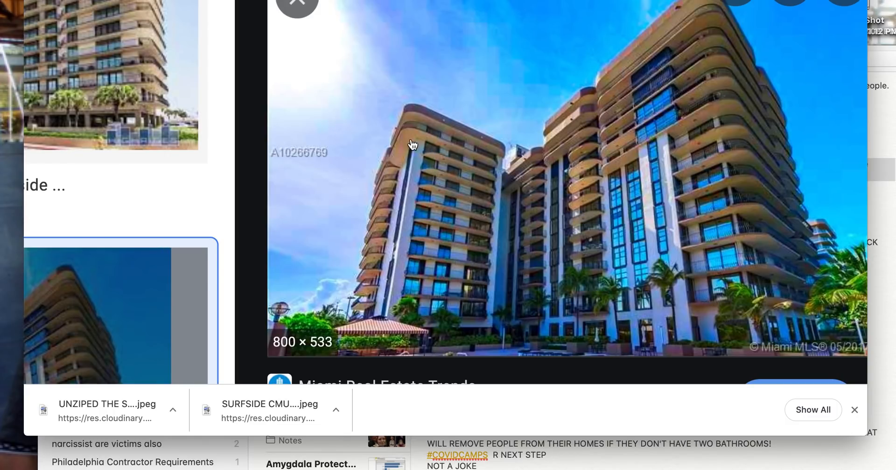
{"action": "mouse_move", "coordinate": [430, 208]}
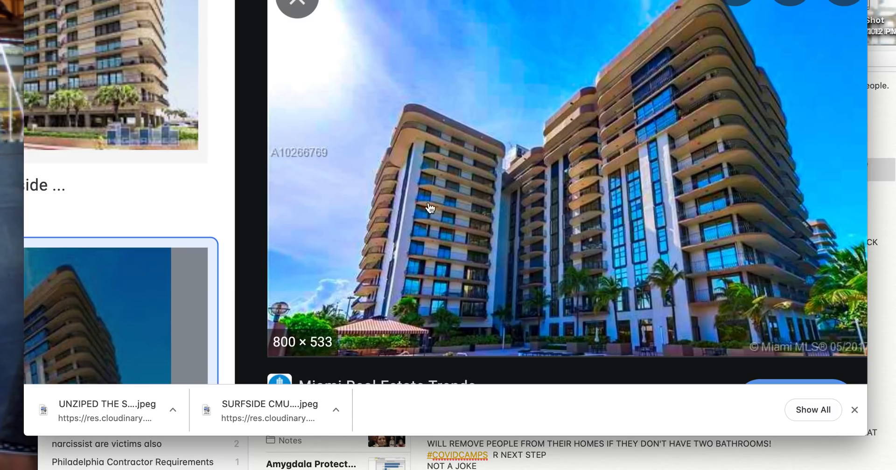
{"action": "mouse_move", "coordinate": [384, 307]}
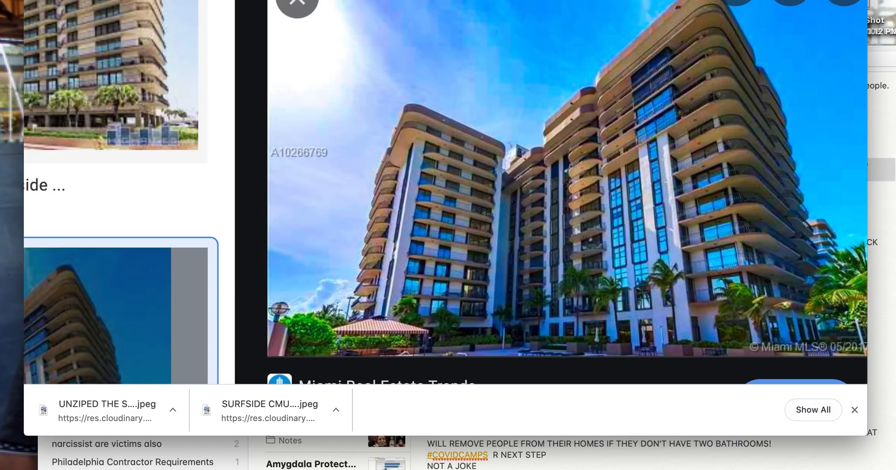
Bring page 47's elevation back up after comparing it with the tower photo.
{"action": "left_click", "coordinate": [297, 7]}
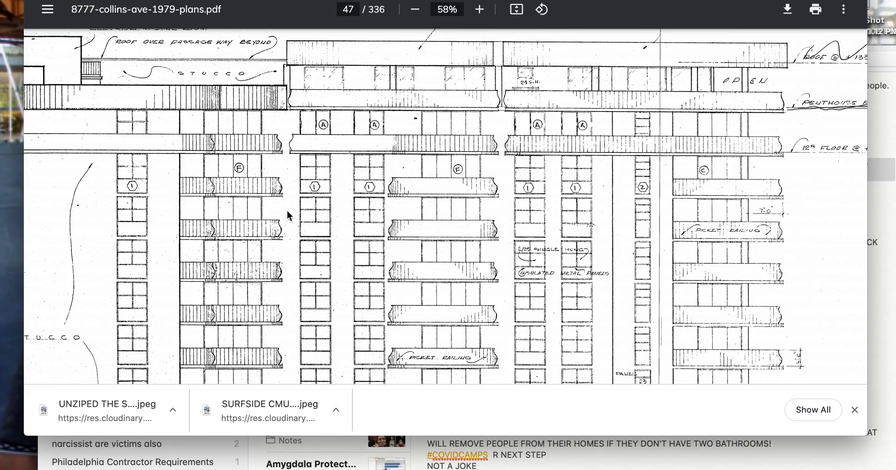
Scan page 47's lower floors, then return to the roof line, stairs and elevator machine room.
{"action": "scroll", "scroll_direction": "down", "scroll_amount": 3}
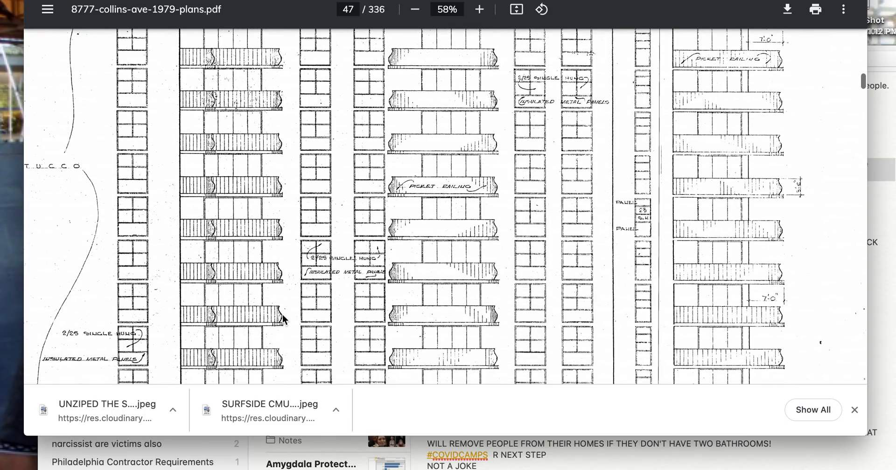
{"action": "scroll", "scroll_direction": "down", "scroll_amount": 3}
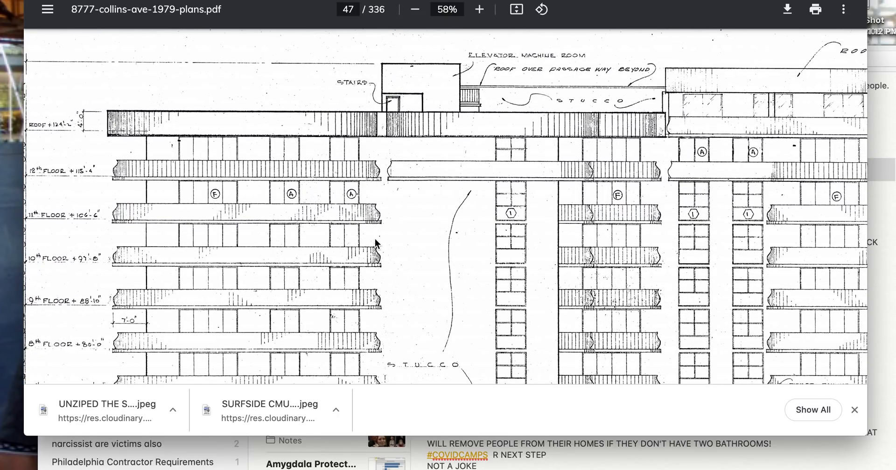
{"action": "scroll", "scroll_direction": "down", "scroll_amount": 3}
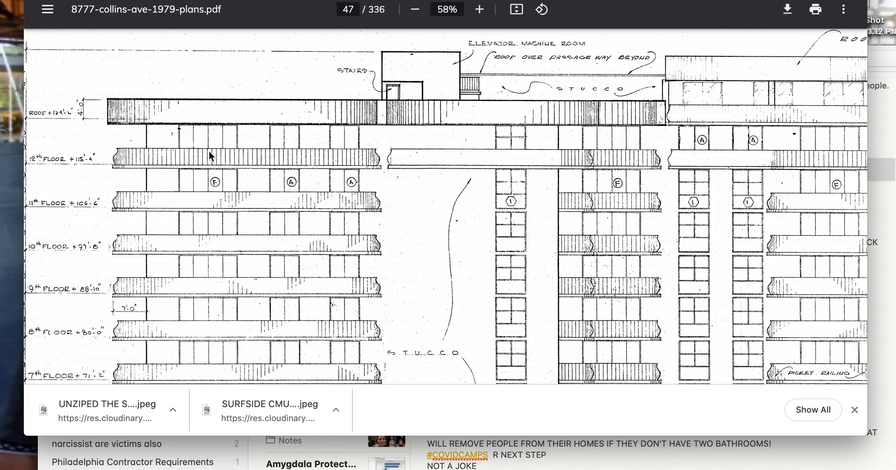
{"action": "scroll", "scroll_direction": "right", "scroll_amount": 3}
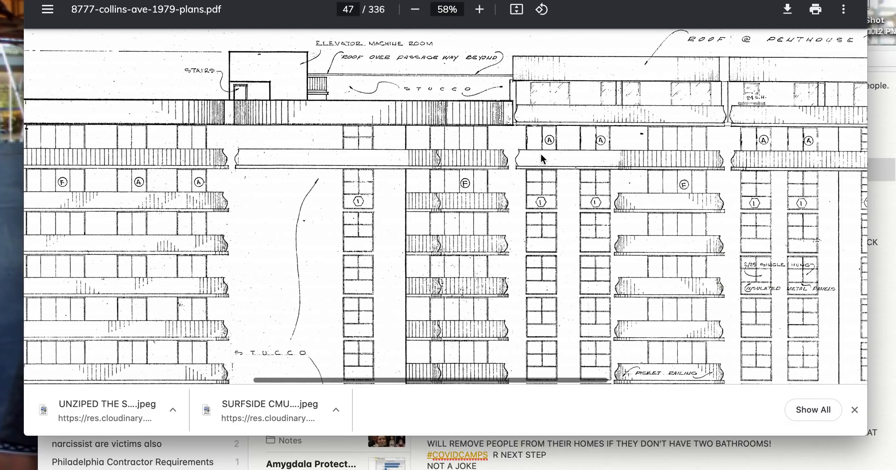
{"action": "scroll", "scroll_direction": "right", "scroll_amount": 3}
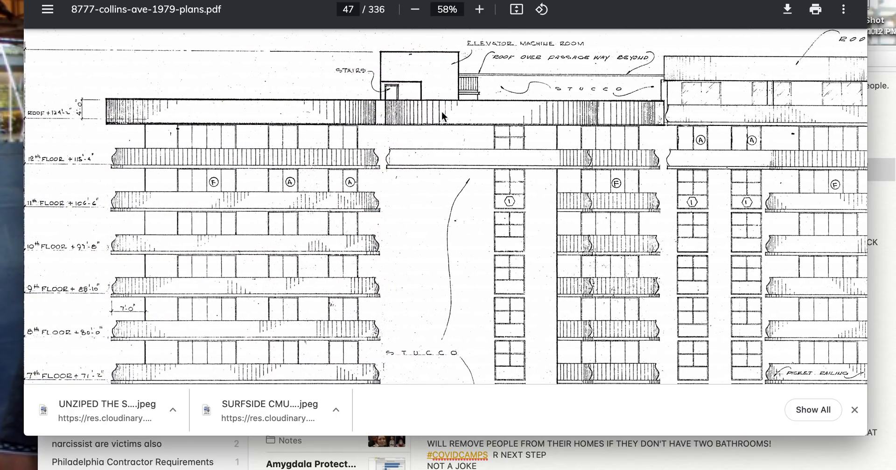
{"action": "mouse_move", "coordinate": [596, 122]}
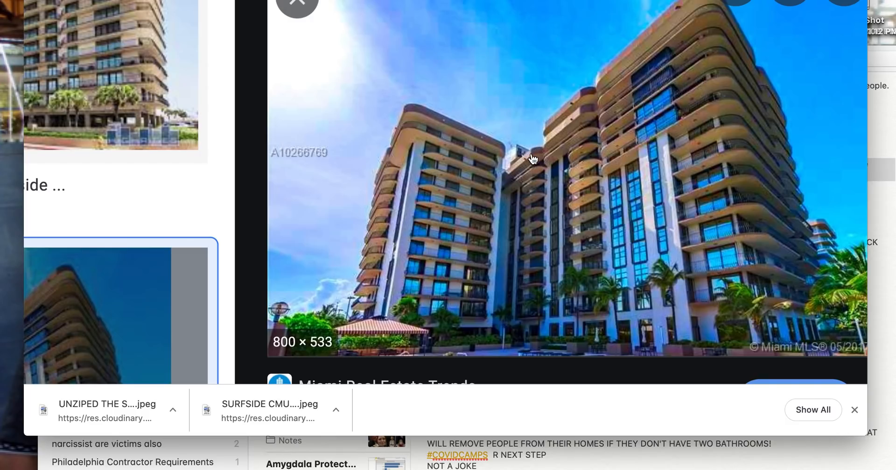
{"action": "mouse_move", "coordinate": [527, 165]}
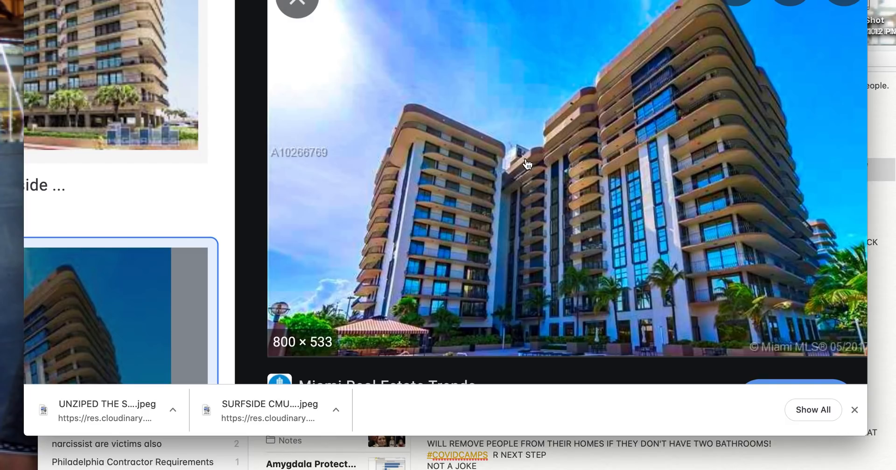
{"action": "mouse_move", "coordinate": [555, 114]}
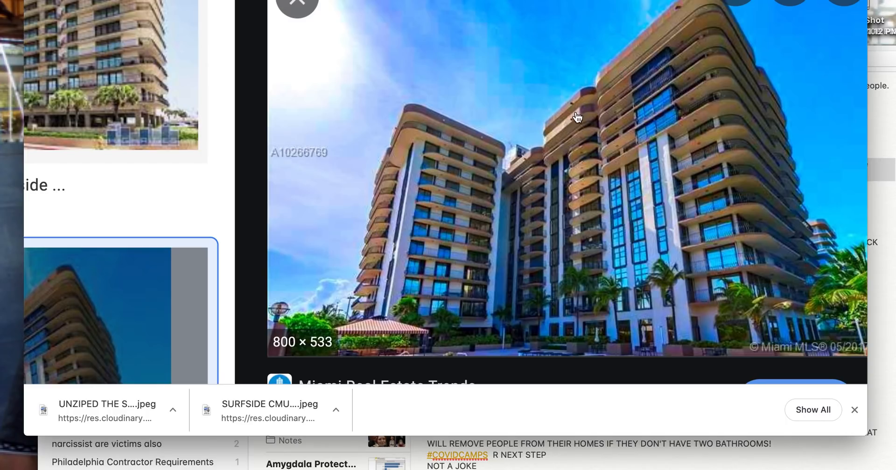
{"action": "mouse_move", "coordinate": [636, 42]}
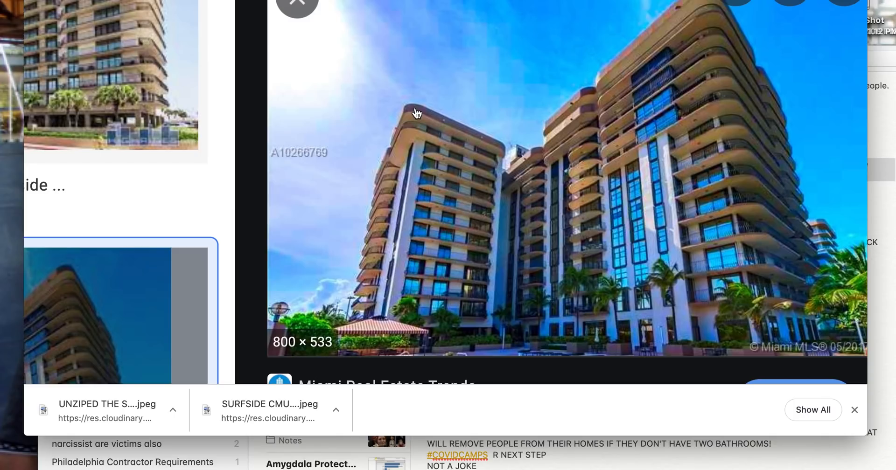
{"action": "mouse_move", "coordinate": [423, 111]}
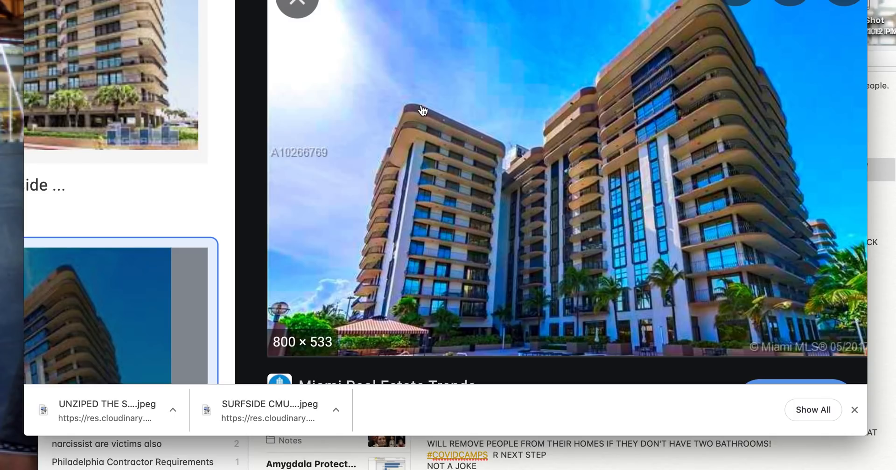
{"action": "mouse_move", "coordinate": [420, 112]}
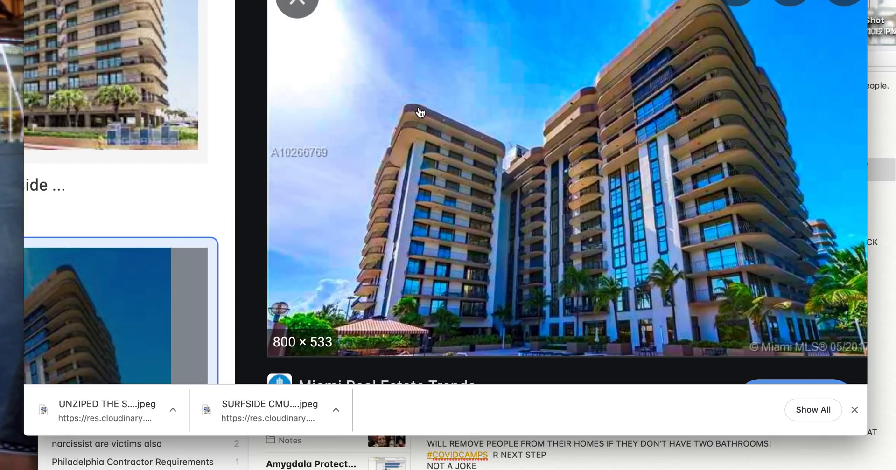
{"action": "mouse_move", "coordinate": [400, 126]}
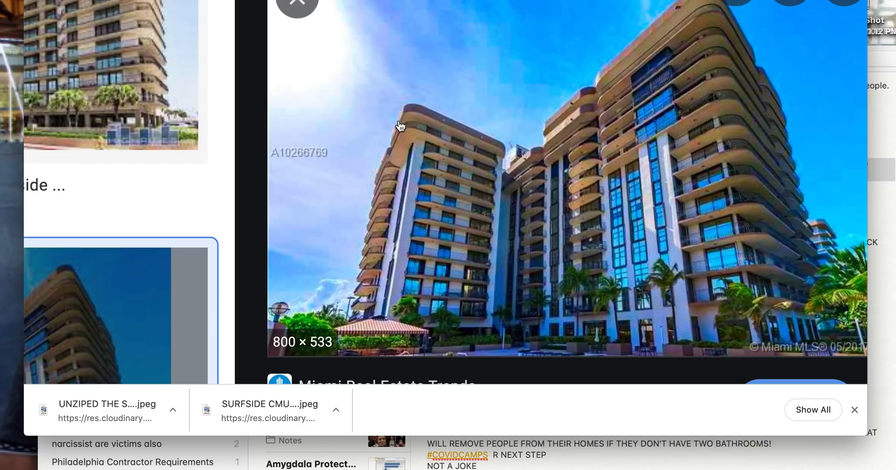
{"action": "mouse_move", "coordinate": [385, 177]}
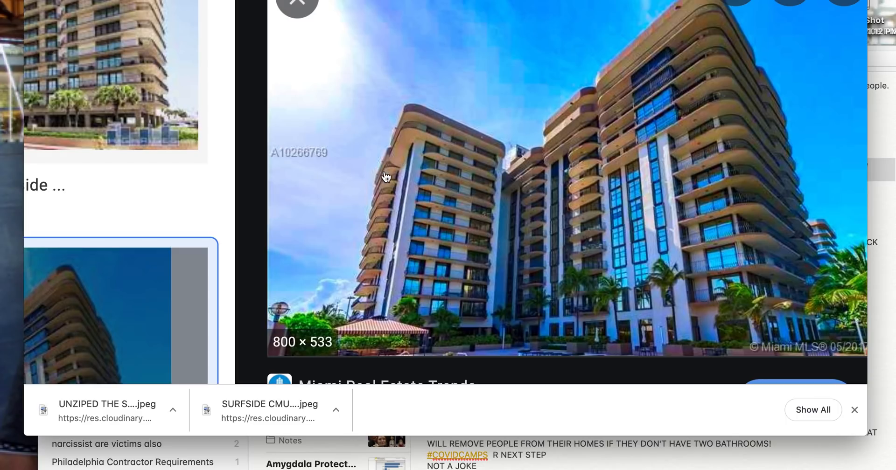
{"action": "mouse_move", "coordinate": [392, 173]}
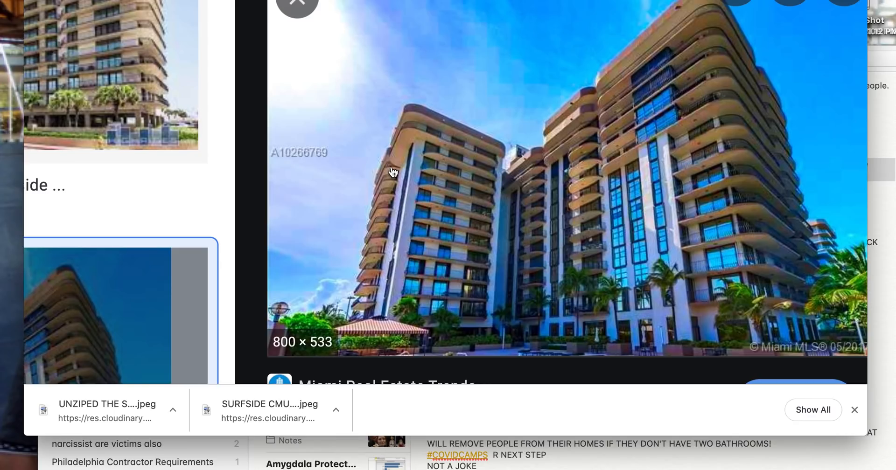
{"action": "mouse_move", "coordinate": [408, 170]}
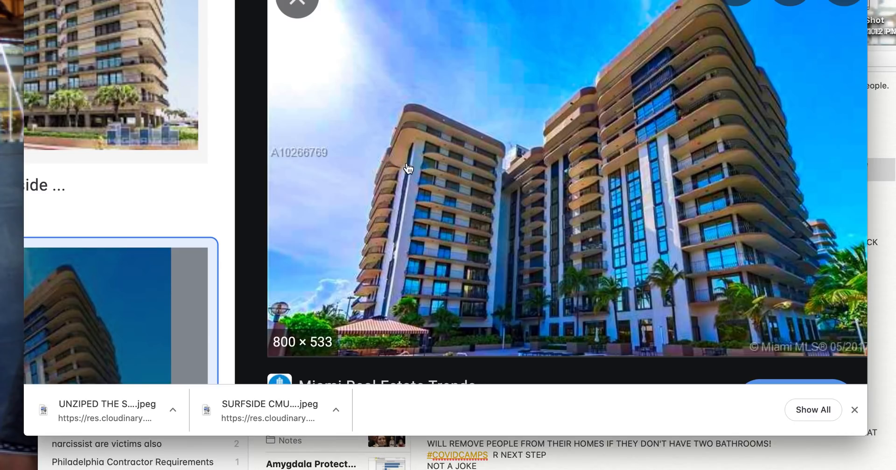
{"action": "mouse_move", "coordinate": [400, 196]}
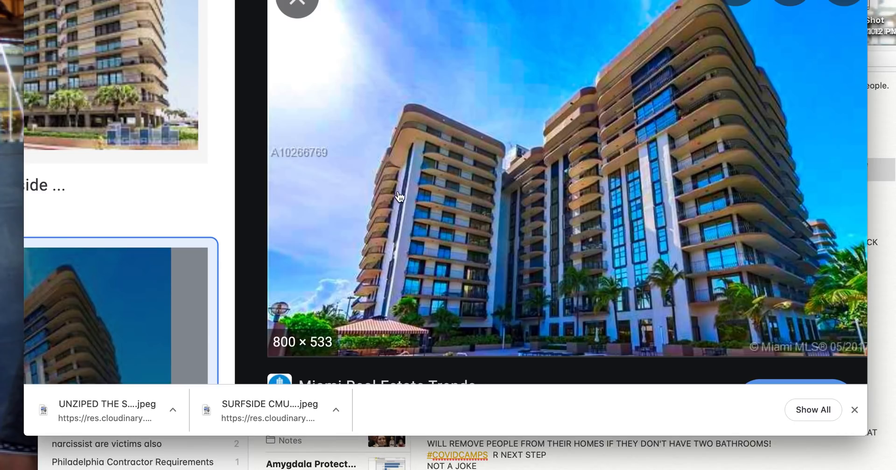
{"action": "mouse_move", "coordinate": [412, 157]}
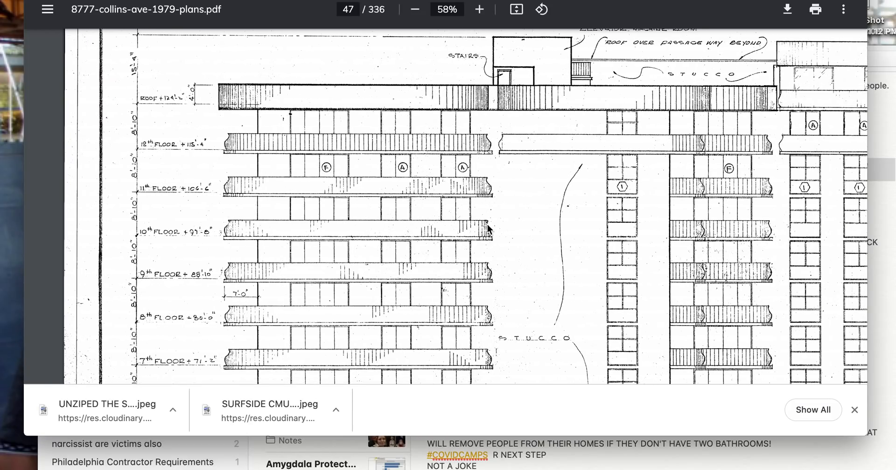
Shift page 47's elevation of floors 7 through 12 slightly.
{"action": "scroll", "scroll_direction": "down", "scroll_amount": 3}
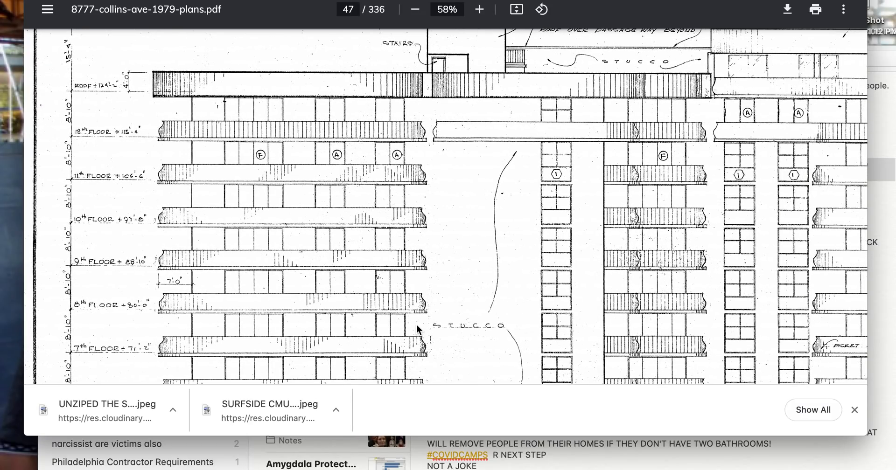
{"action": "scroll", "scroll_direction": "down", "scroll_amount": 3}
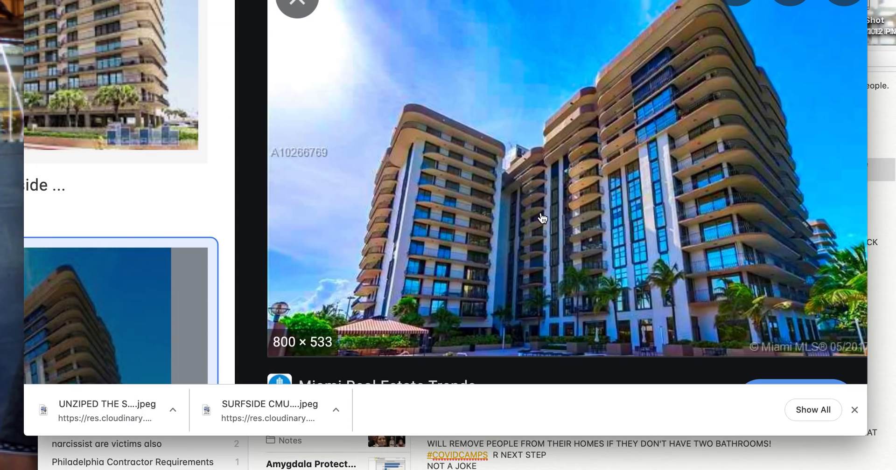
{"action": "mouse_move", "coordinate": [636, 98]}
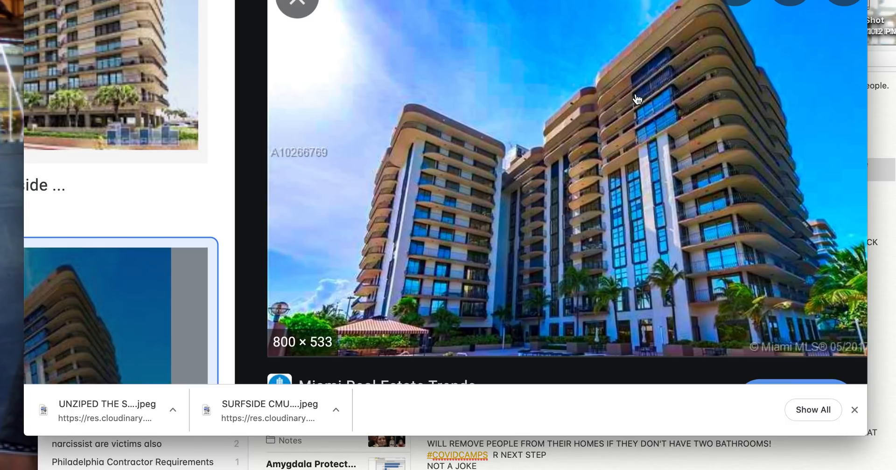
{"action": "mouse_move", "coordinate": [563, 151]}
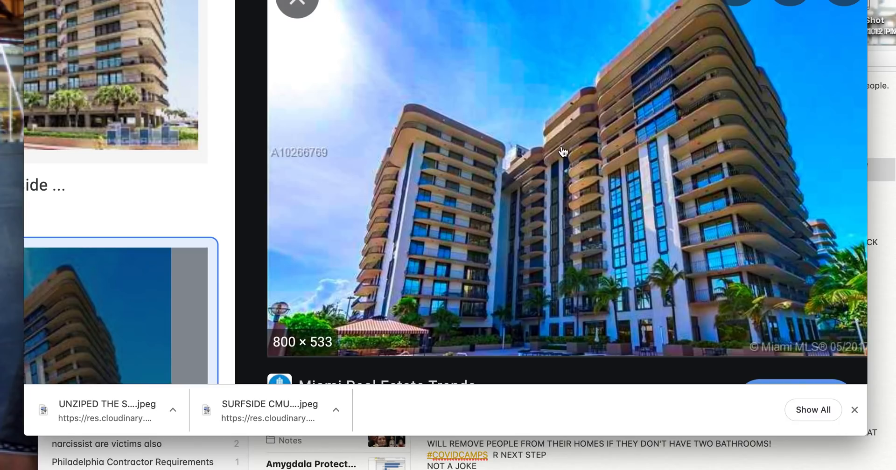
{"action": "mouse_move", "coordinate": [588, 138]}
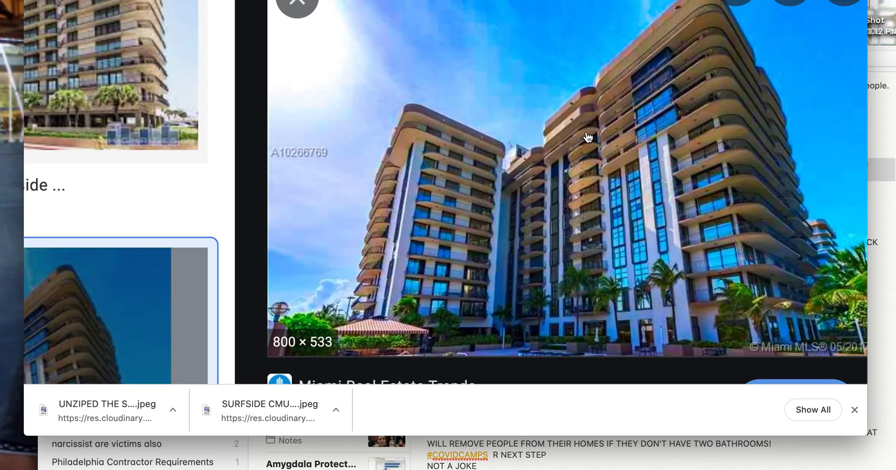
{"action": "mouse_move", "coordinate": [621, 141]}
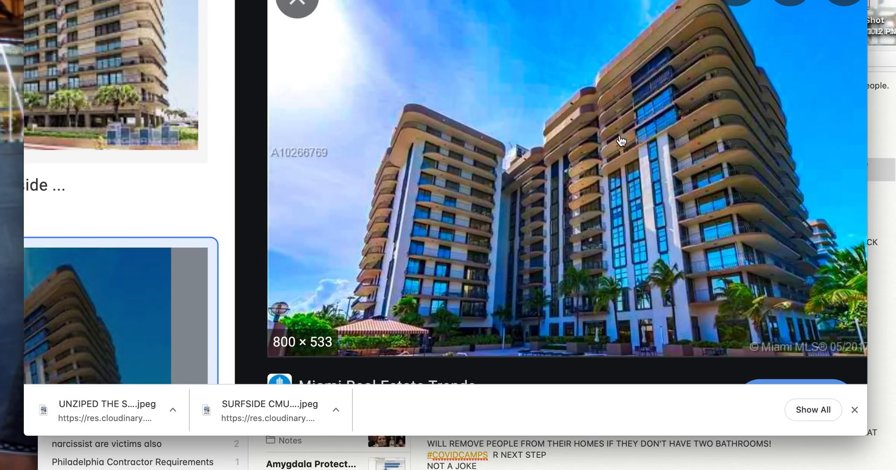
{"action": "mouse_move", "coordinate": [616, 133]}
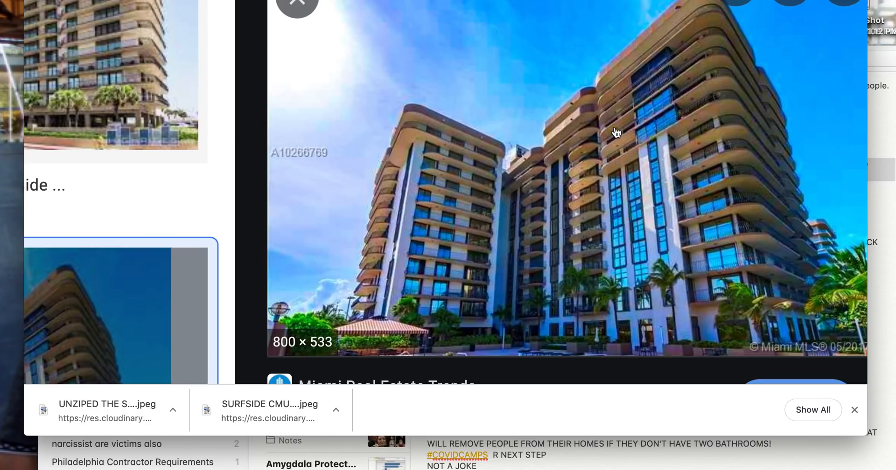
{"action": "mouse_move", "coordinate": [633, 93]}
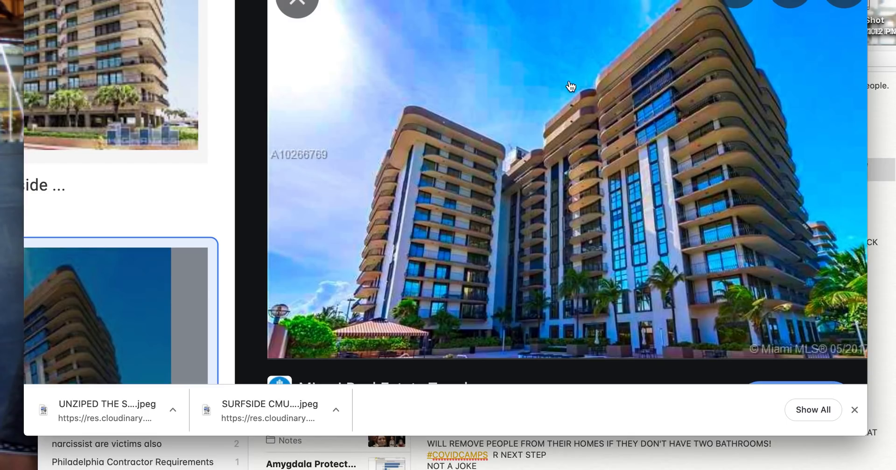
{"action": "mouse_move", "coordinate": [627, 153]}
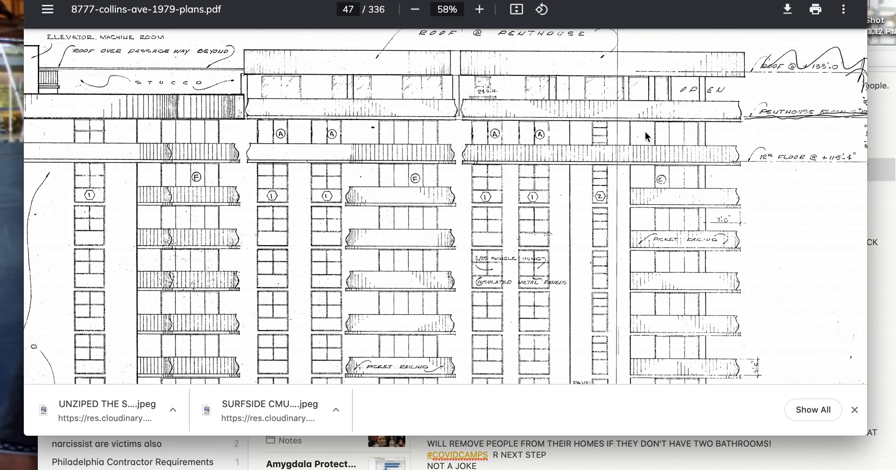
Move page 47 down to the South Elevation title block and back to the penthouse roof.
{"action": "scroll", "scroll_direction": "down", "scroll_amount": 3}
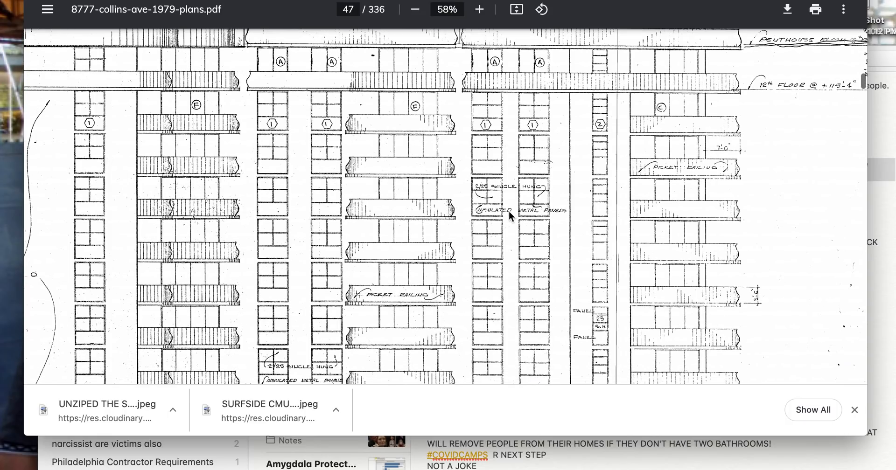
{"action": "scroll", "scroll_direction": "down", "scroll_amount": 3}
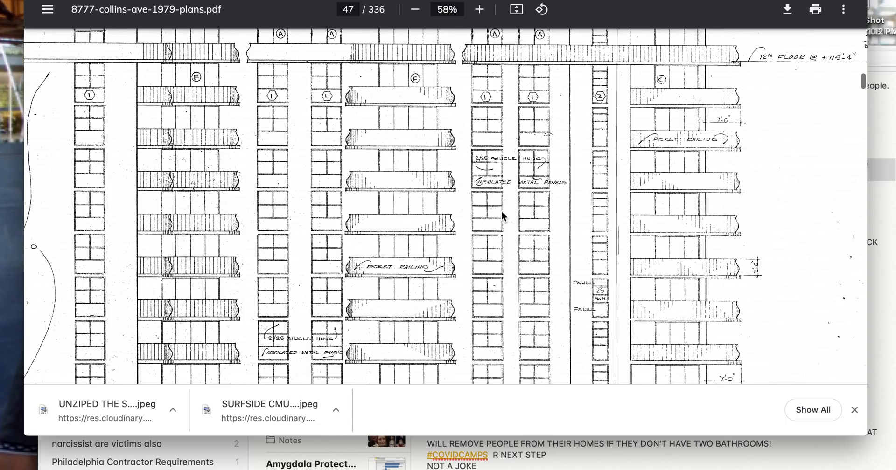
{"action": "scroll", "scroll_direction": "down", "scroll_amount": 3}
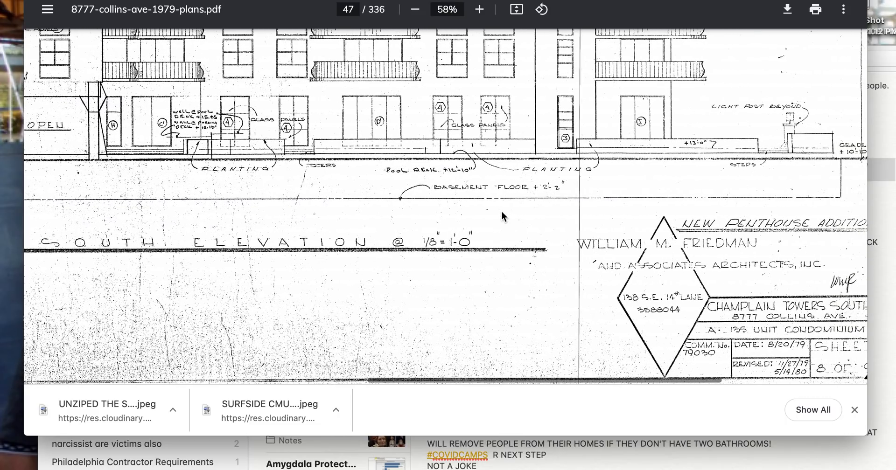
{"action": "scroll", "scroll_direction": "down", "scroll_amount": 3}
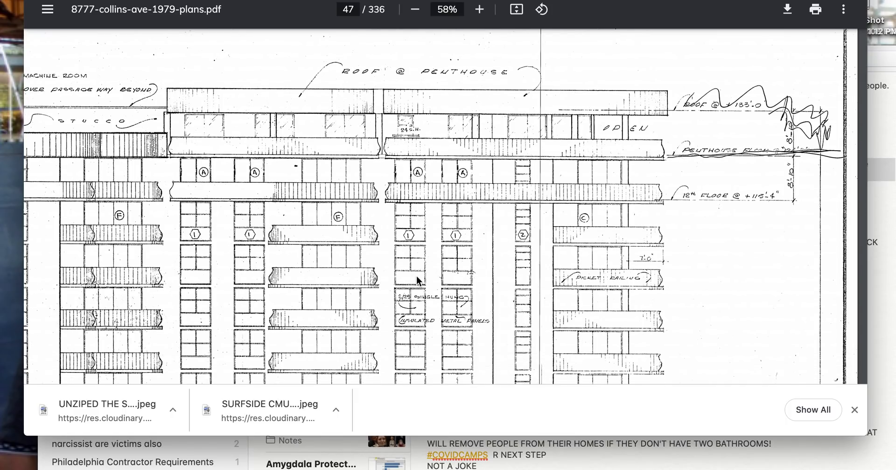
{"action": "scroll", "scroll_direction": "down", "scroll_amount": 3}
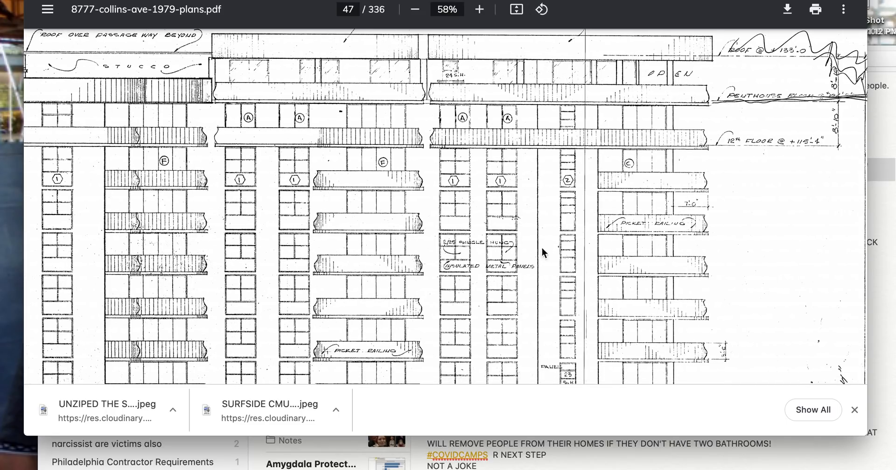
{"action": "mouse_move", "coordinate": [493, 269]}
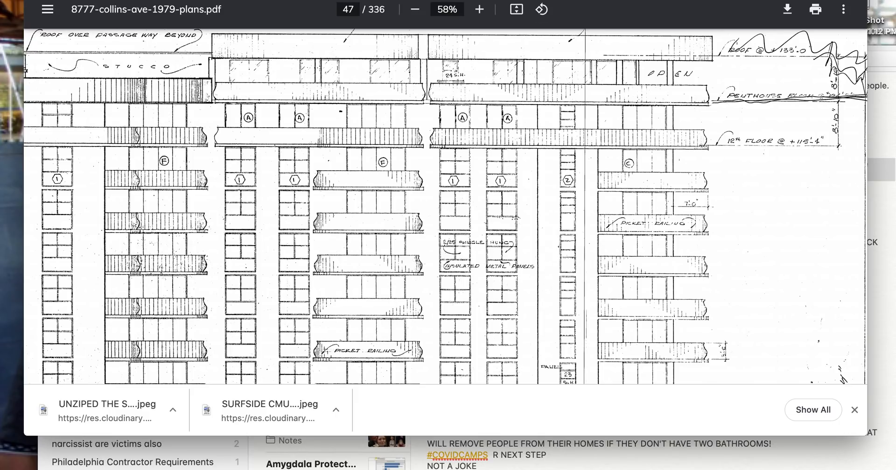
{"action": "mouse_move", "coordinate": [463, 287]}
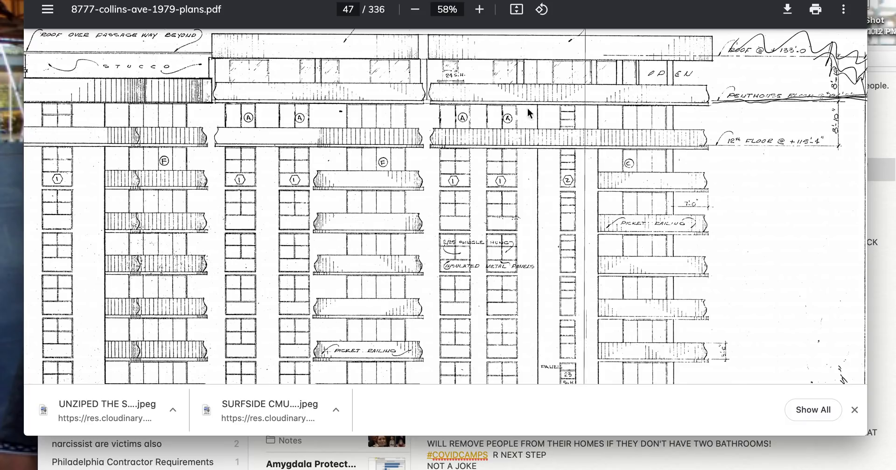
{"action": "mouse_move", "coordinate": [449, 147]}
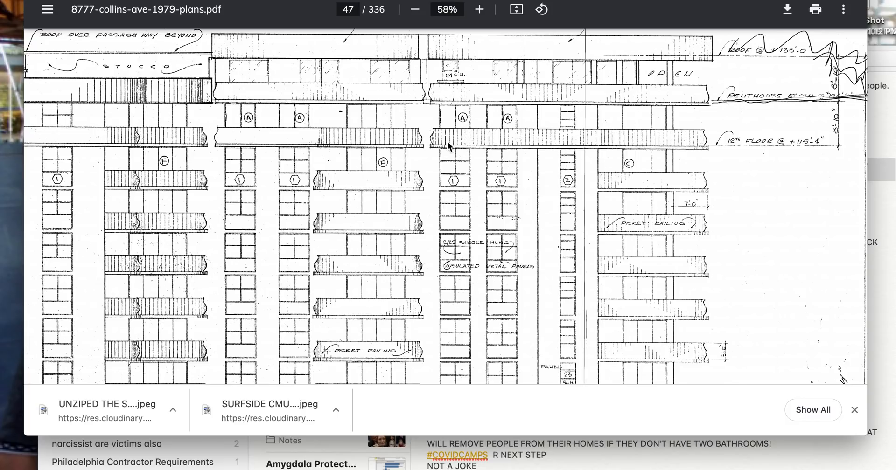
{"action": "mouse_move", "coordinate": [458, 165]}
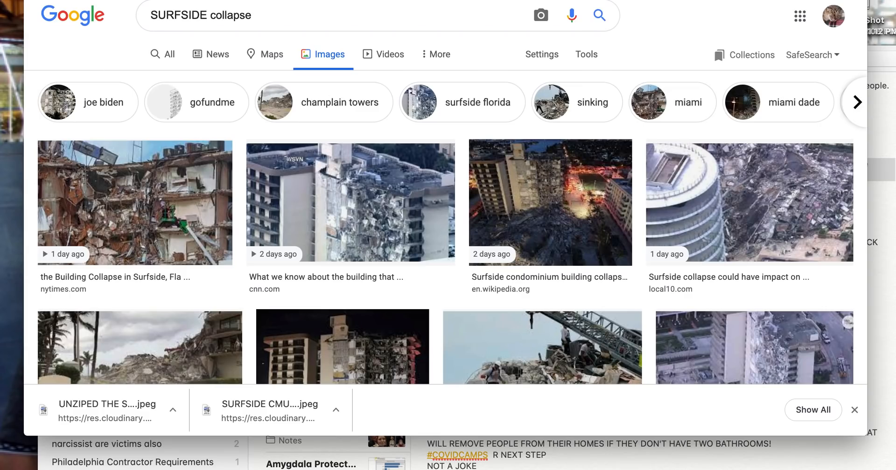
Open the enlarged Champlain Towers photo from the 'SURFSIDE collapse' image results.
{"action": "left_click", "coordinate": [341, 347]}
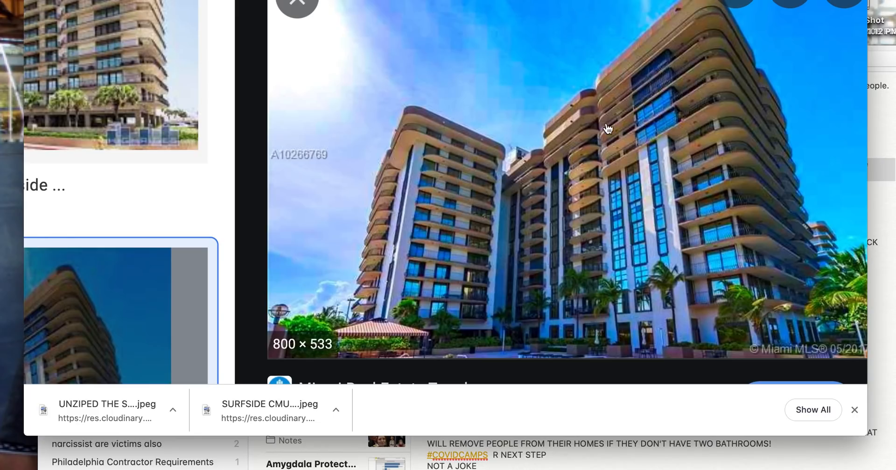
{"action": "mouse_move", "coordinate": [612, 204]}
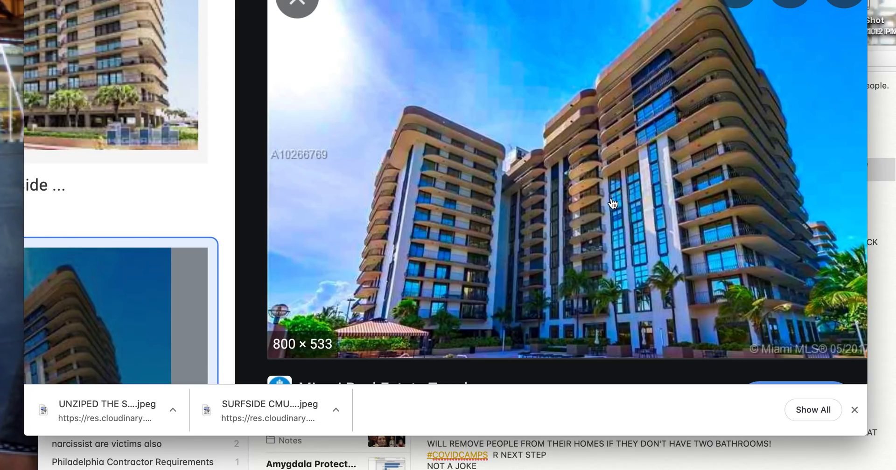
{"action": "mouse_move", "coordinate": [606, 245]}
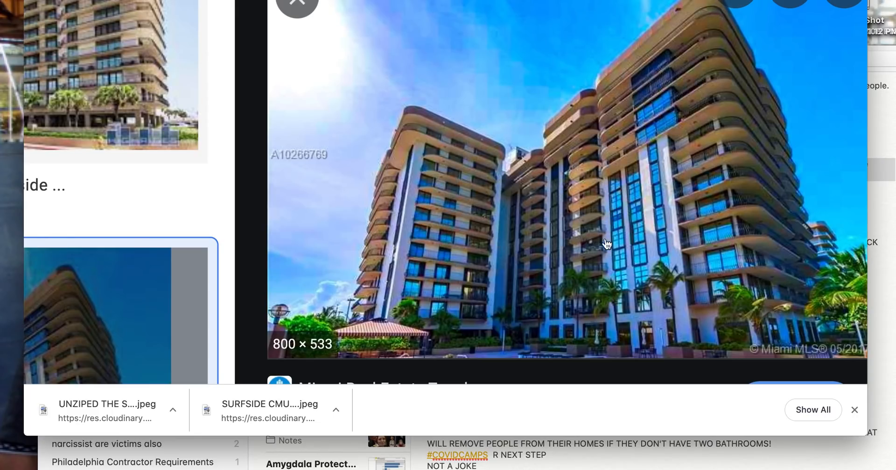
{"action": "mouse_move", "coordinate": [654, 239]}
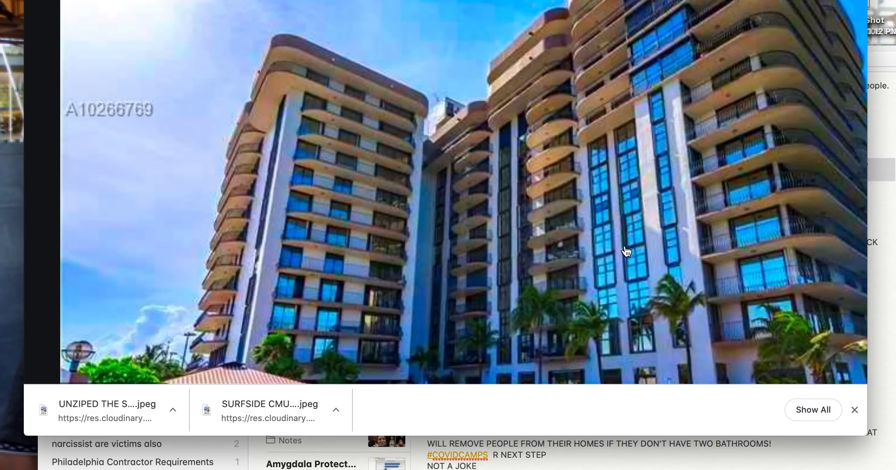
{"action": "mouse_move", "coordinate": [617, 188]}
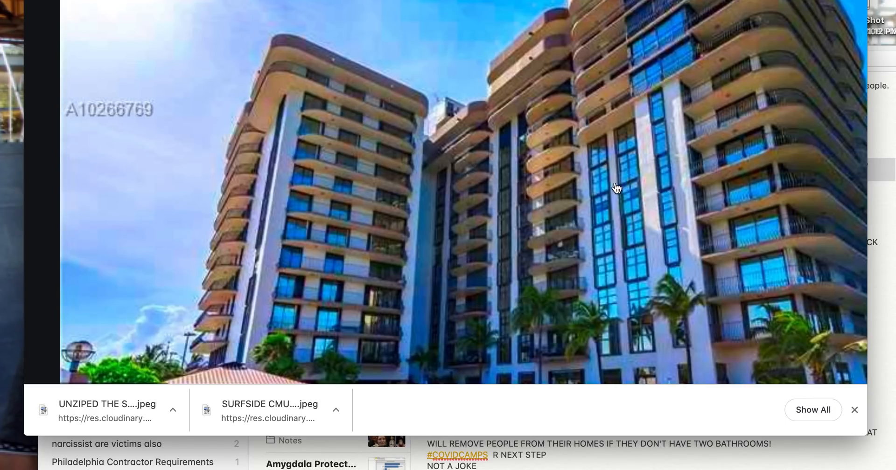
{"action": "mouse_move", "coordinate": [614, 189]}
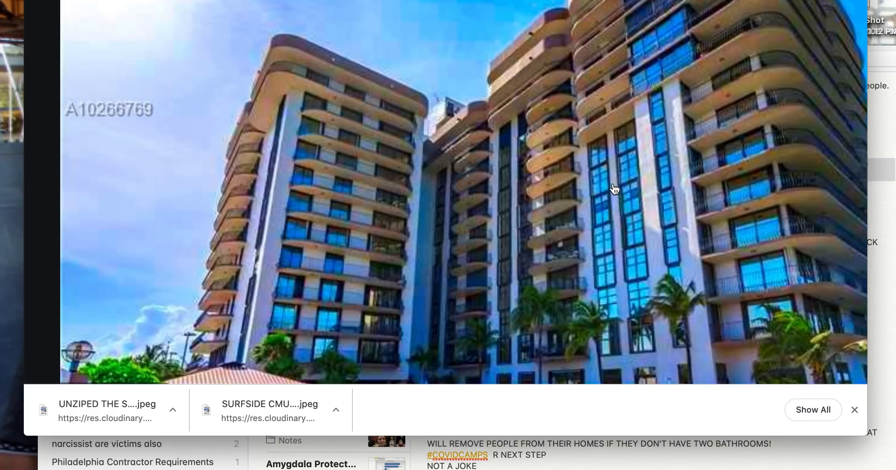
{"action": "mouse_move", "coordinate": [694, 160]}
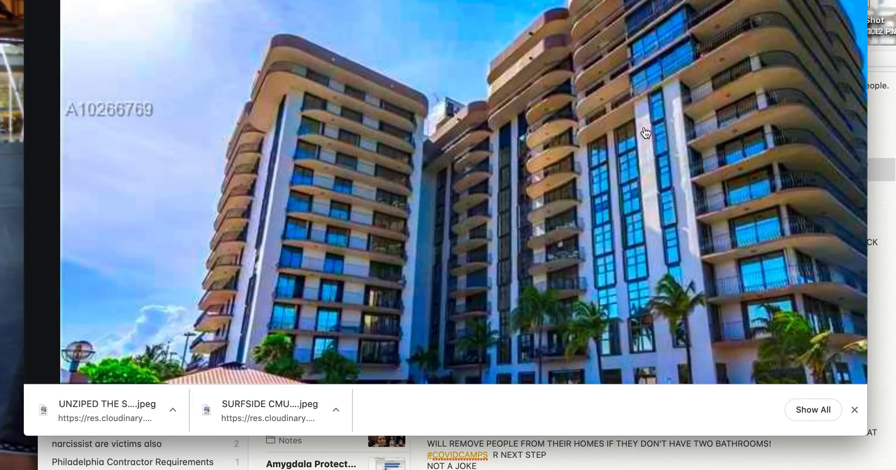
{"action": "mouse_move", "coordinate": [636, 94]}
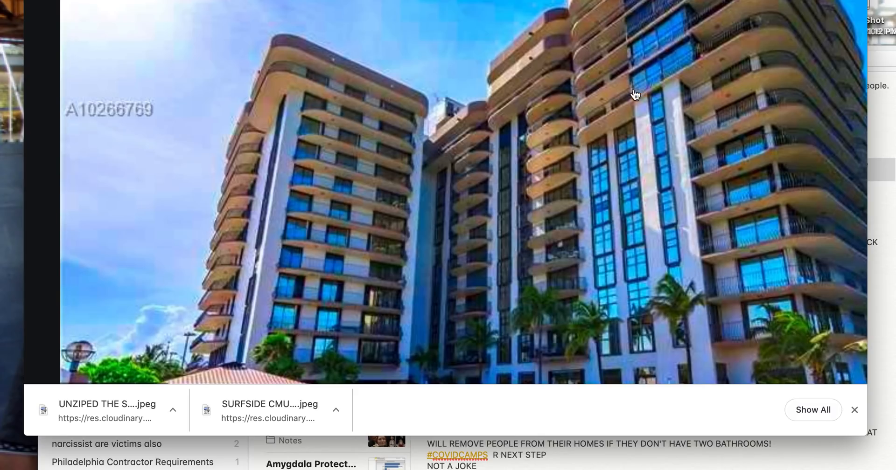
{"action": "mouse_move", "coordinate": [765, 115]}
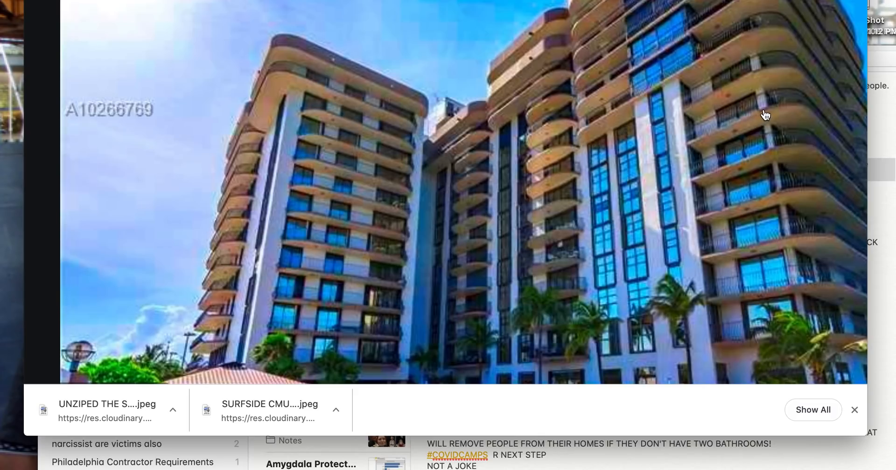
{"action": "mouse_move", "coordinate": [662, 342]}
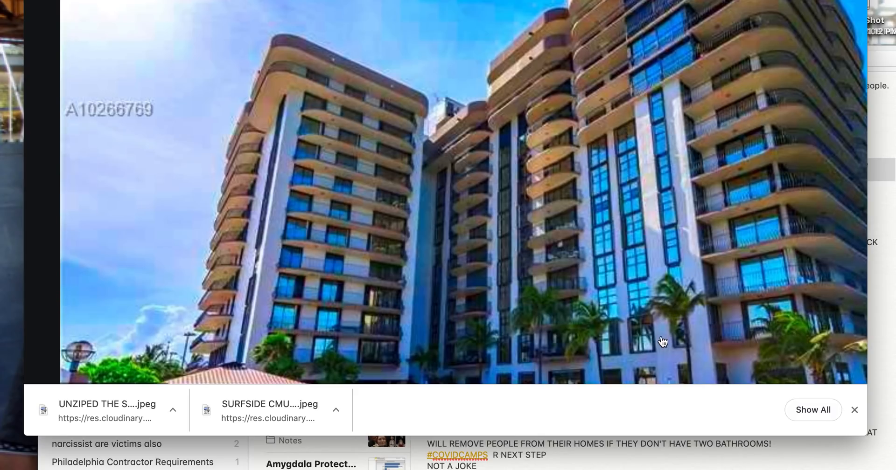
{"action": "mouse_move", "coordinate": [643, 102]}
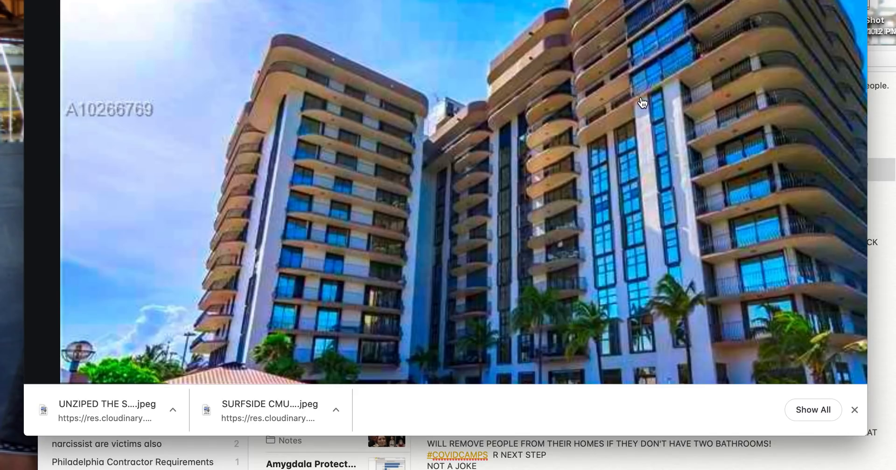
{"action": "mouse_move", "coordinate": [665, 103]}
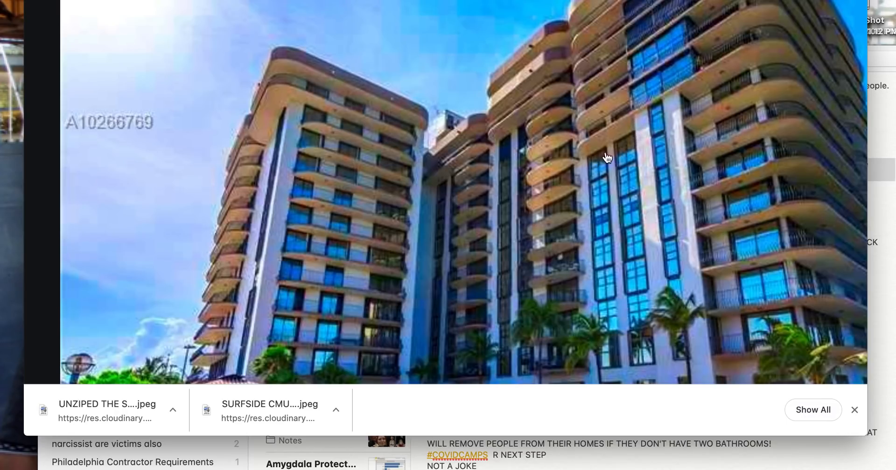
{"action": "mouse_move", "coordinate": [641, 130]}
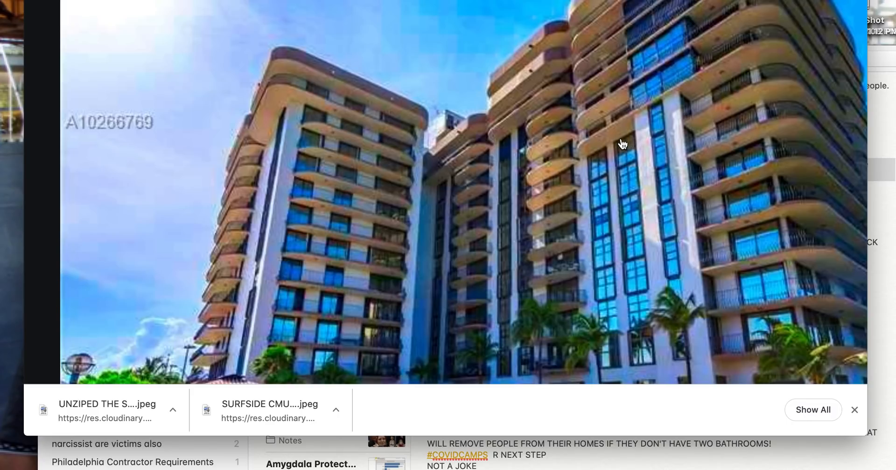
{"action": "mouse_move", "coordinate": [581, 225]}
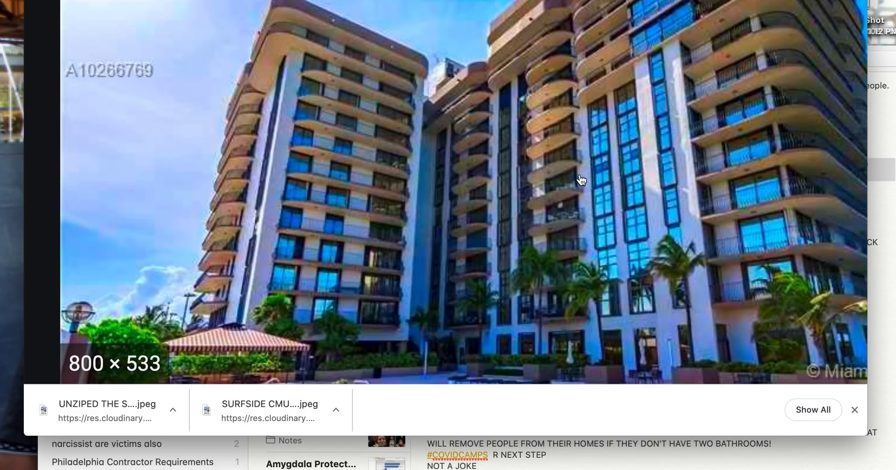
{"action": "mouse_move", "coordinate": [591, 298]}
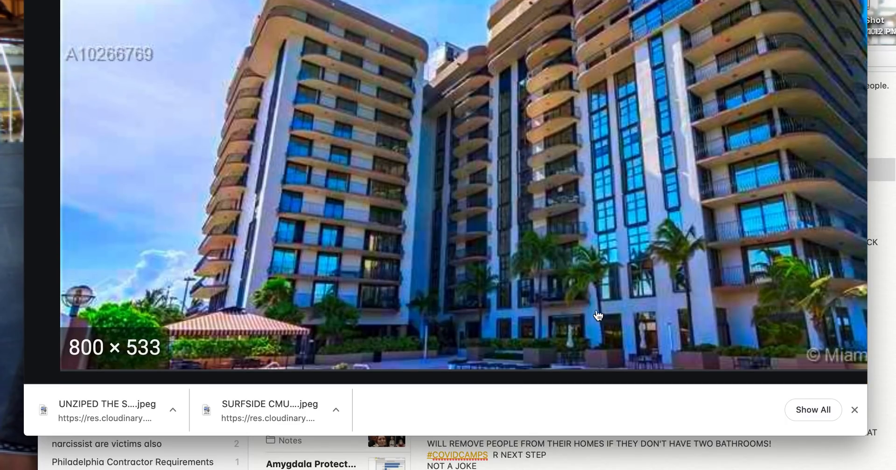
{"action": "mouse_move", "coordinate": [596, 343]}
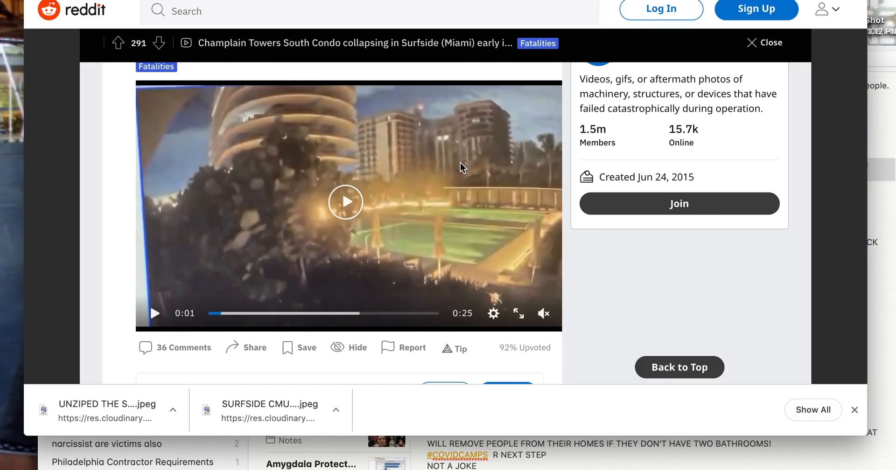
{"action": "mouse_move", "coordinate": [468, 176]}
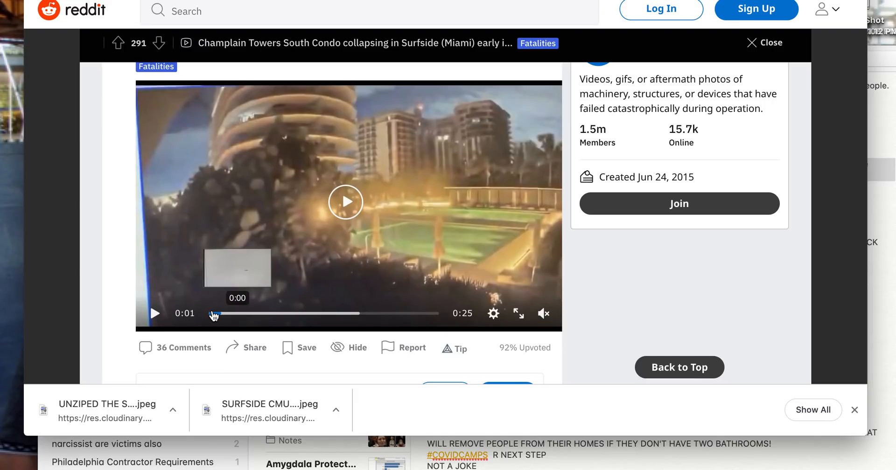
Play and pause the 25-second collapse clip twice on the Reddit post.
{"action": "left_click", "coordinate": [155, 313]}
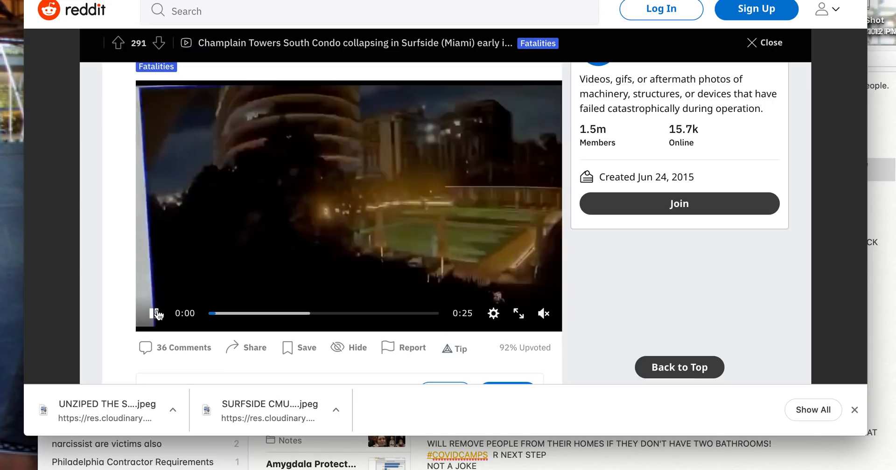
{"action": "left_click", "coordinate": [155, 313]}
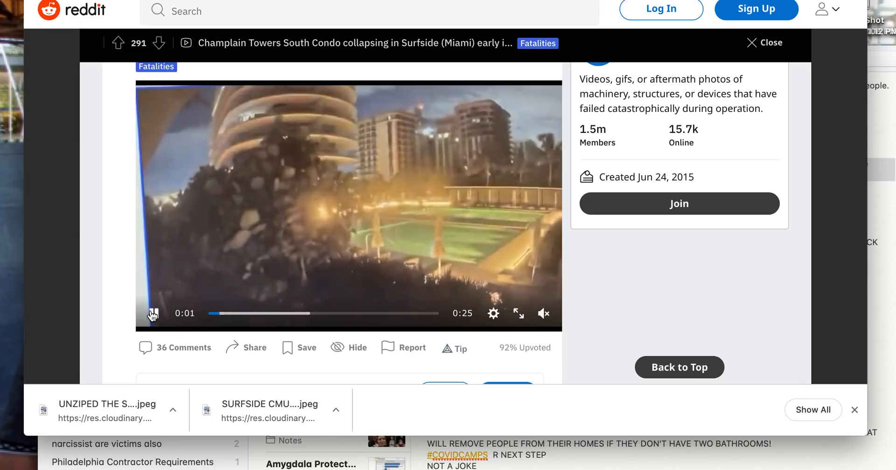
{"action": "left_click", "coordinate": [153, 313]}
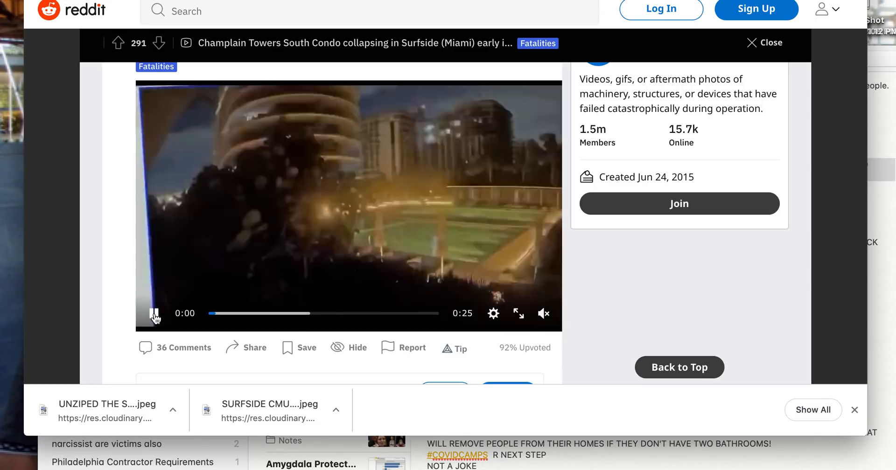
{"action": "left_click", "coordinate": [155, 313]}
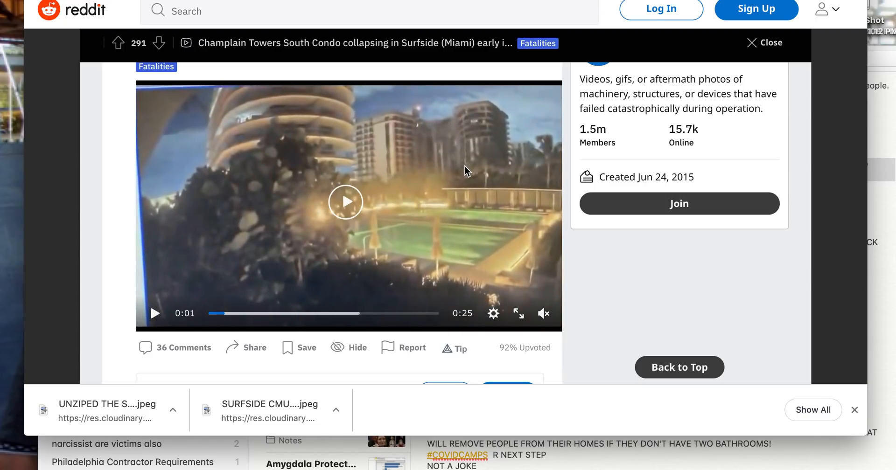
{"action": "mouse_move", "coordinate": [457, 107]}
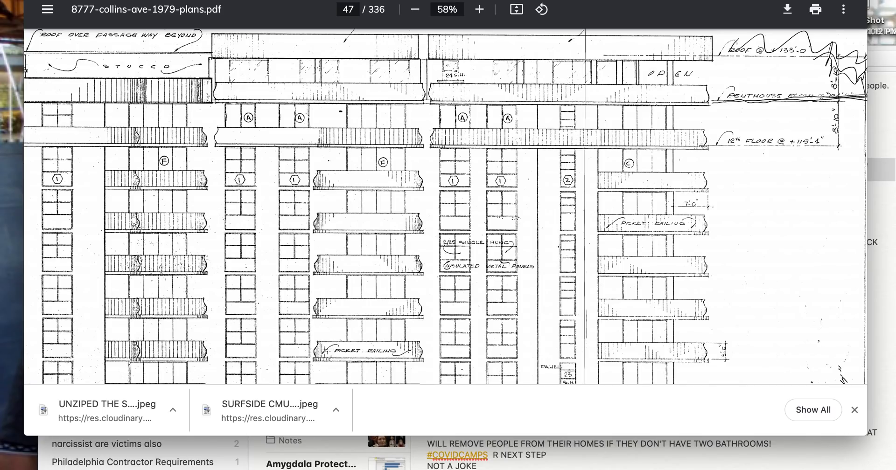
Page through the 1979 plans PDF, reaching the page 35 column schedule.
{"action": "scroll", "scroll_direction": "down", "scroll_amount": 3}
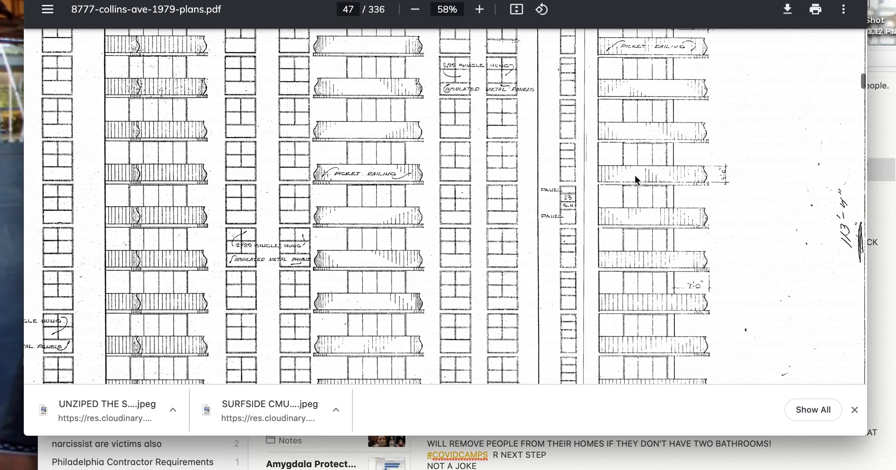
{"action": "scroll", "scroll_direction": "down", "scroll_amount": 3}
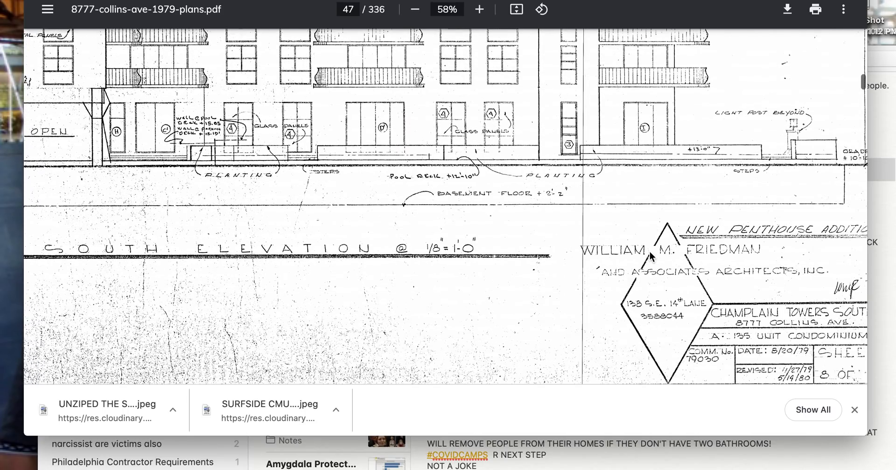
{"action": "scroll", "scroll_direction": "down", "scroll_amount": 3}
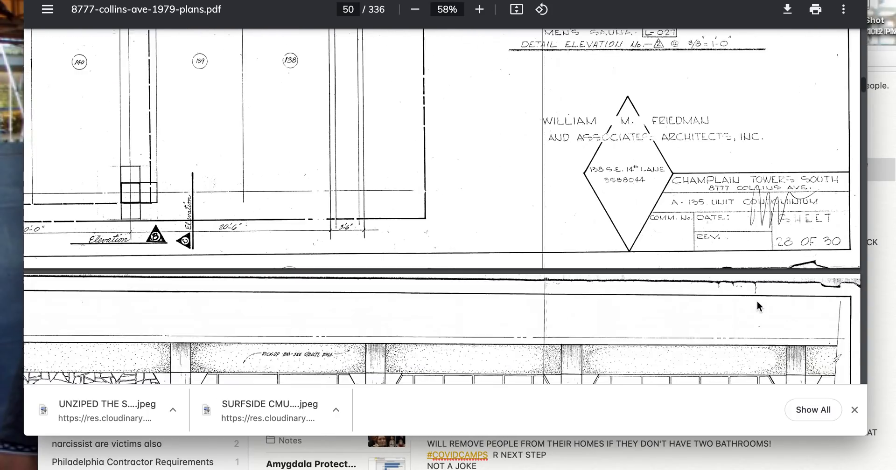
{"action": "scroll", "scroll_direction": "down", "scroll_amount": 3}
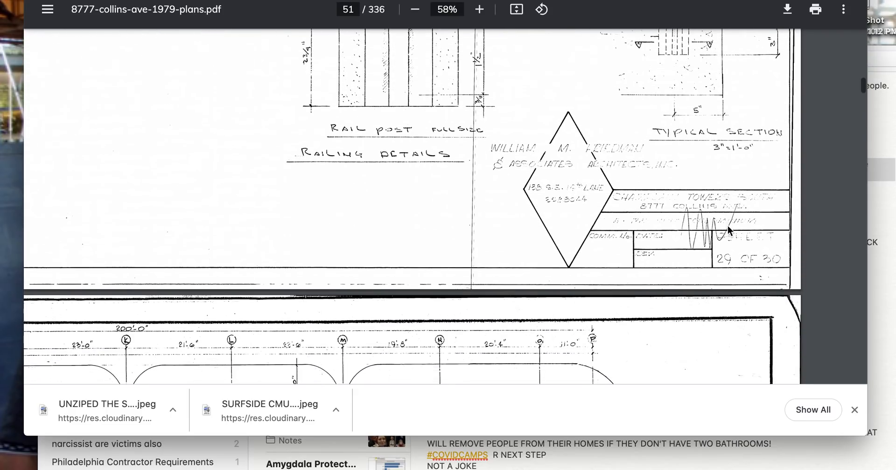
{"action": "scroll", "scroll_direction": "down", "scroll_amount": 3}
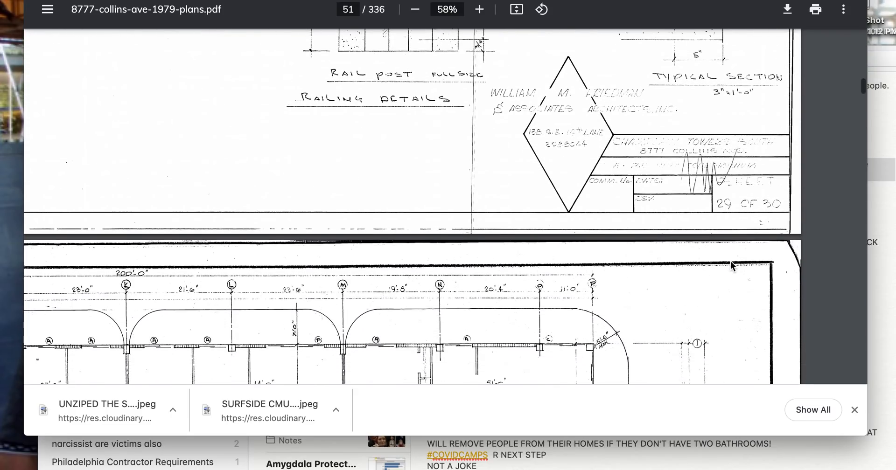
{"action": "scroll", "scroll_direction": "down", "scroll_amount": 3}
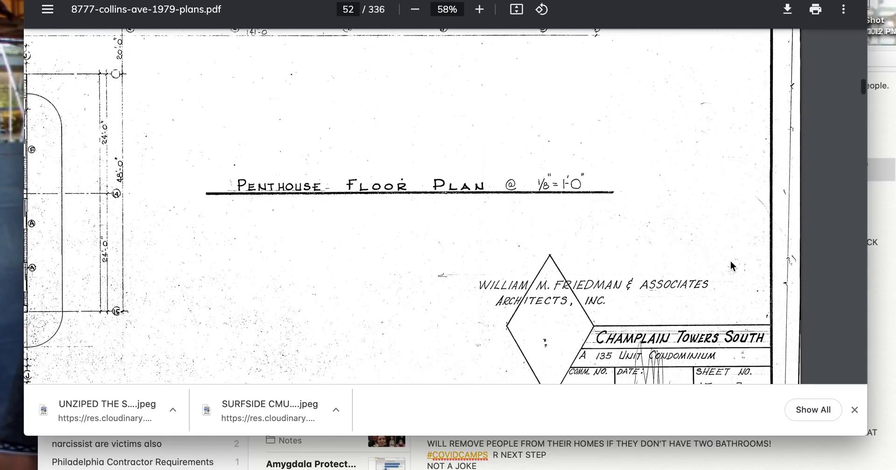
{"action": "scroll", "scroll_direction": "down", "scroll_amount": 3}
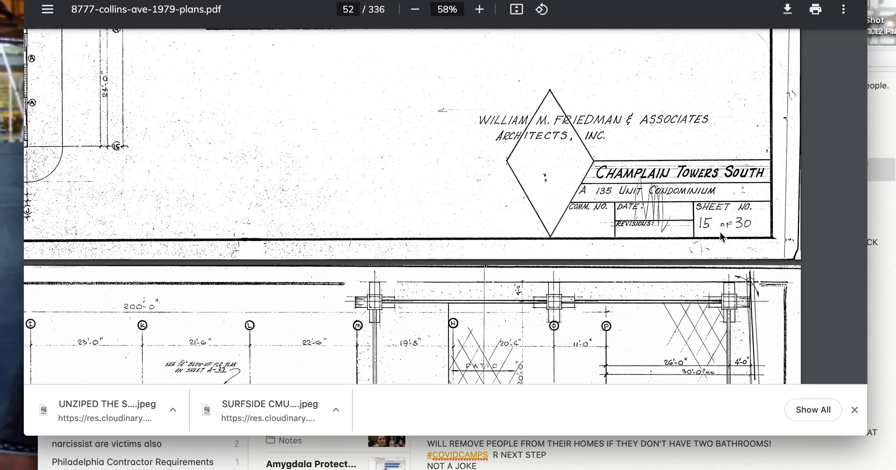
{"action": "scroll", "scroll_direction": "down", "scroll_amount": 3}
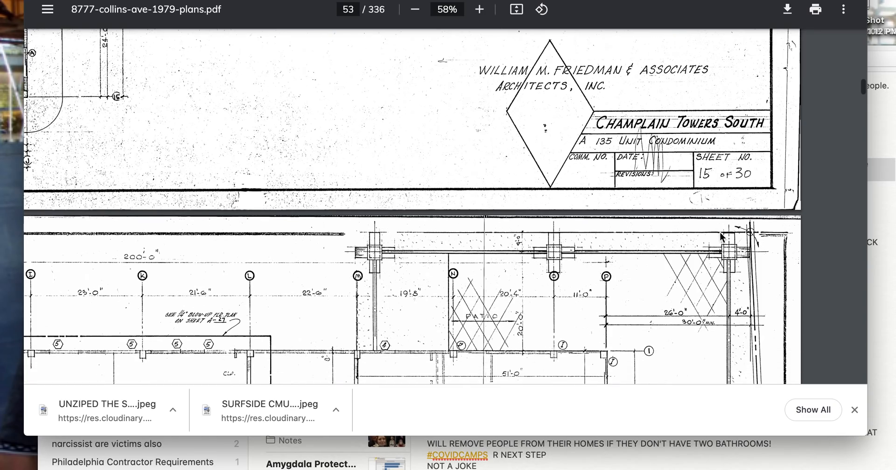
{"action": "scroll", "scroll_direction": "down", "scroll_amount": 3}
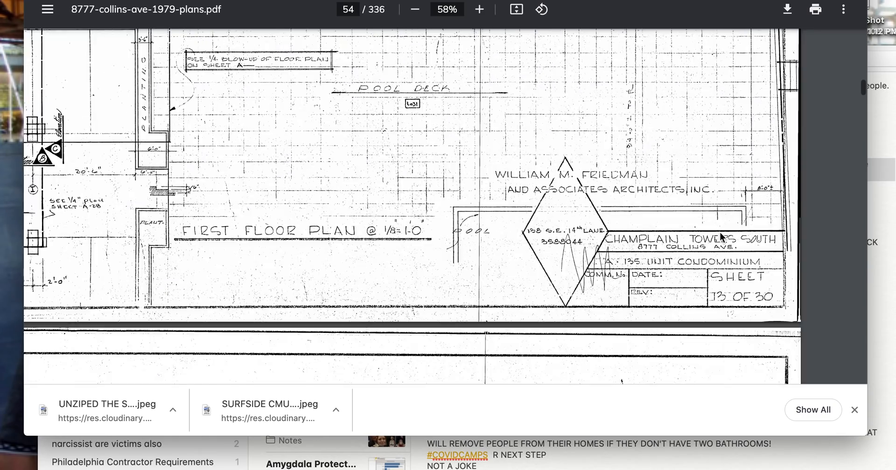
{"action": "scroll", "scroll_direction": "down", "scroll_amount": 3}
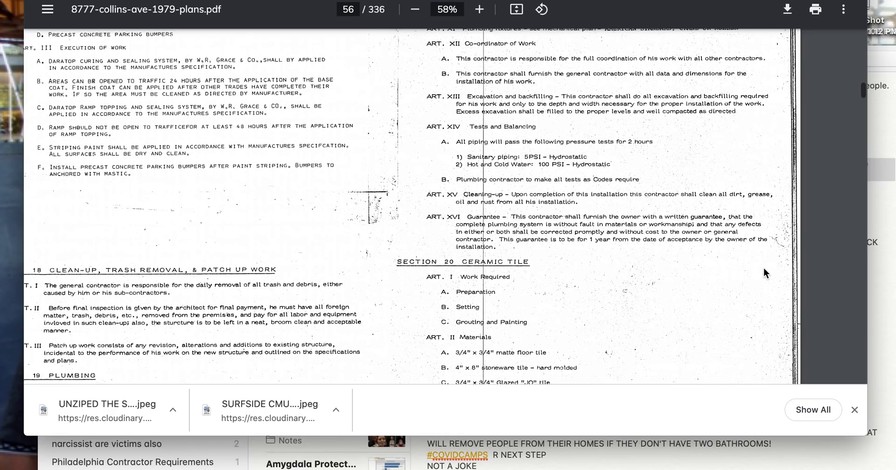
{"action": "scroll", "scroll_direction": "down", "scroll_amount": 3}
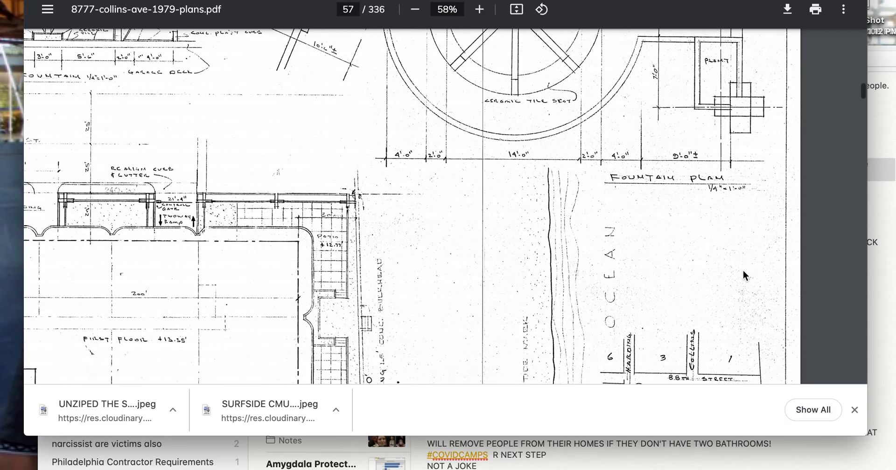
{"action": "scroll", "scroll_direction": "down", "scroll_amount": 3}
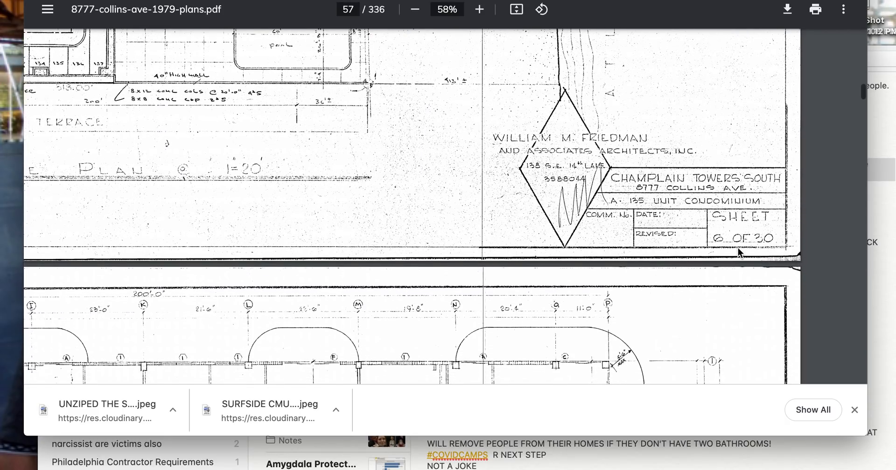
{"action": "scroll", "scroll_direction": "down", "scroll_amount": 3}
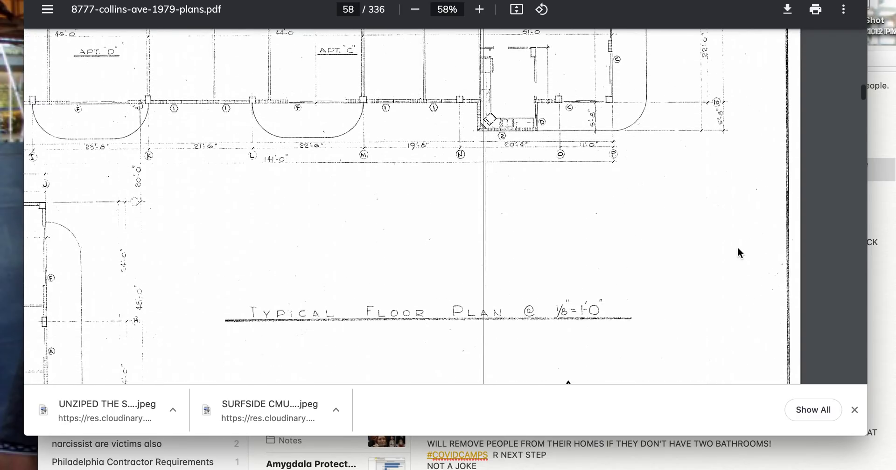
{"action": "scroll", "scroll_direction": "down", "scroll_amount": 3}
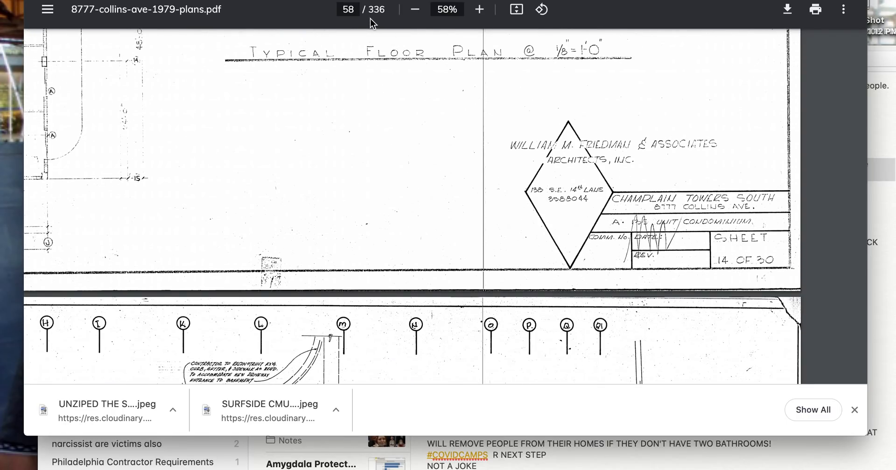
{"action": "scroll", "scroll_direction": "down", "scroll_amount": 3}
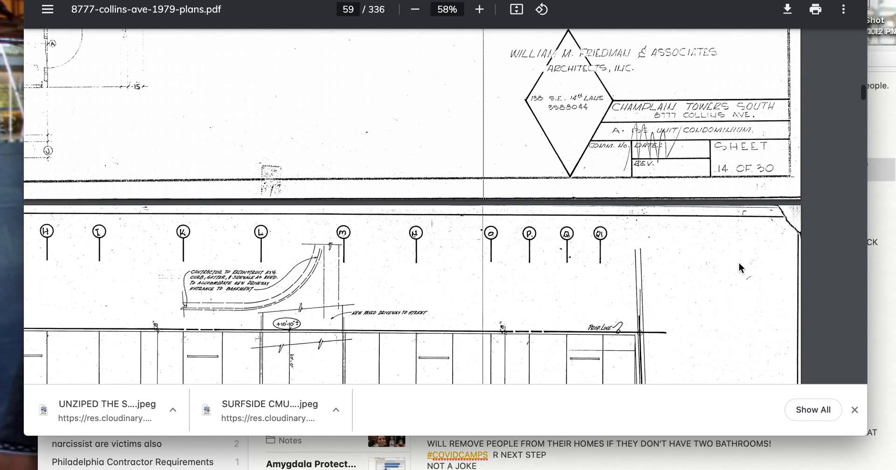
{"action": "scroll", "scroll_direction": "down", "scroll_amount": 3}
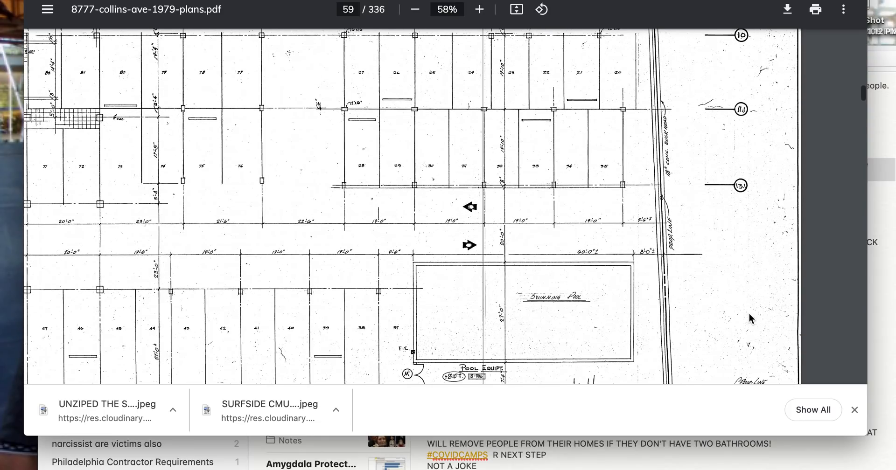
{"action": "scroll", "scroll_direction": "down", "scroll_amount": 3}
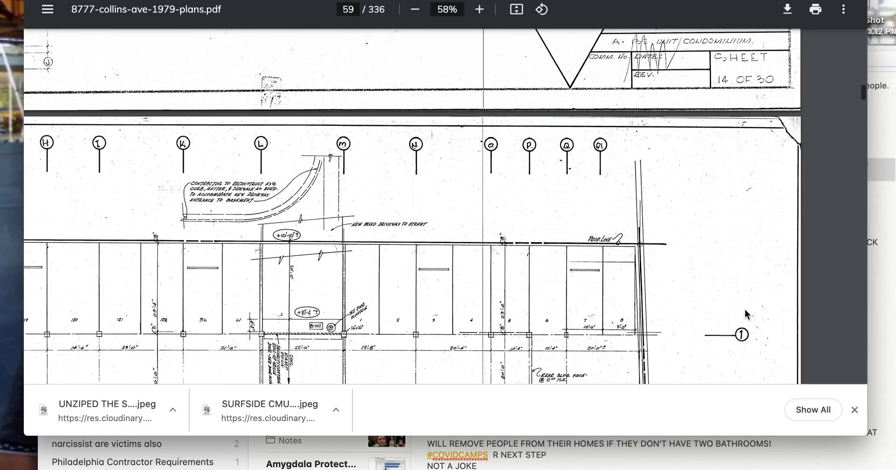
{"action": "scroll", "scroll_direction": "down", "scroll_amount": 3}
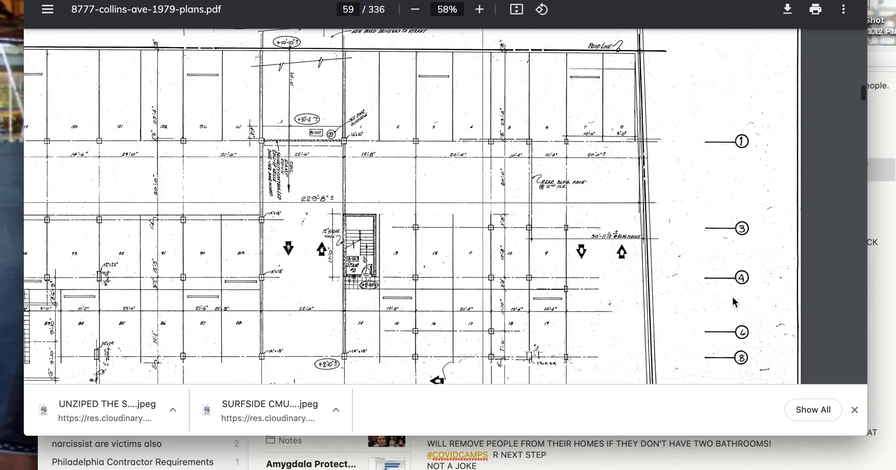
{"action": "scroll", "scroll_direction": "down", "scroll_amount": 3}
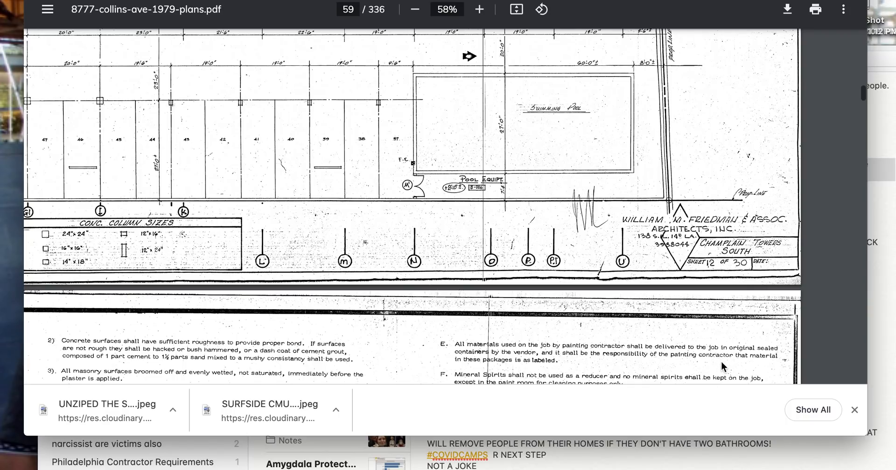
{"action": "scroll", "scroll_direction": "down", "scroll_amount": 3}
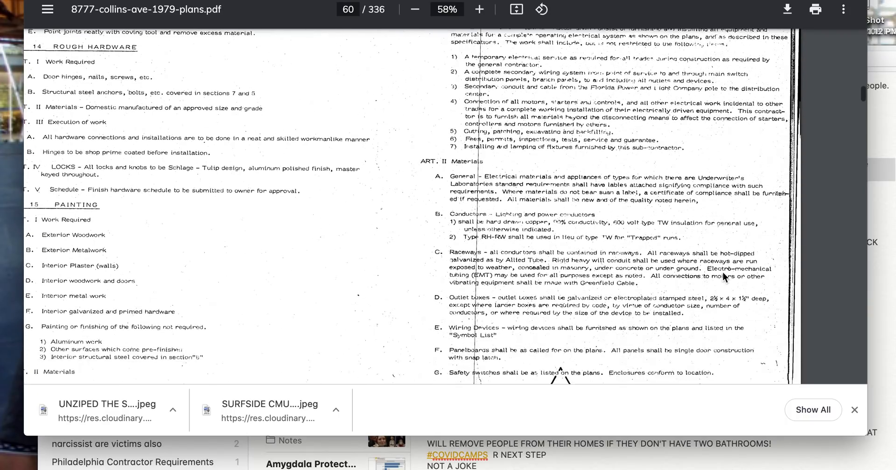
{"action": "scroll", "scroll_direction": "down", "scroll_amount": 3}
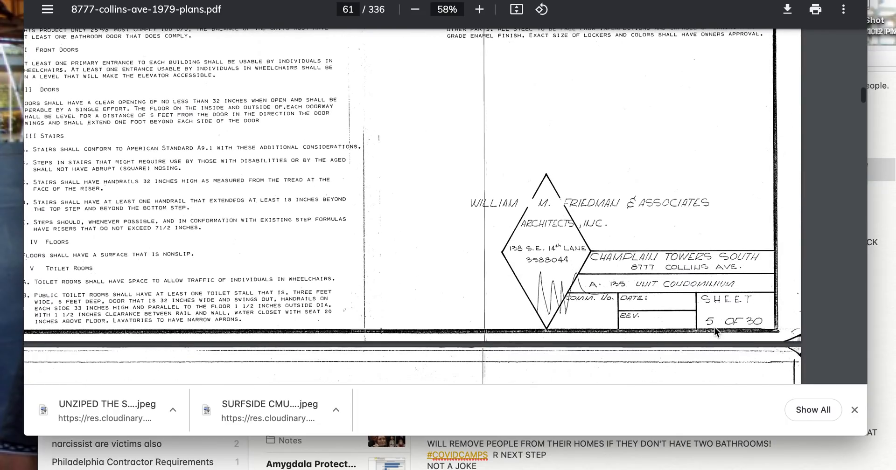
{"action": "mouse_move", "coordinate": [734, 318]}
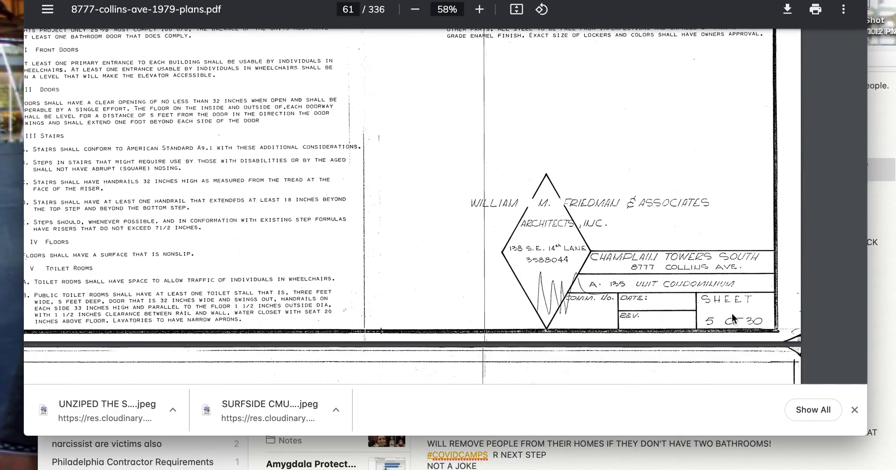
{"action": "mouse_move", "coordinate": [709, 256]}
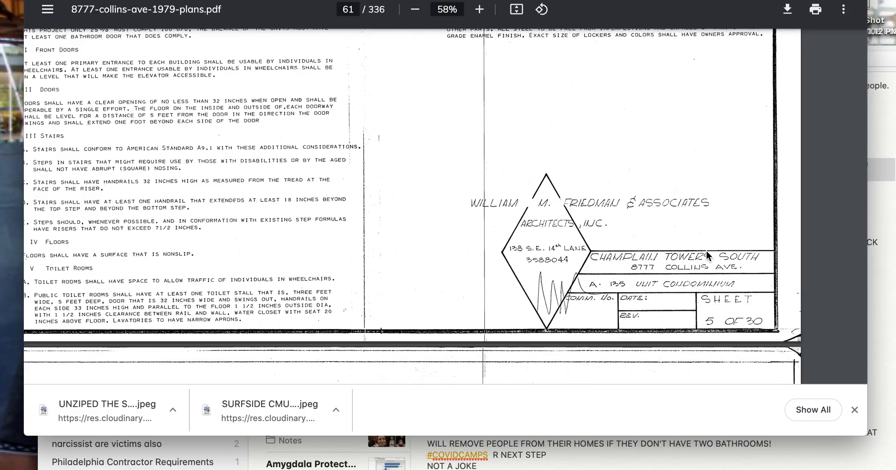
{"action": "scroll", "scroll_direction": "down", "scroll_amount": 3}
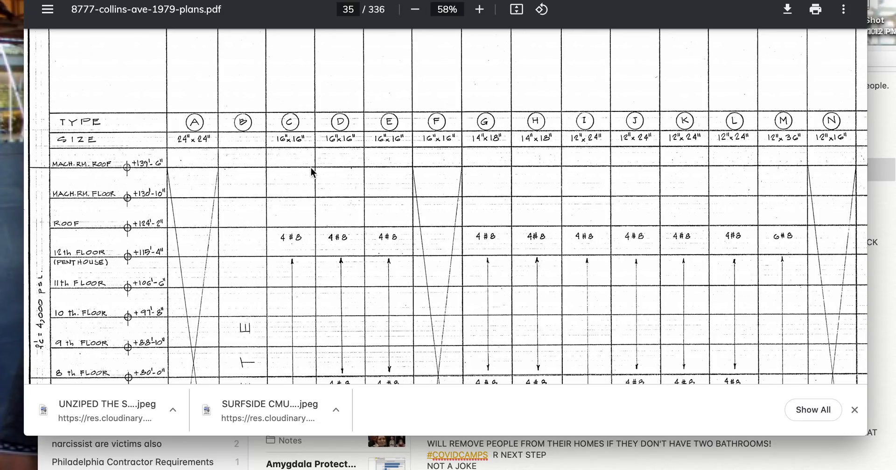
Move past the column schedule to page 33's column grid layout and revisions note.
{"action": "scroll", "scroll_direction": "down", "scroll_amount": 3}
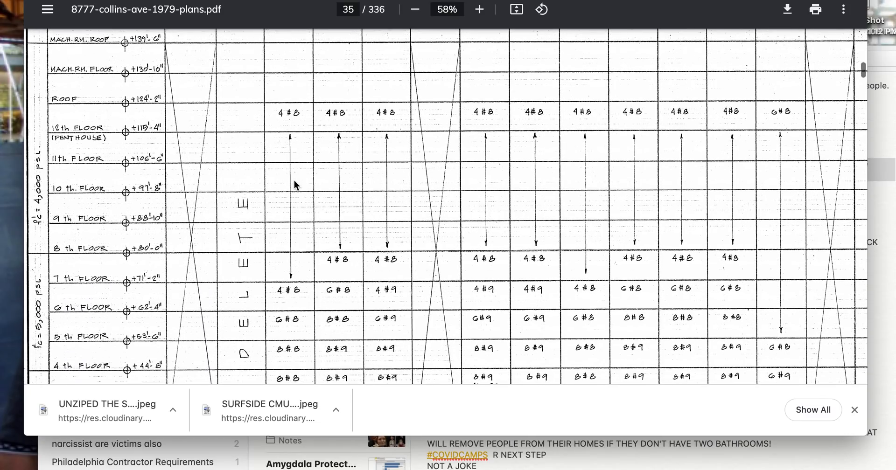
{"action": "scroll", "scroll_direction": "down", "scroll_amount": 3}
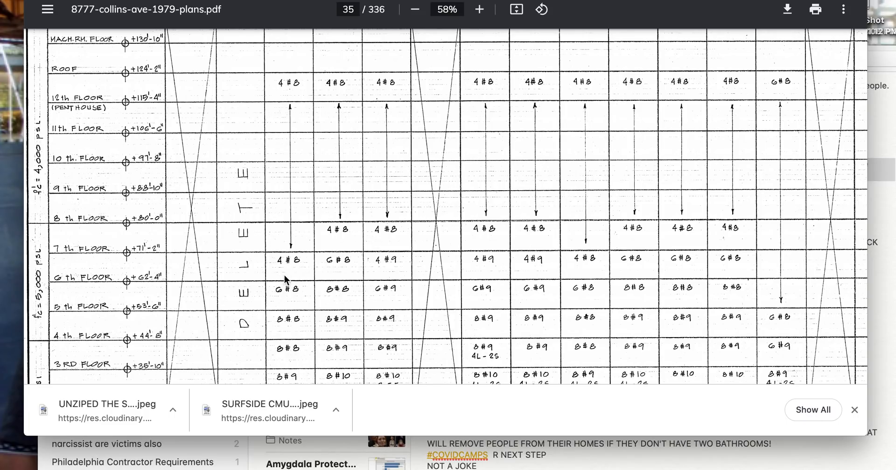
{"action": "mouse_move", "coordinate": [293, 150]}
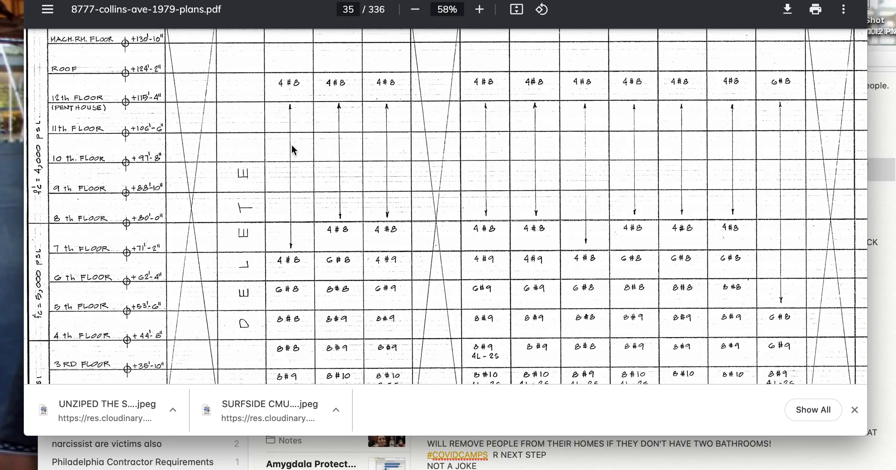
{"action": "mouse_move", "coordinate": [45, 182]}
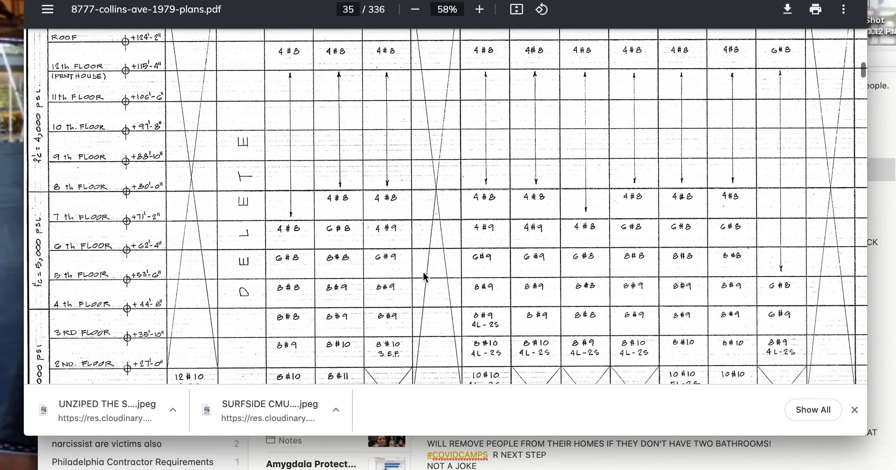
{"action": "scroll", "scroll_direction": "down", "scroll_amount": 3}
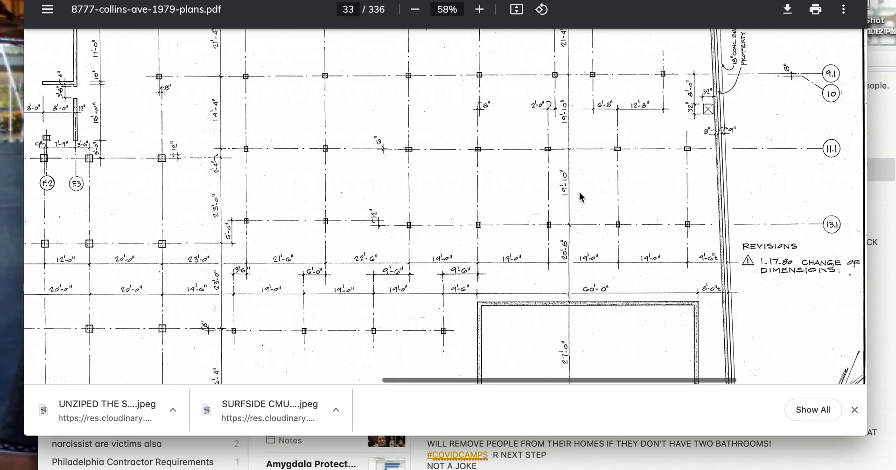
Scroll back to page 29, the floor plan showing the row of C columns.
{"action": "scroll", "scroll_direction": "down", "scroll_amount": 3}
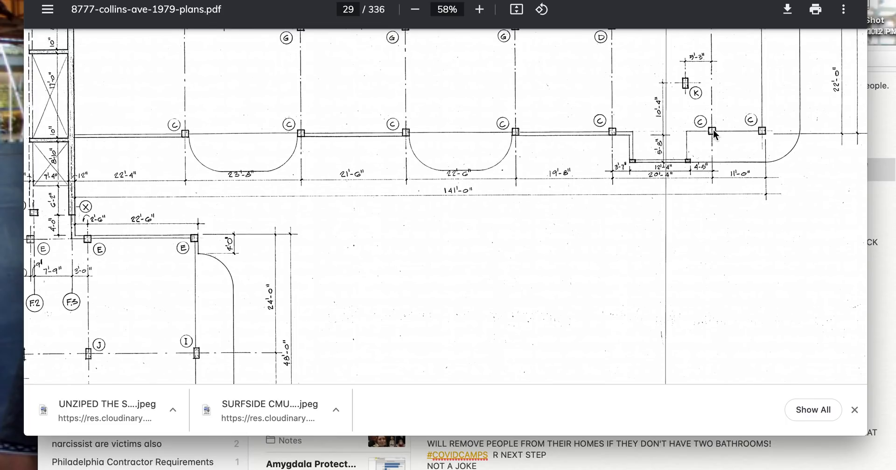
{"action": "mouse_move", "coordinate": [314, 139]}
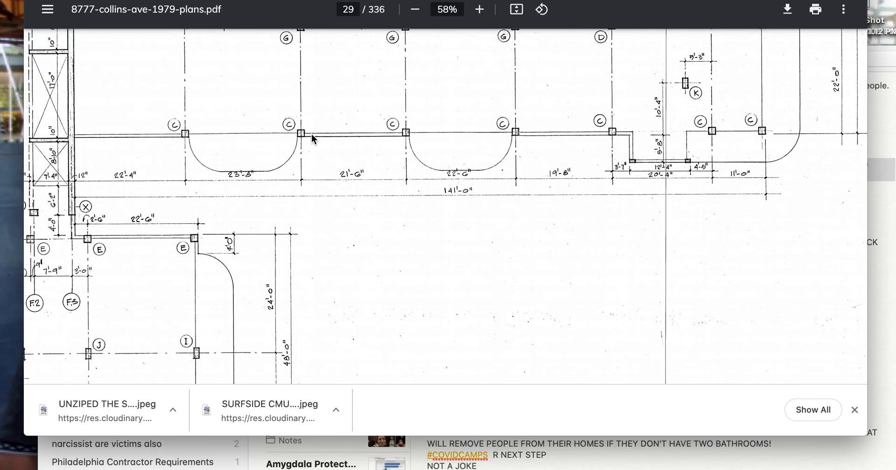
{"action": "scroll", "scroll_direction": "down", "scroll_amount": 3}
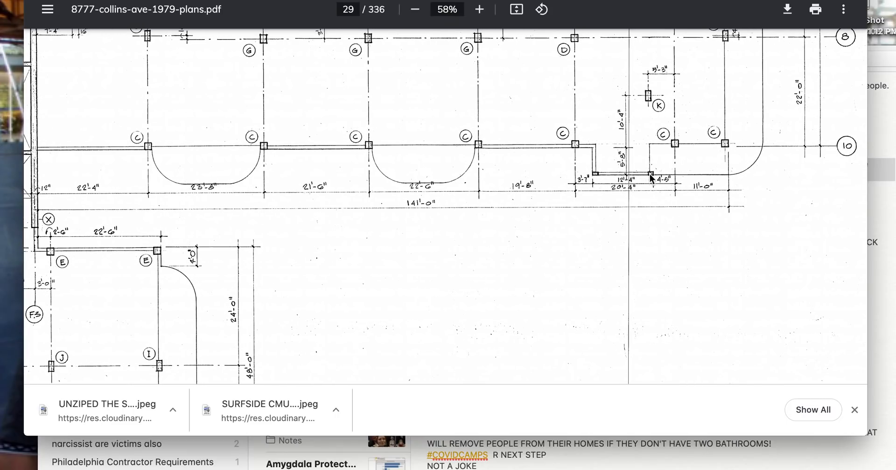
Zoom page 29 to 75% and scan the C columns with dimensions like 141'-0" and 20'-4".
{"action": "left_click", "coordinate": [478, 9]}
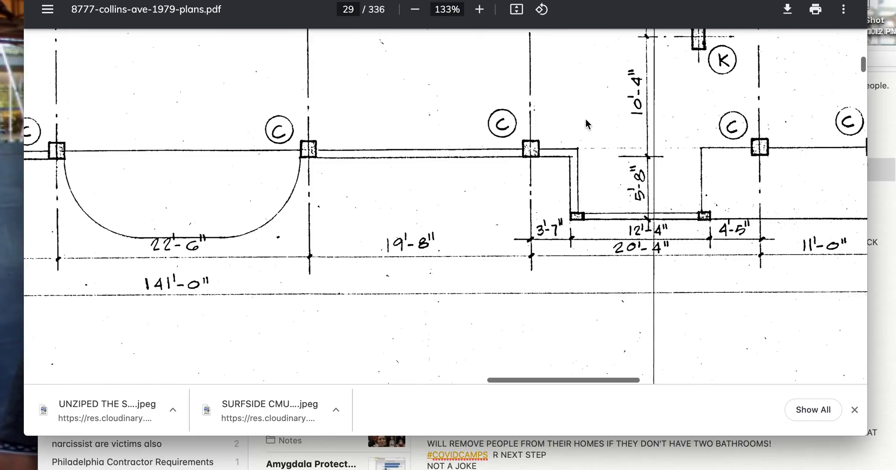
{"action": "left_click", "coordinate": [414, 9]}
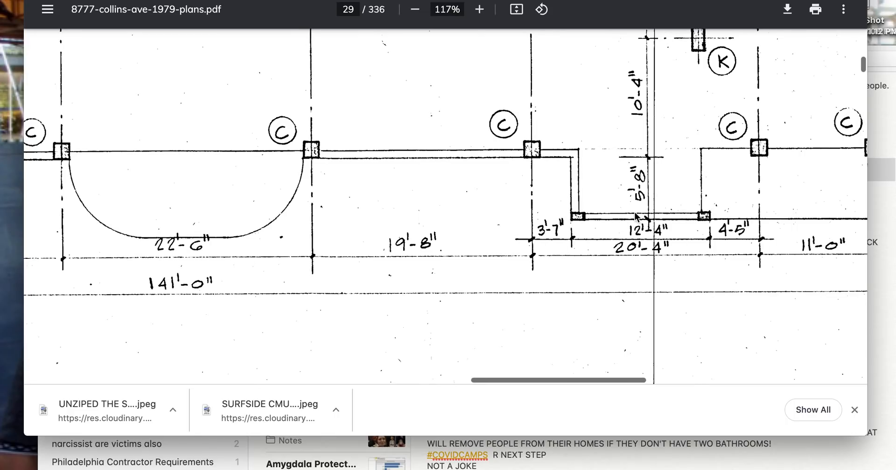
{"action": "left_click", "coordinate": [414, 10]}
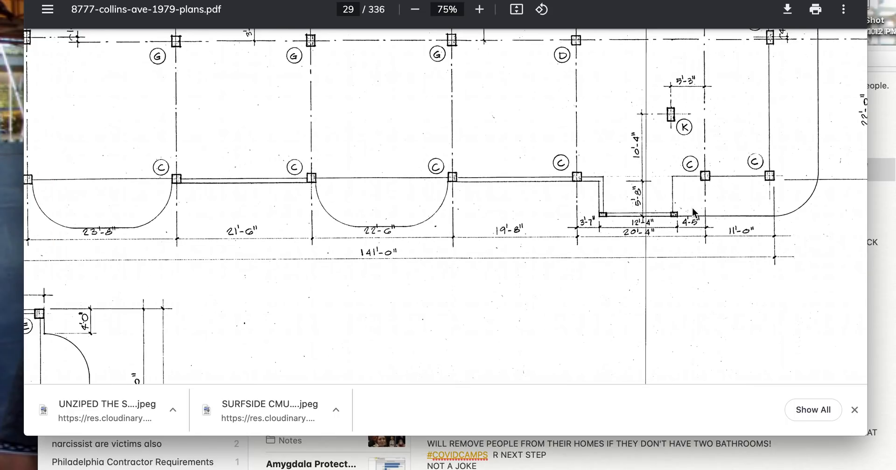
{"action": "mouse_move", "coordinate": [716, 199]}
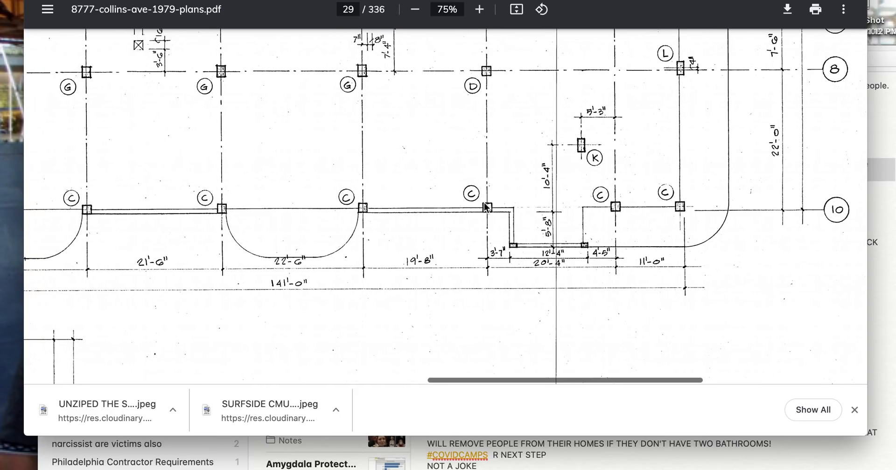
{"action": "scroll", "scroll_direction": "up", "scroll_amount": 3}
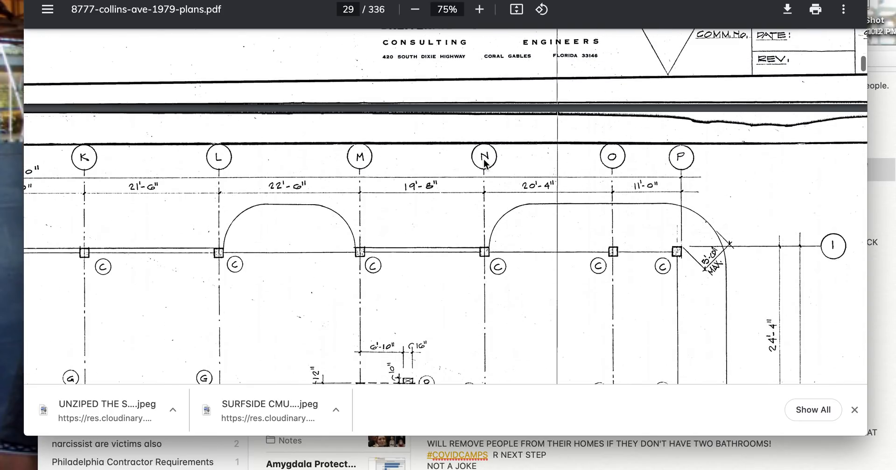
{"action": "scroll", "scroll_direction": "down", "scroll_amount": 3}
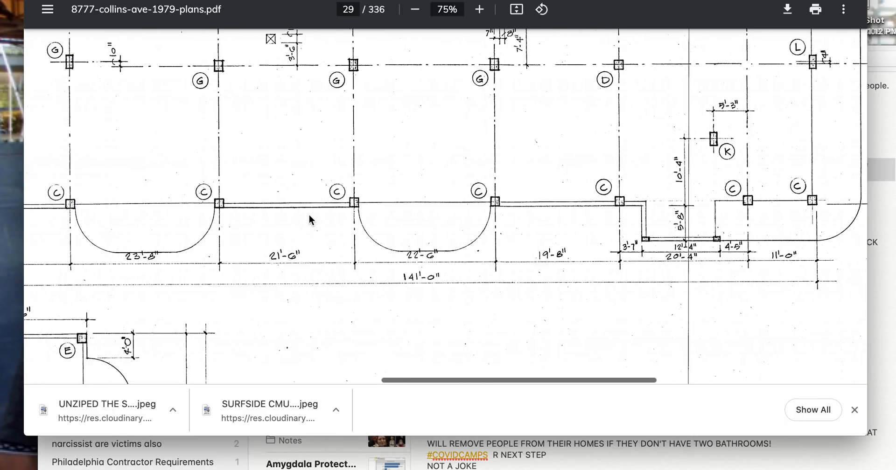
{"action": "scroll", "scroll_direction": "down", "scroll_amount": 3}
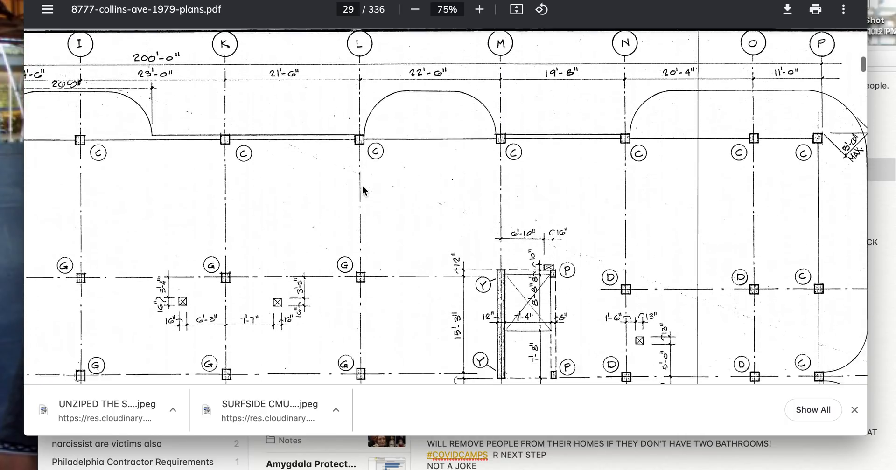
{"action": "scroll", "scroll_direction": "down", "scroll_amount": 3}
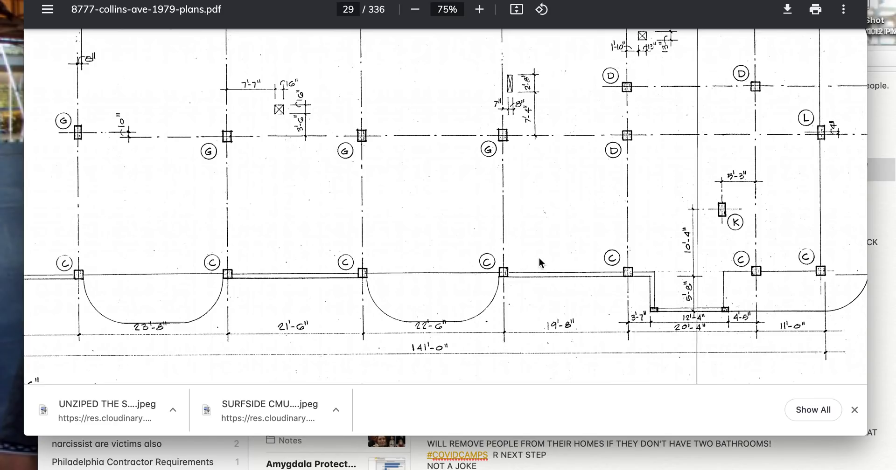
{"action": "mouse_move", "coordinate": [376, 285]}
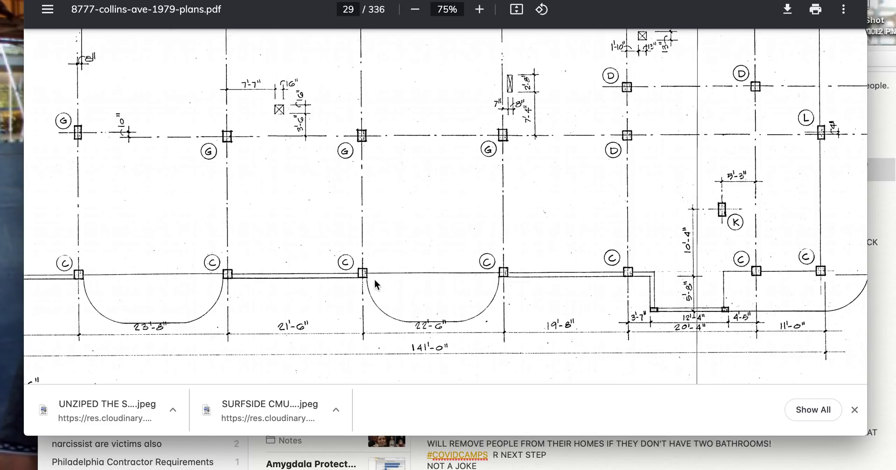
{"action": "mouse_move", "coordinate": [510, 228]}
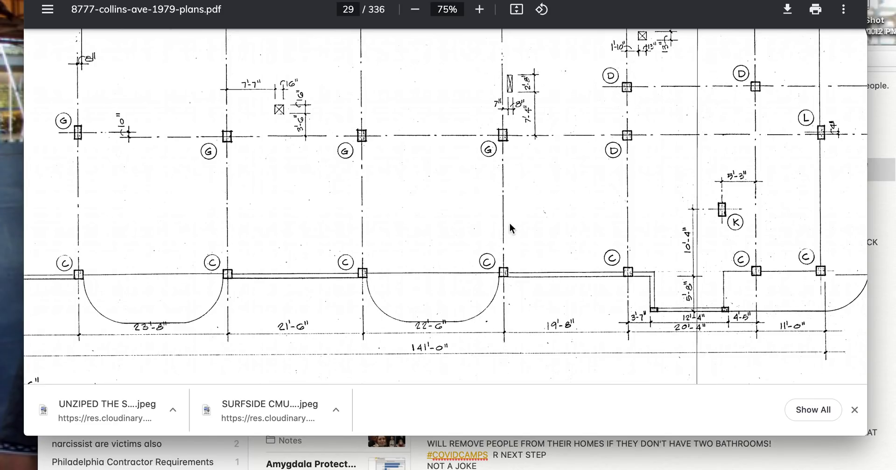
{"action": "mouse_move", "coordinate": [507, 277]}
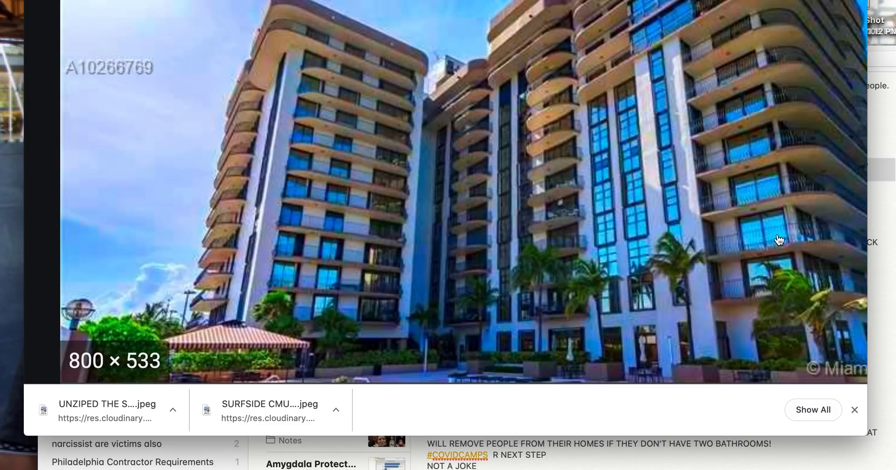
{"action": "mouse_move", "coordinate": [609, 84]}
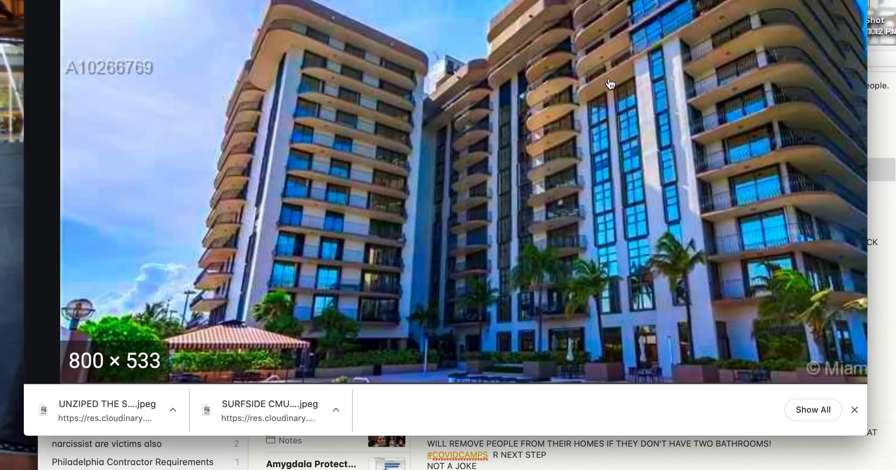
{"action": "mouse_move", "coordinate": [677, 104]}
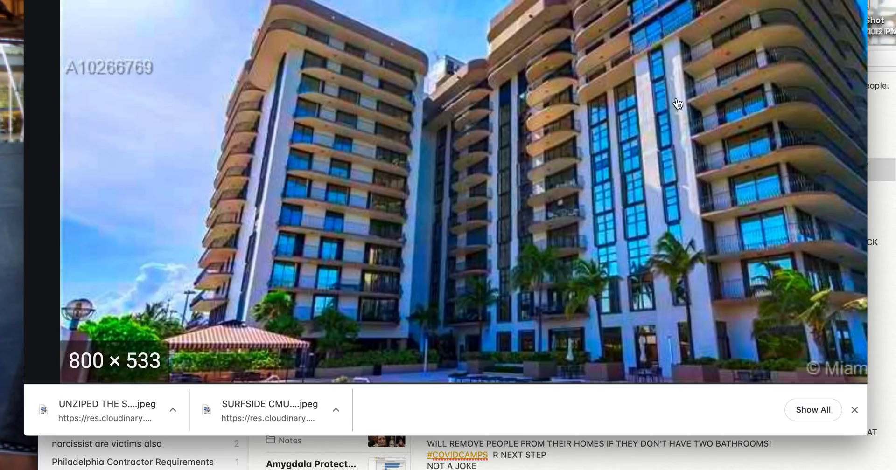
{"action": "mouse_move", "coordinate": [583, 239]}
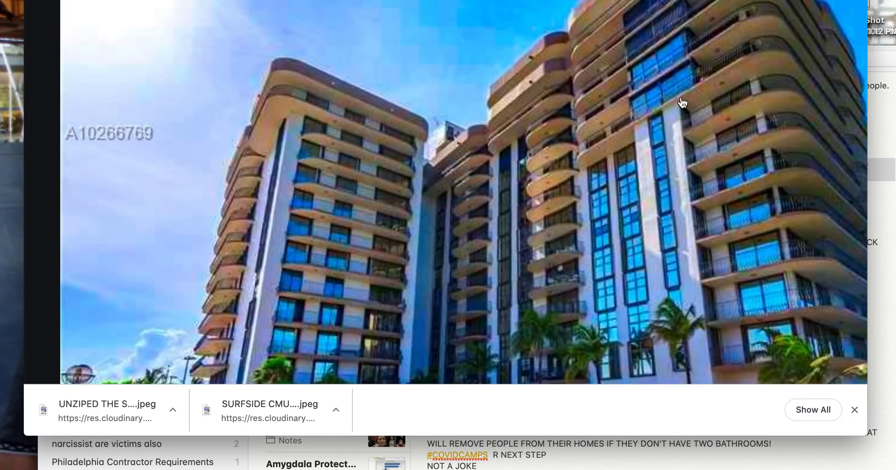
{"action": "mouse_move", "coordinate": [589, 91]}
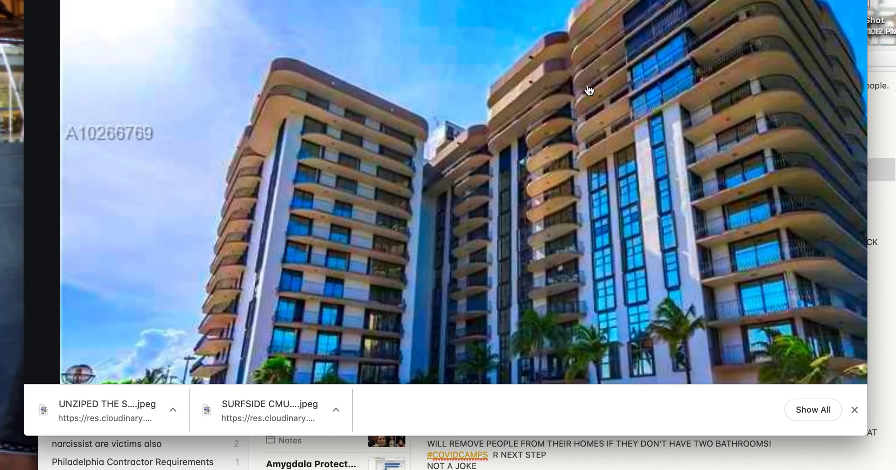